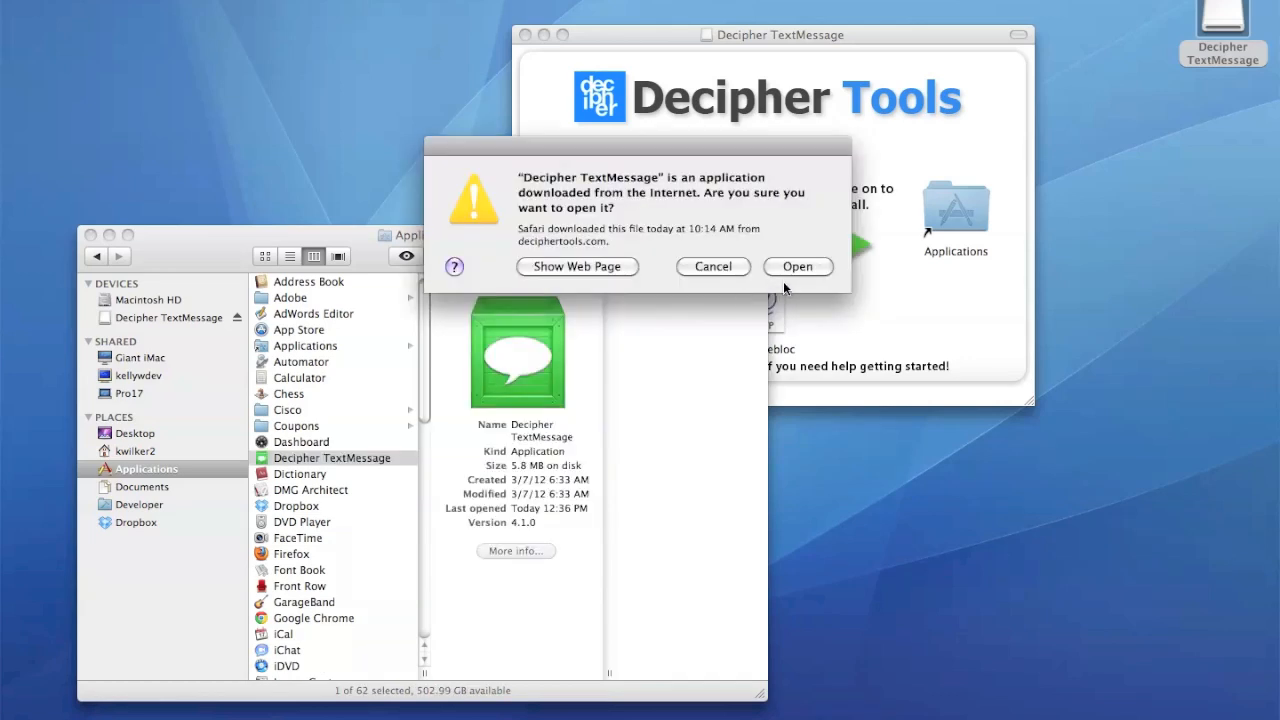
Confirm the 'downloaded from the Internet' warning so Decipher TextMessage launches
left_click(796, 266)
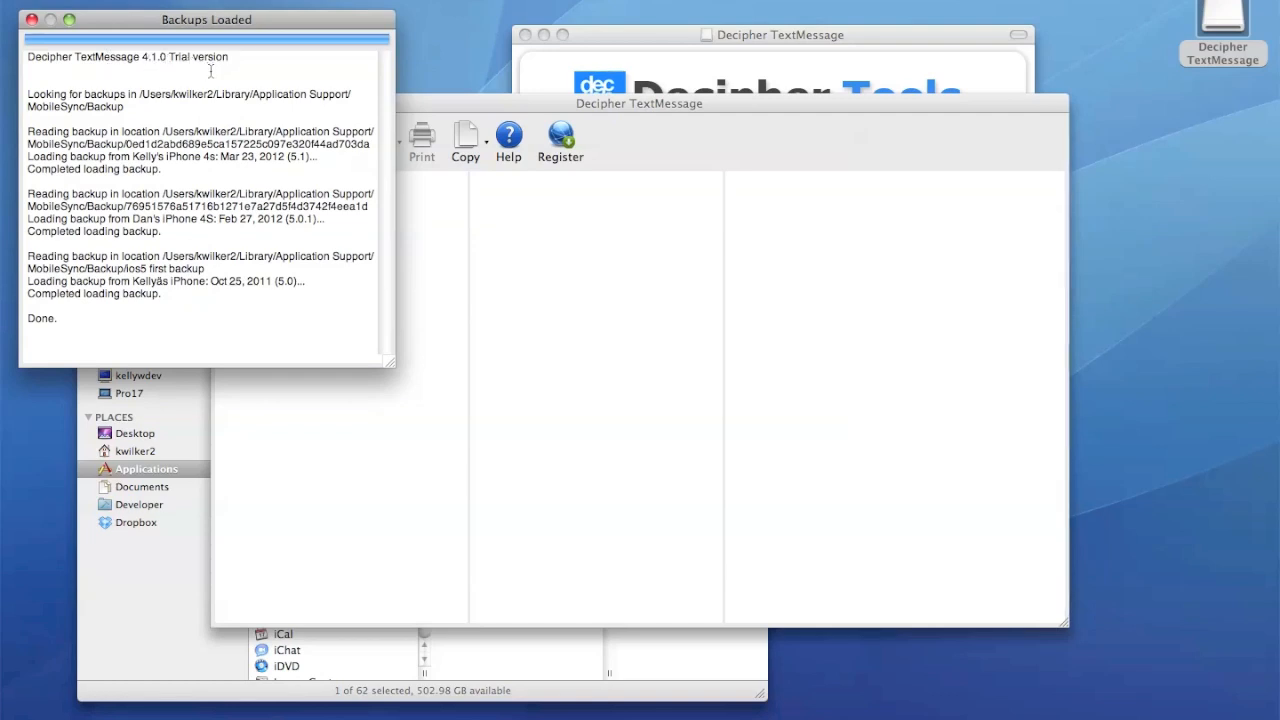
mouse_move(144, 92)
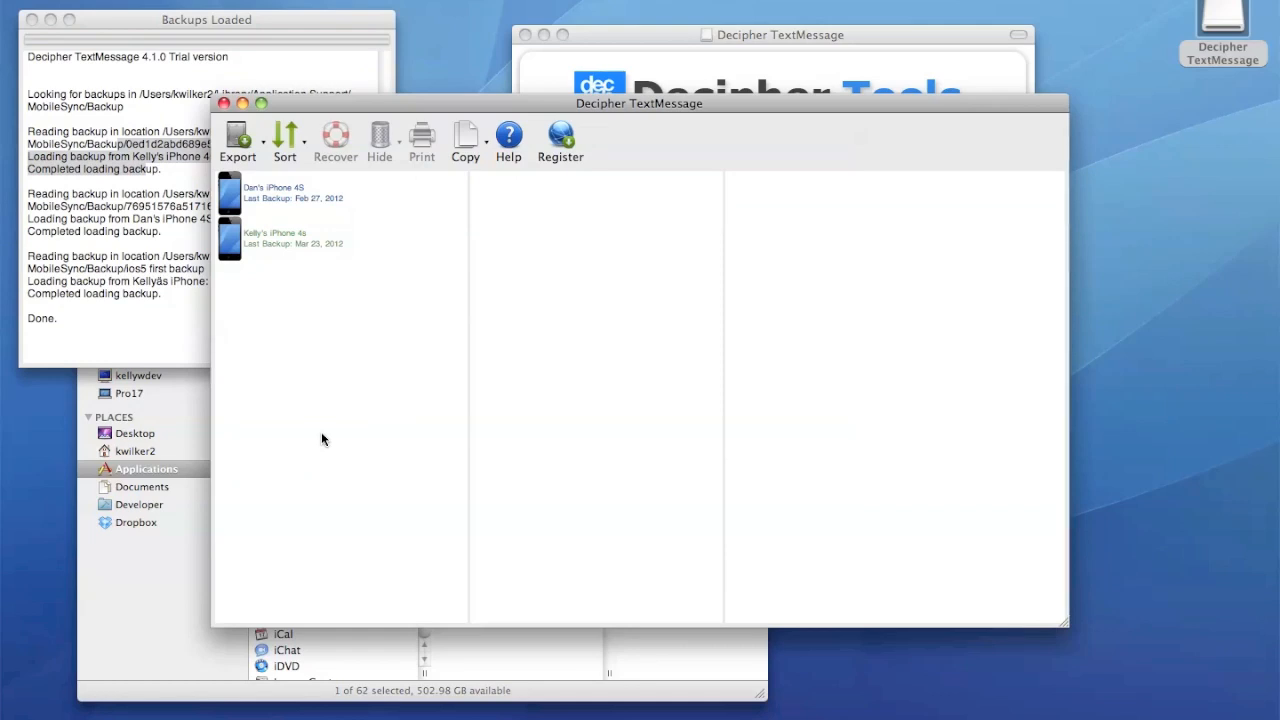
mouse_move(300, 314)
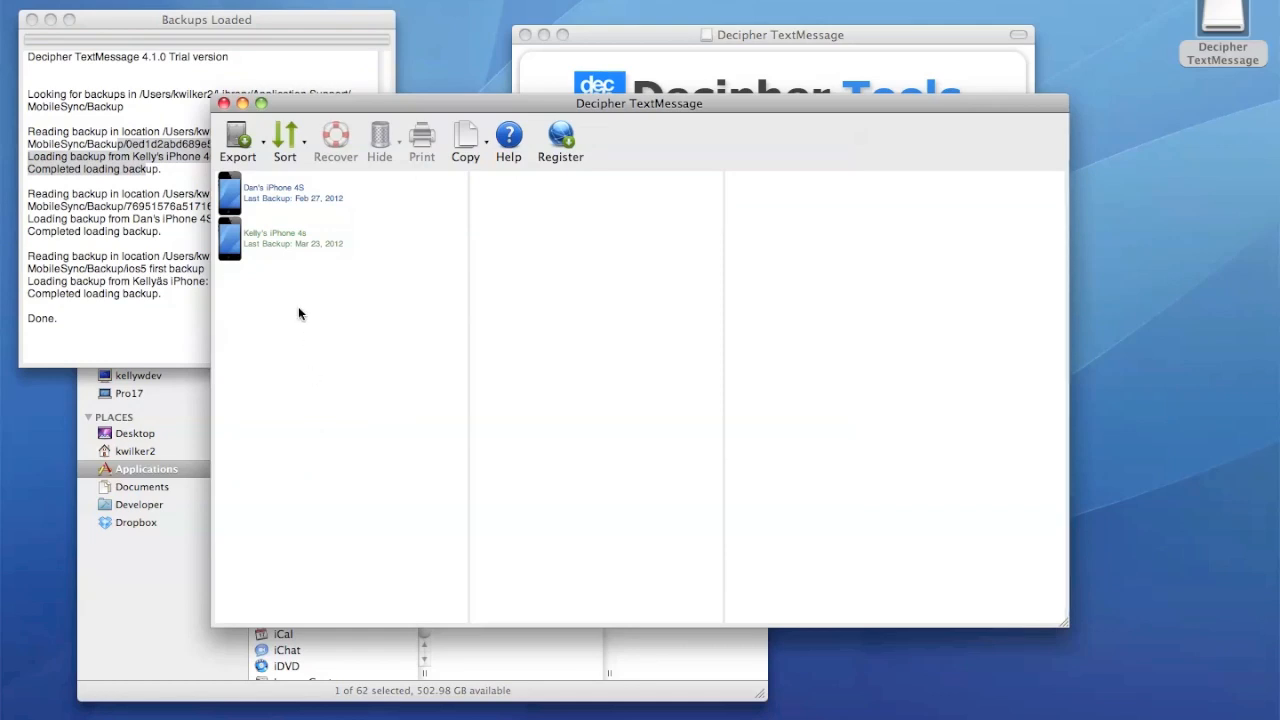
mouse_move(144, 148)
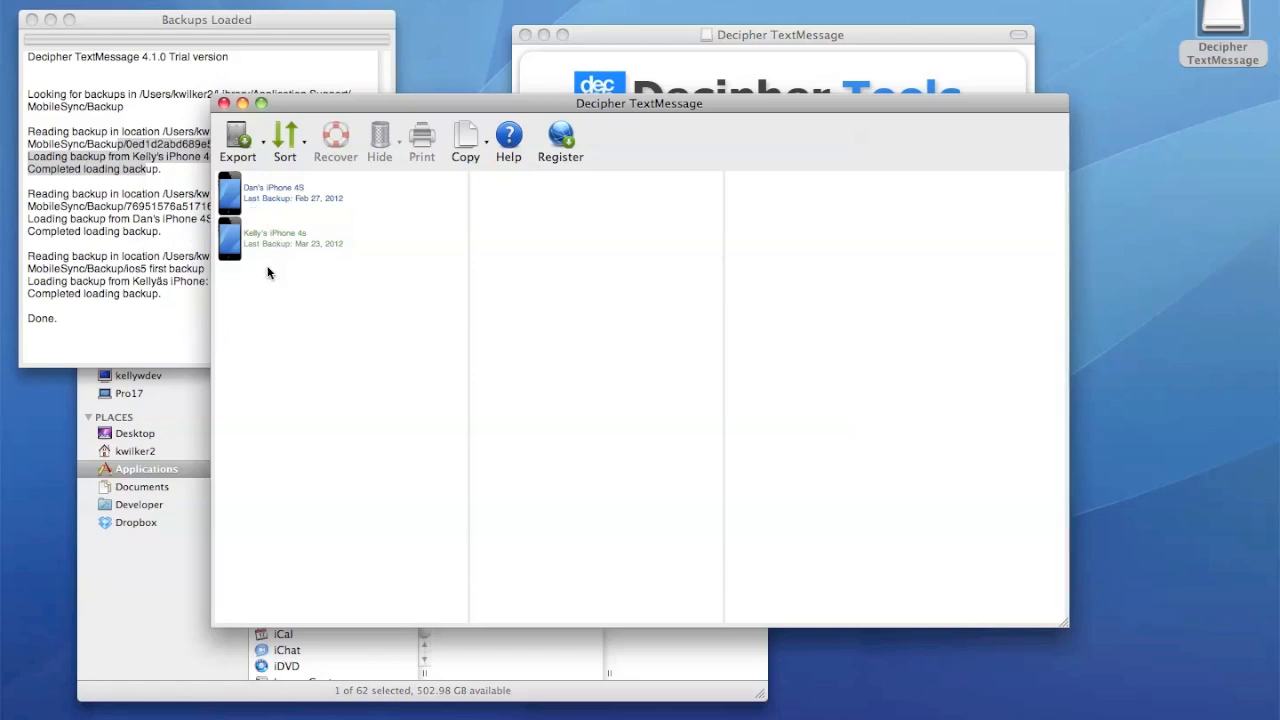
left_click(340, 238)
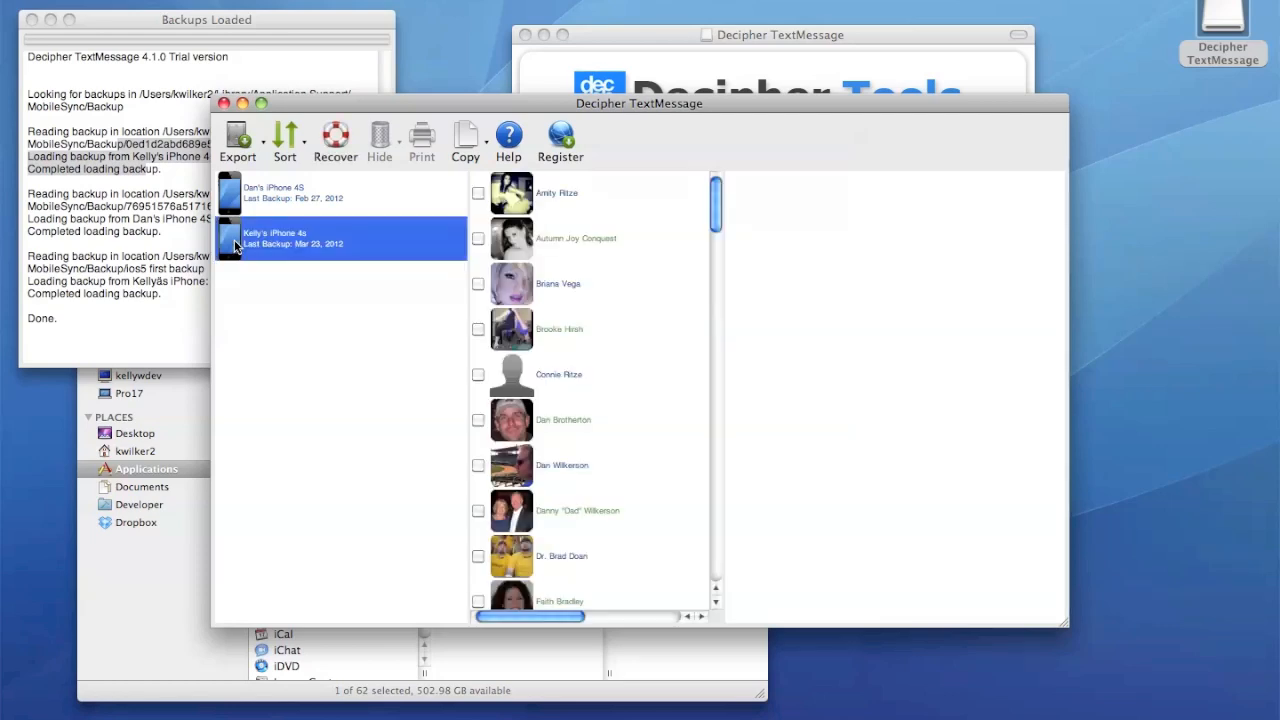
mouse_move(156, 156)
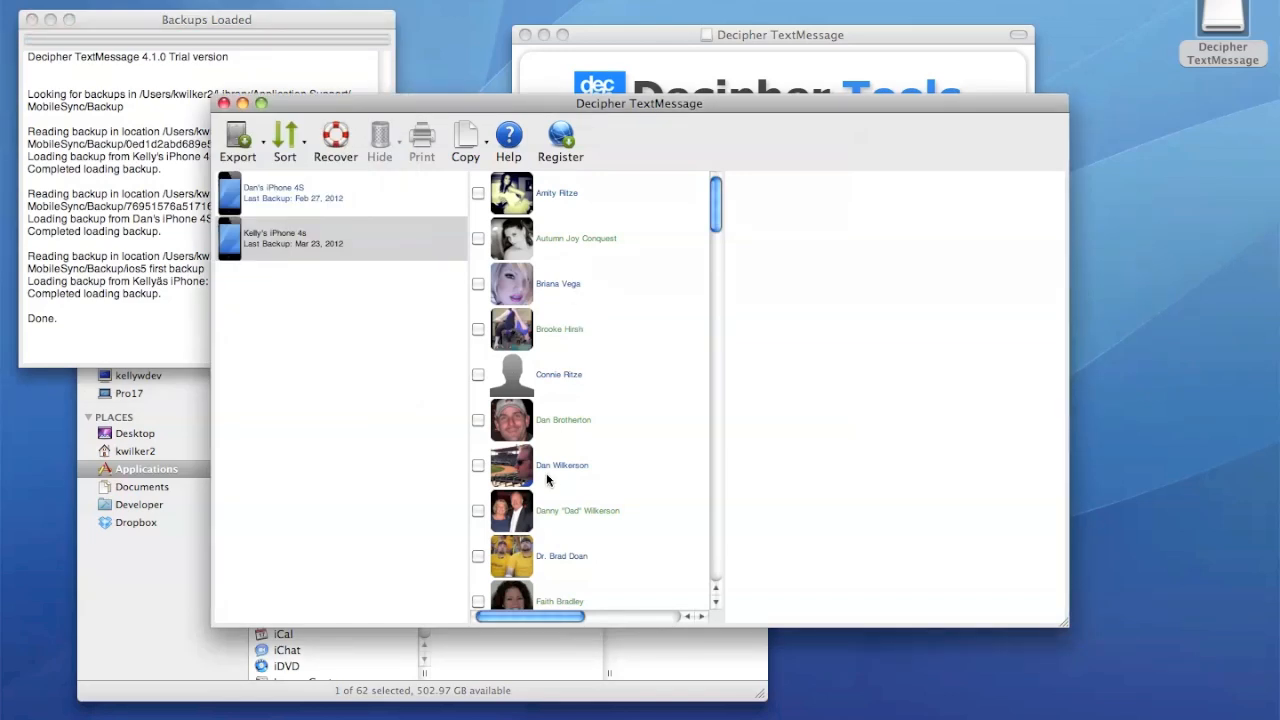
left_click(560, 600)
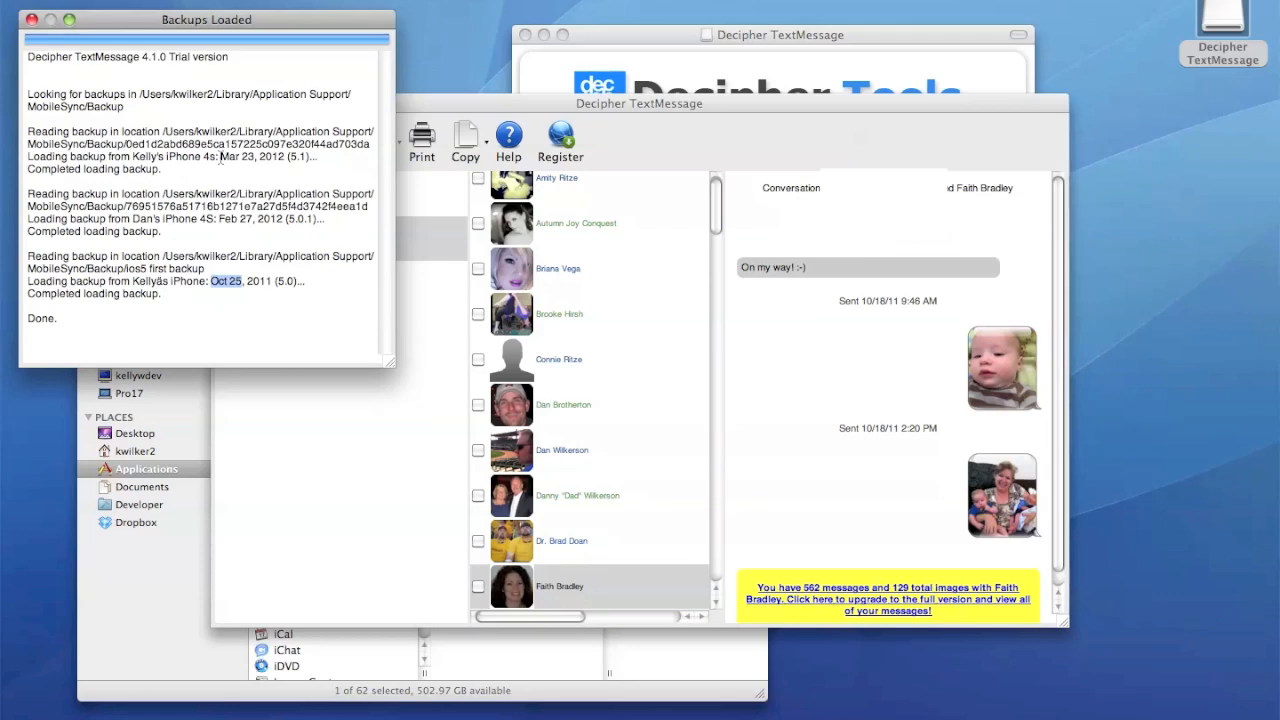
mouse_move(308, 404)
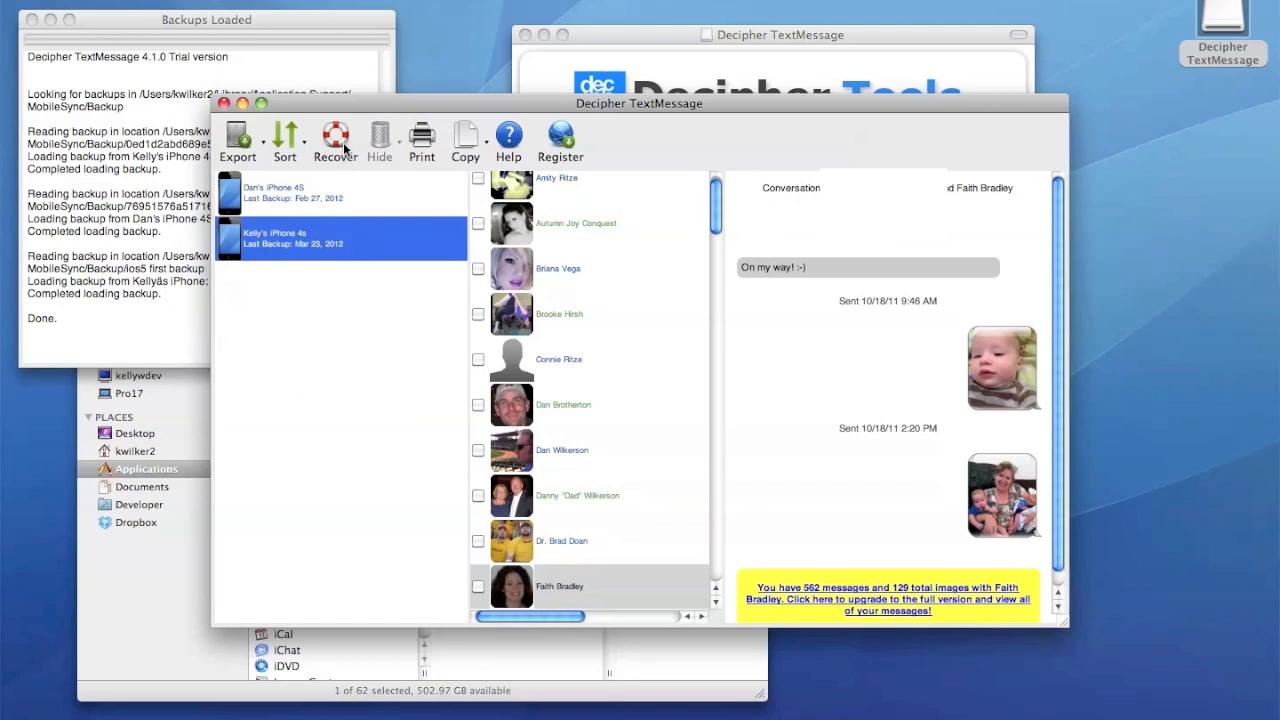
Recover deleted messages, enlarge the list and inspect individual recovered entries
left_click(336, 140)
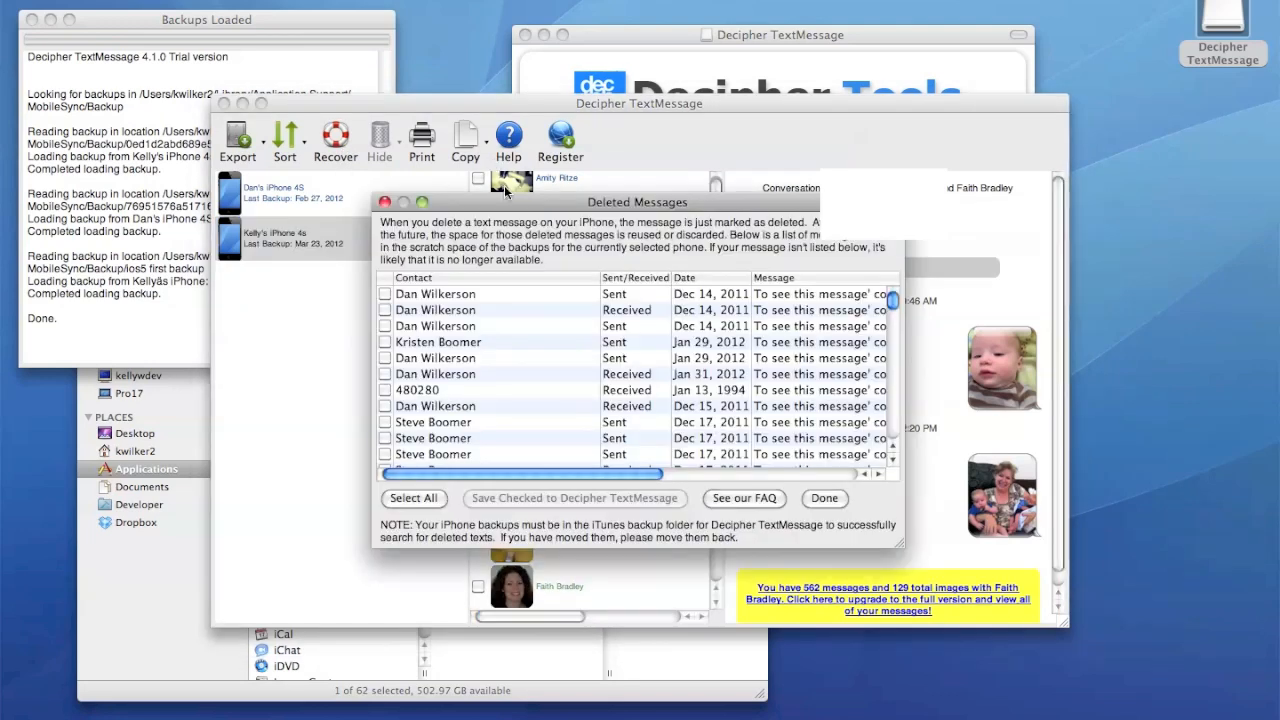
left_click_drag(636, 200, 500, 60)
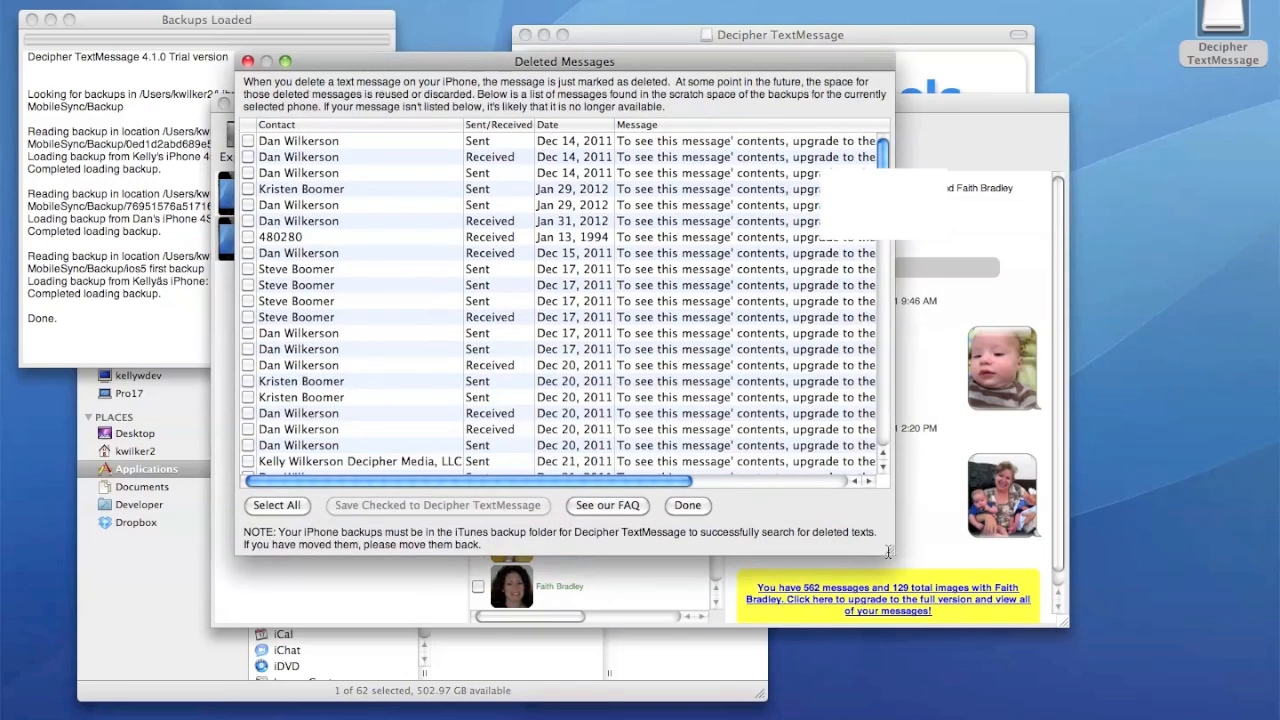
left_click_drag(888, 552, 976, 620)
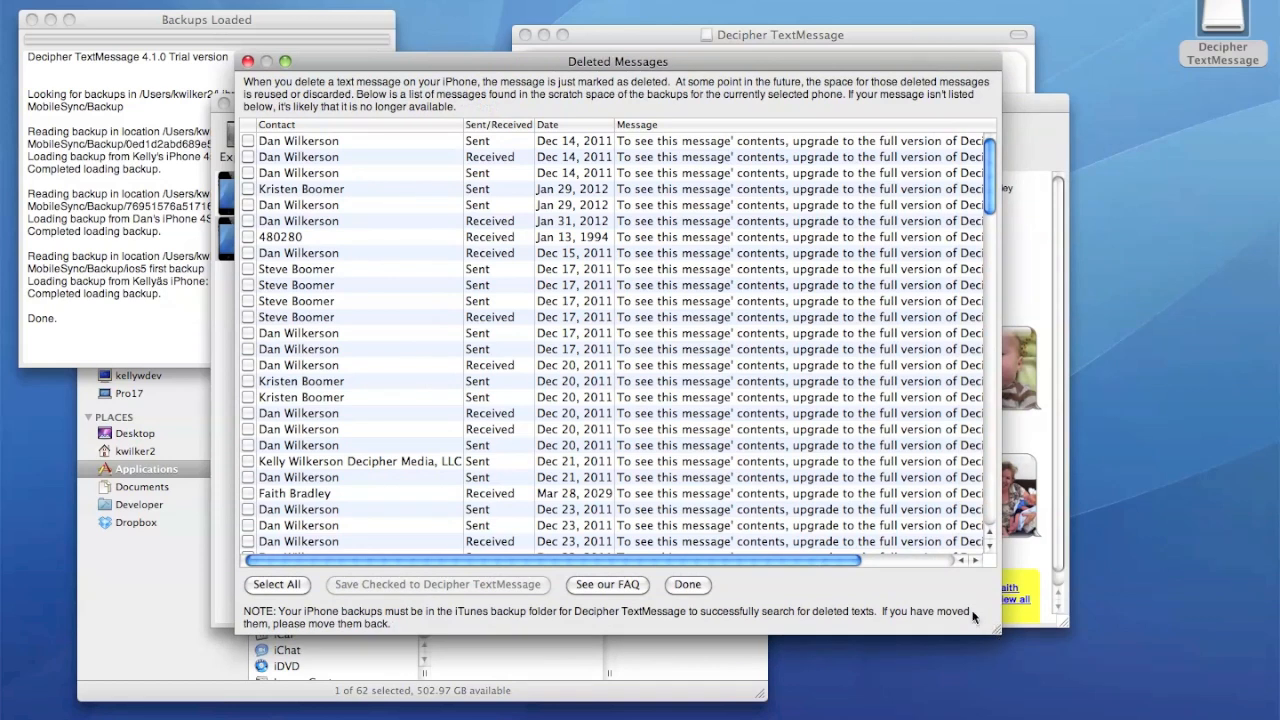
mouse_move(820, 396)
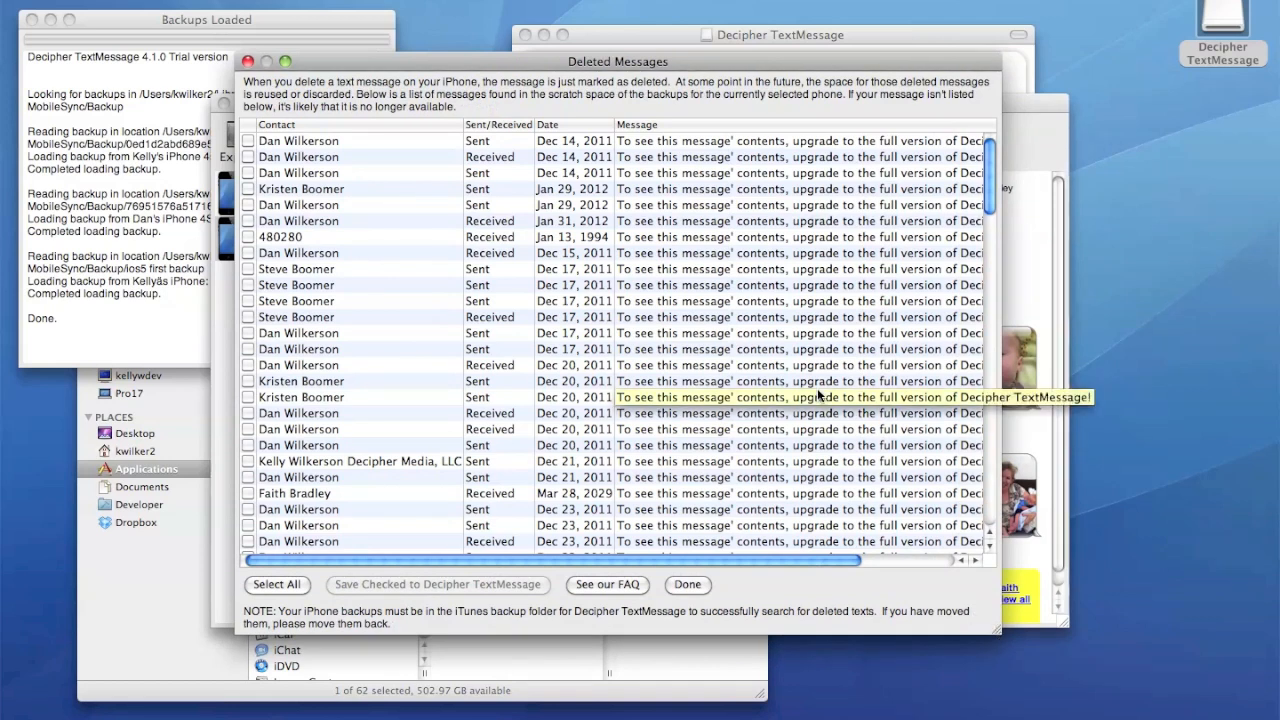
mouse_move(796, 344)
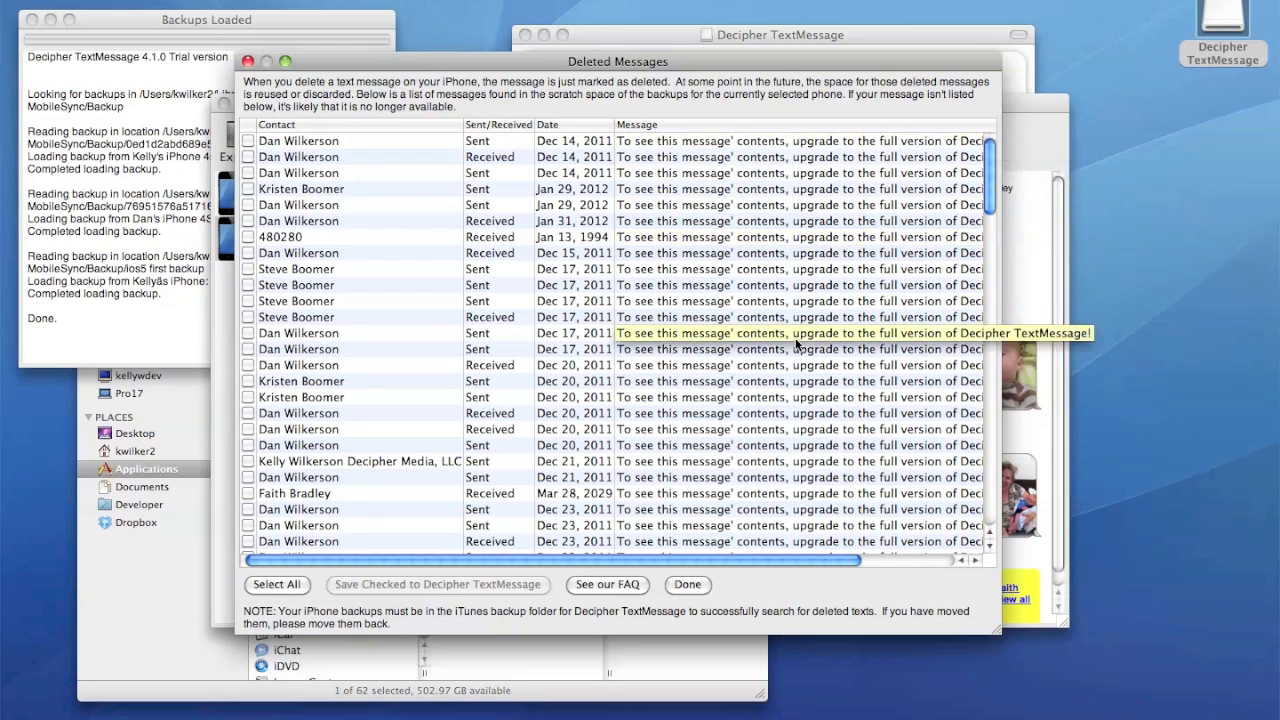
mouse_move(796, 396)
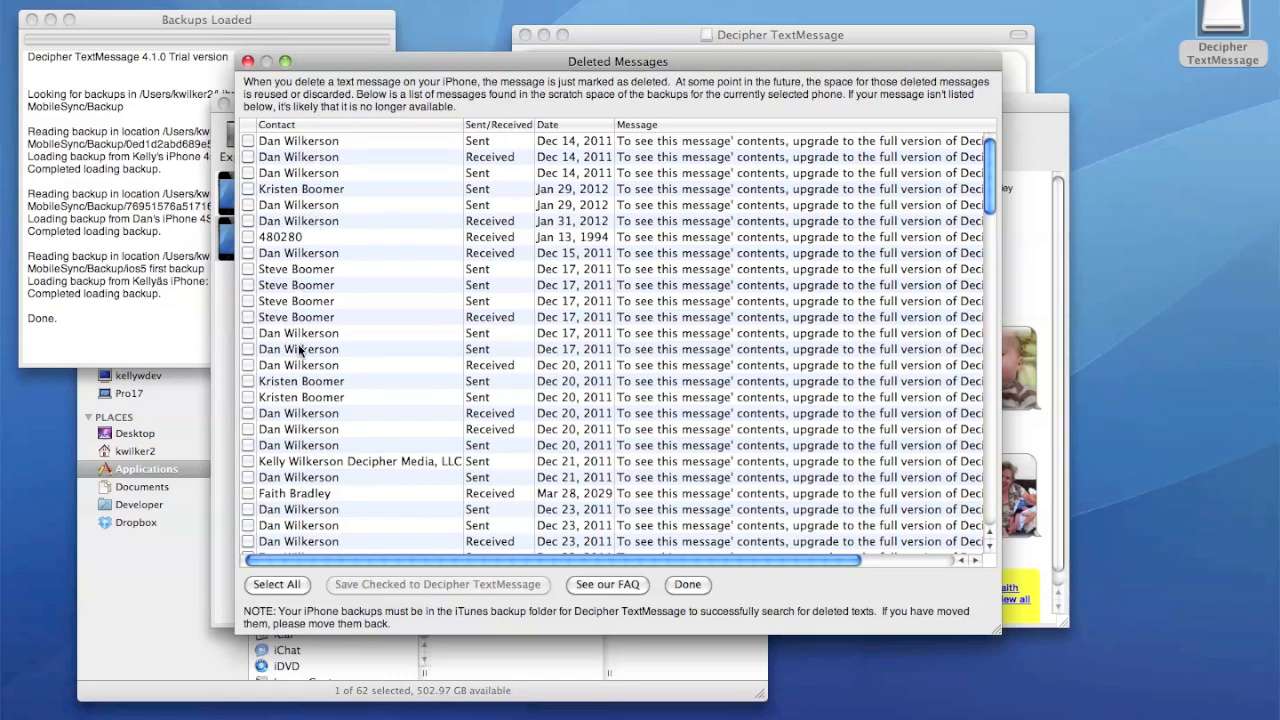
mouse_move(488, 328)
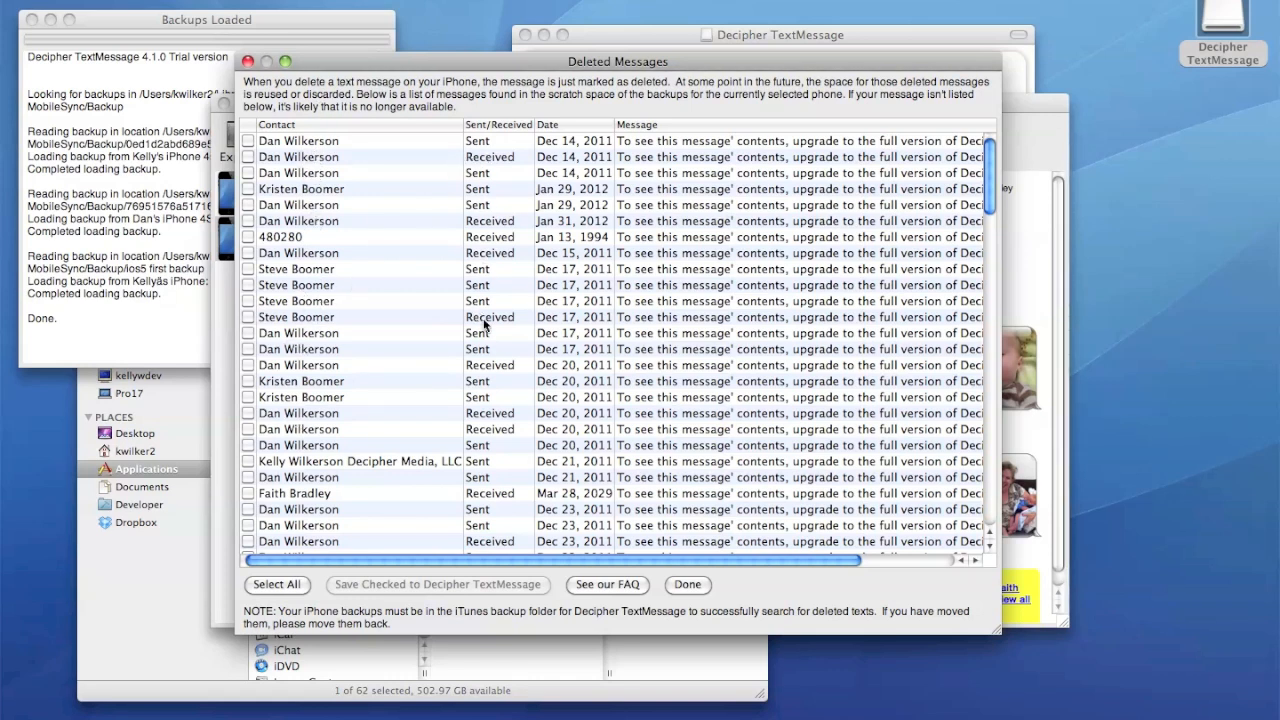
mouse_move(570, 356)
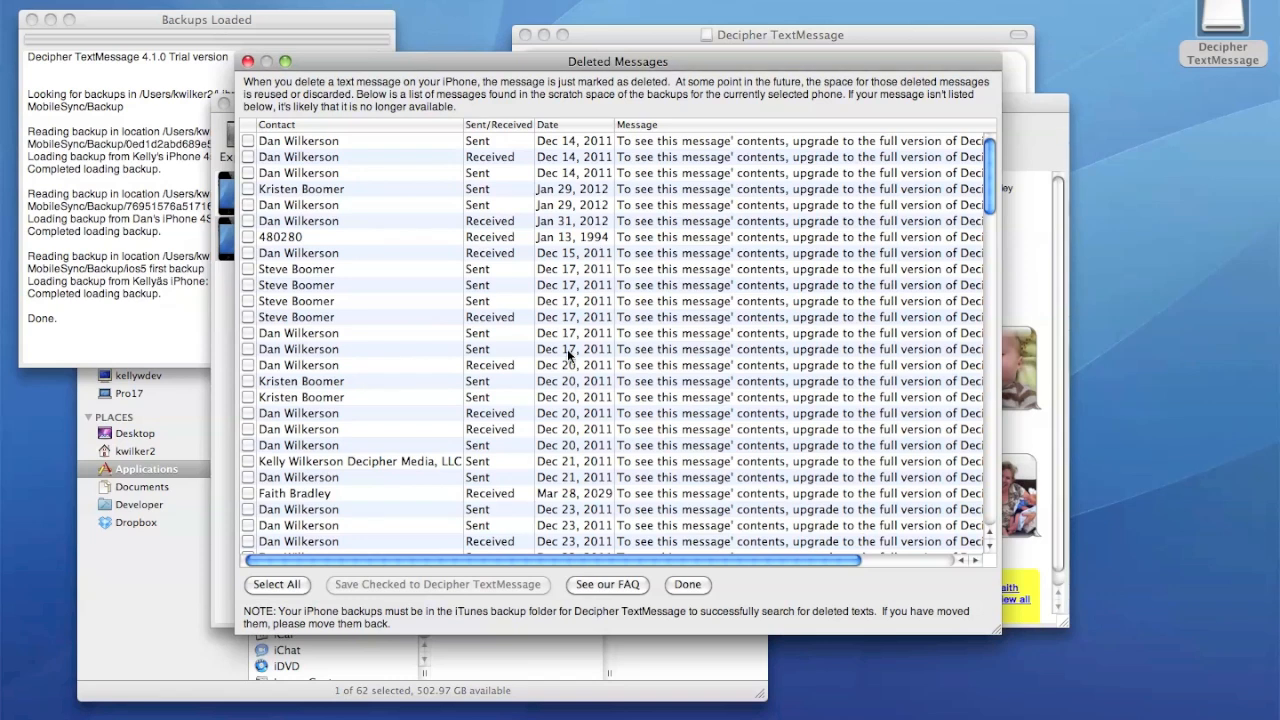
left_click(572, 348)
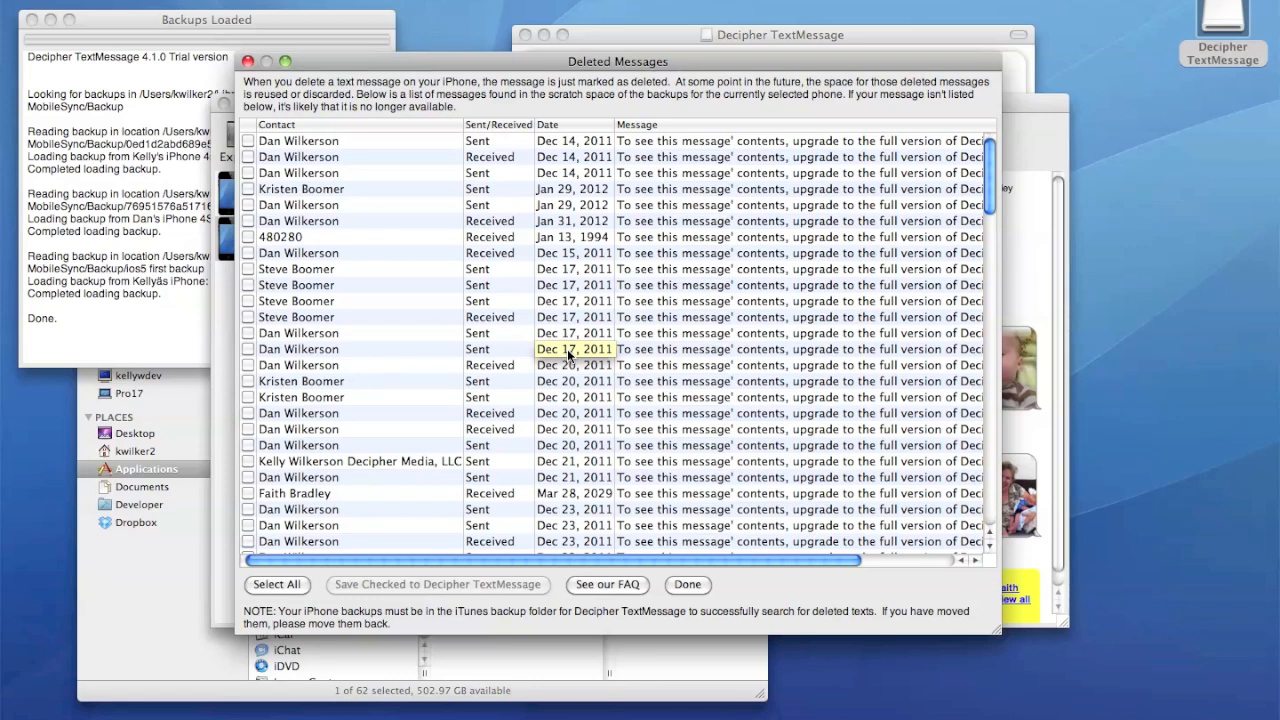
mouse_move(518, 340)
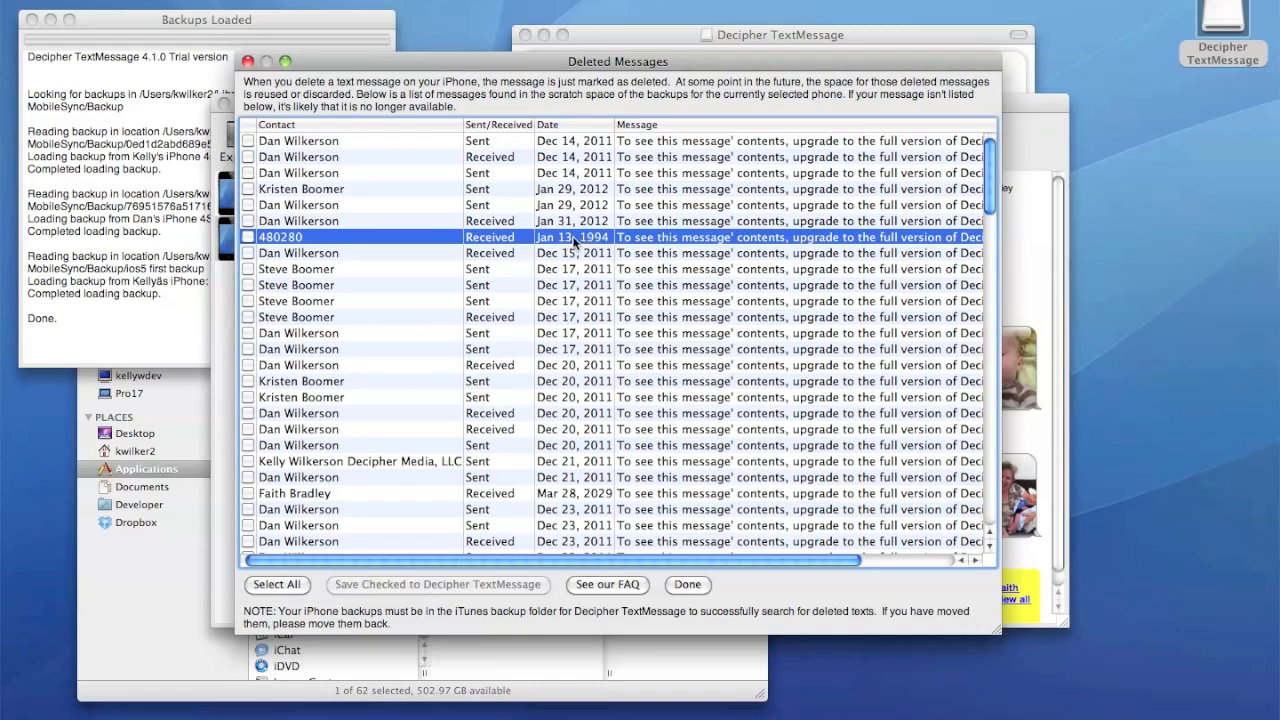
mouse_move(568, 482)
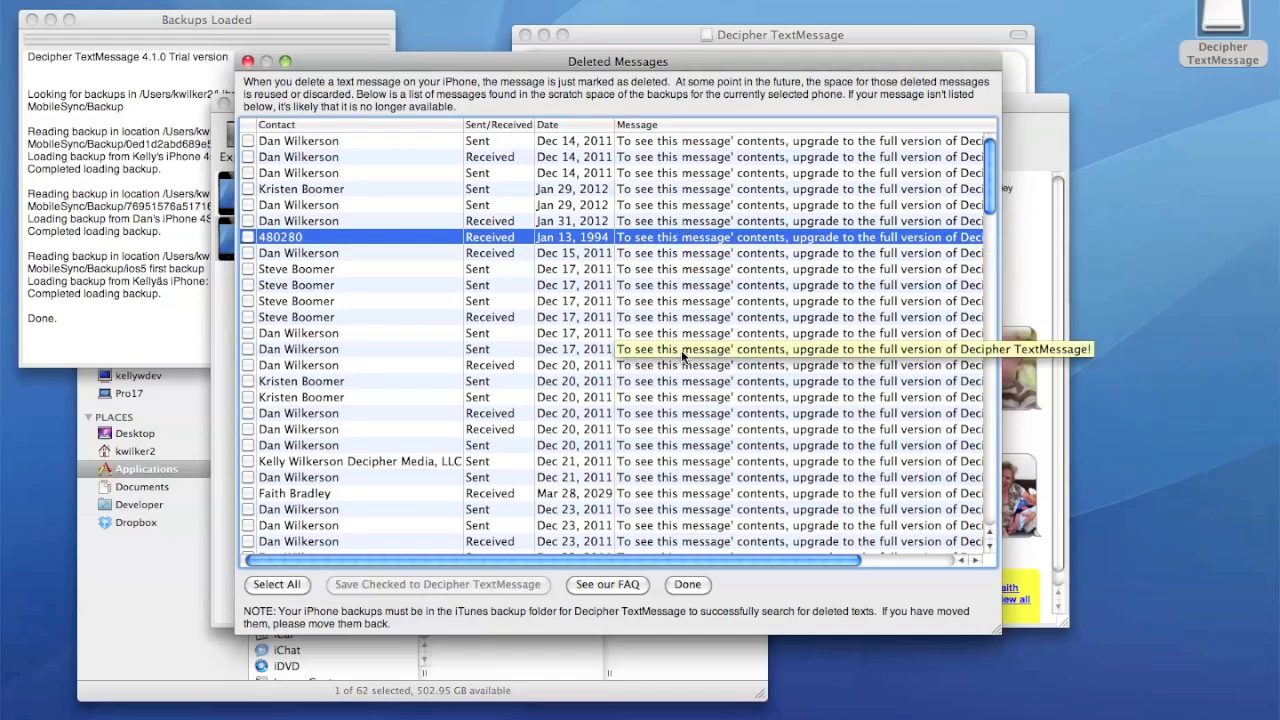
mouse_move(720, 264)
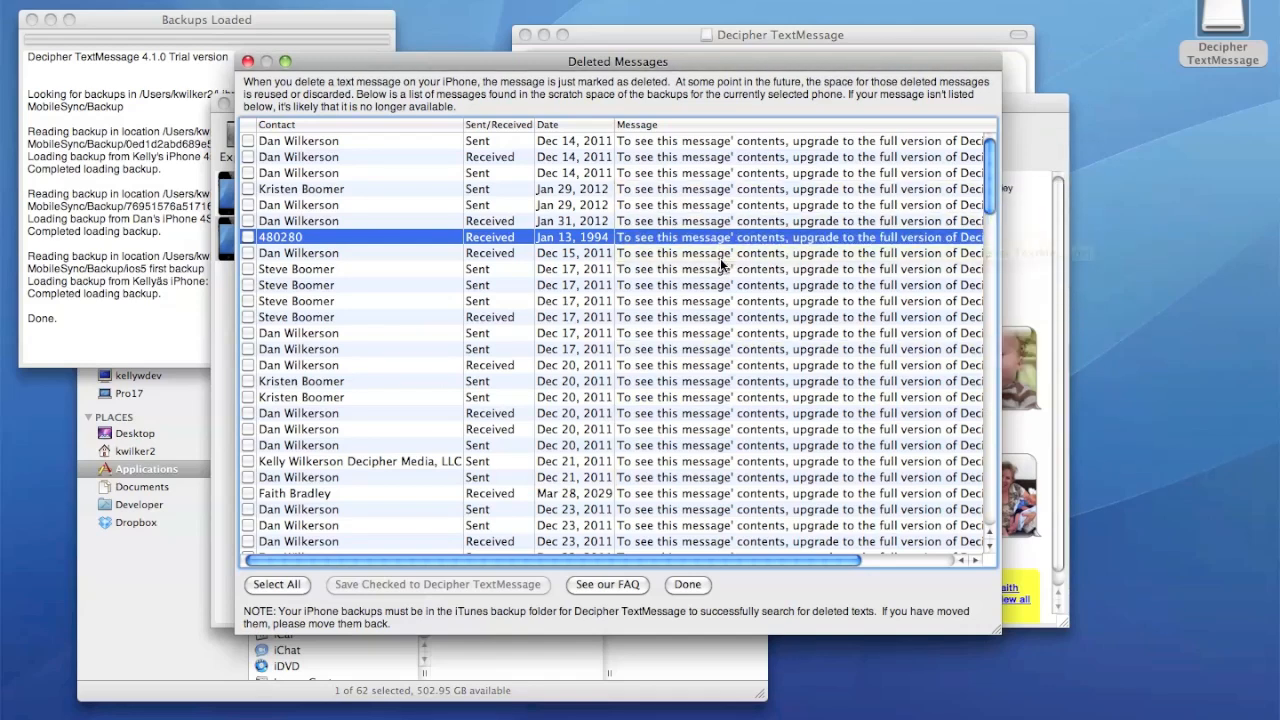
left_click(296, 284)
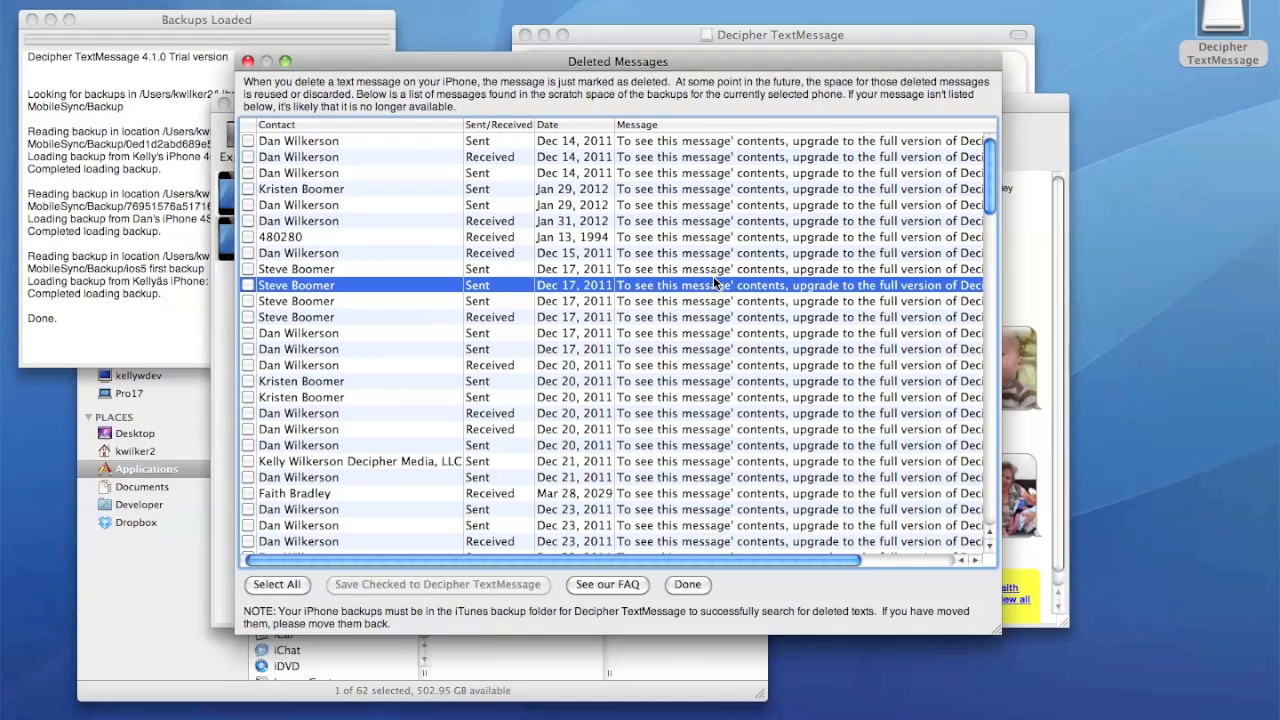
Scroll the Deleted Messages list and close it with Done to return to the conversation
scroll("down", 3)
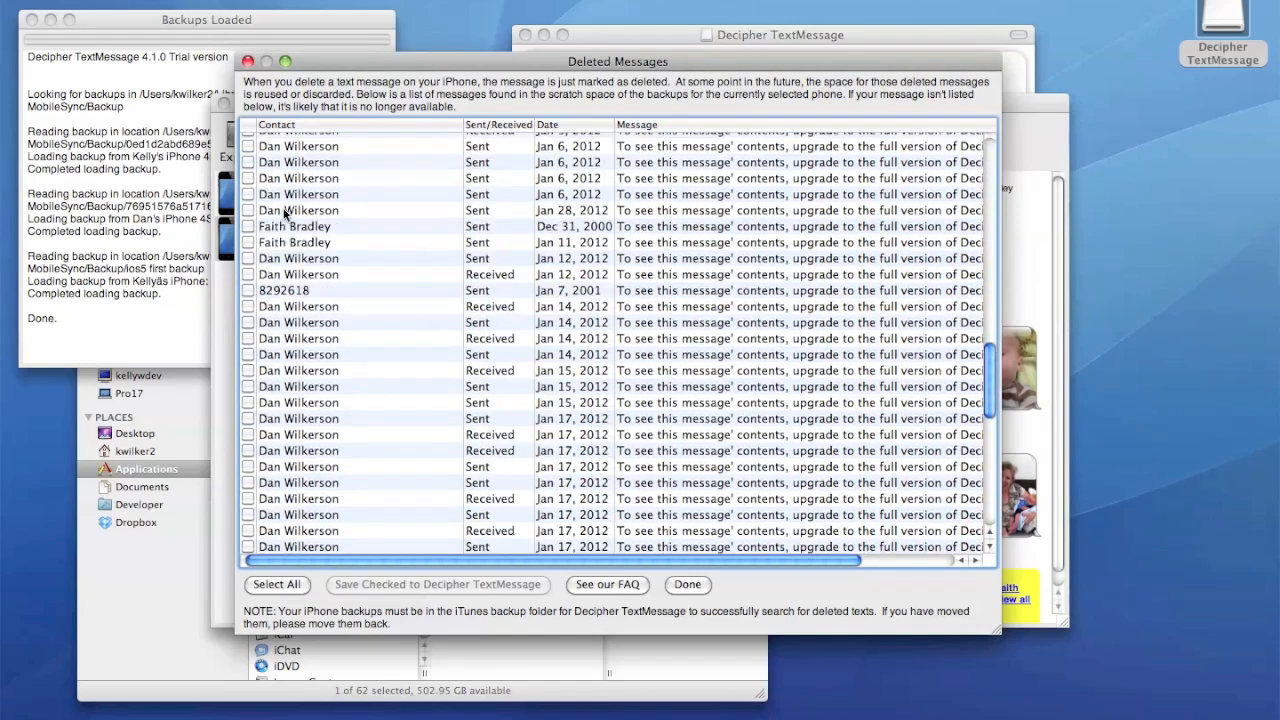
left_click(688, 584)
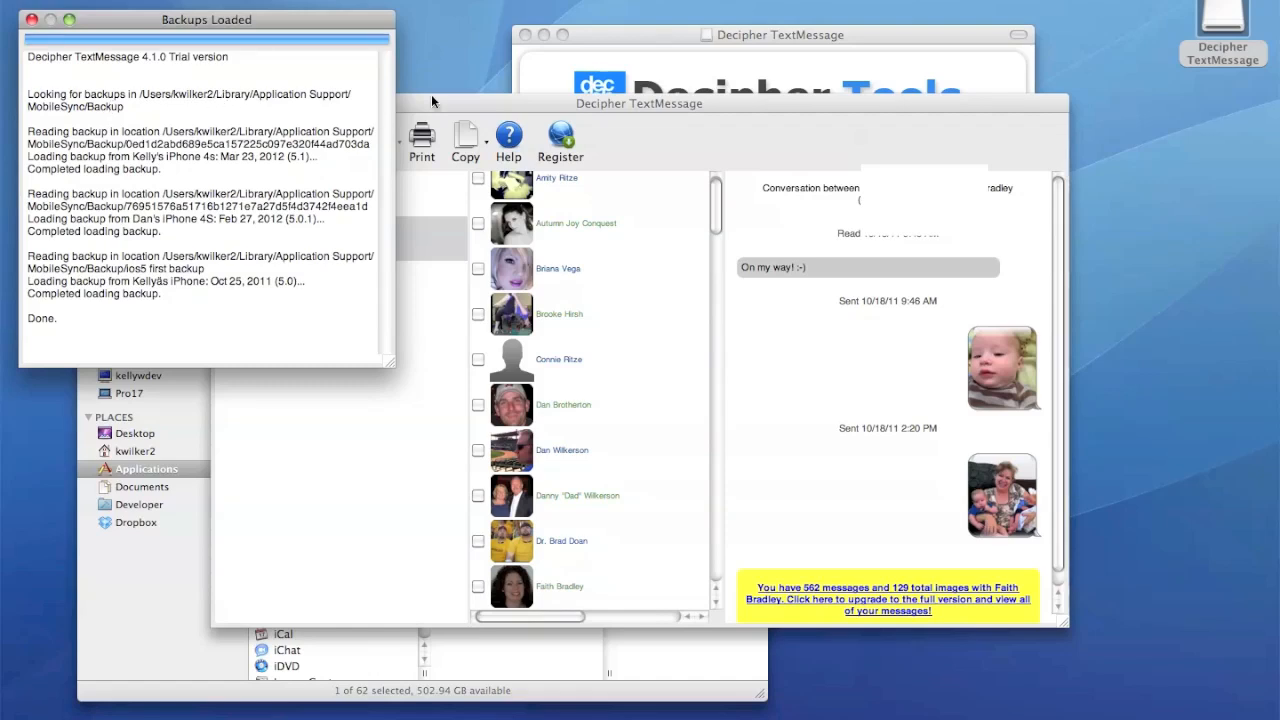
Browse Finder to ~/Library/Application Support/MobileSync/Backup showing the iPhone backup folders
left_click(332, 456)
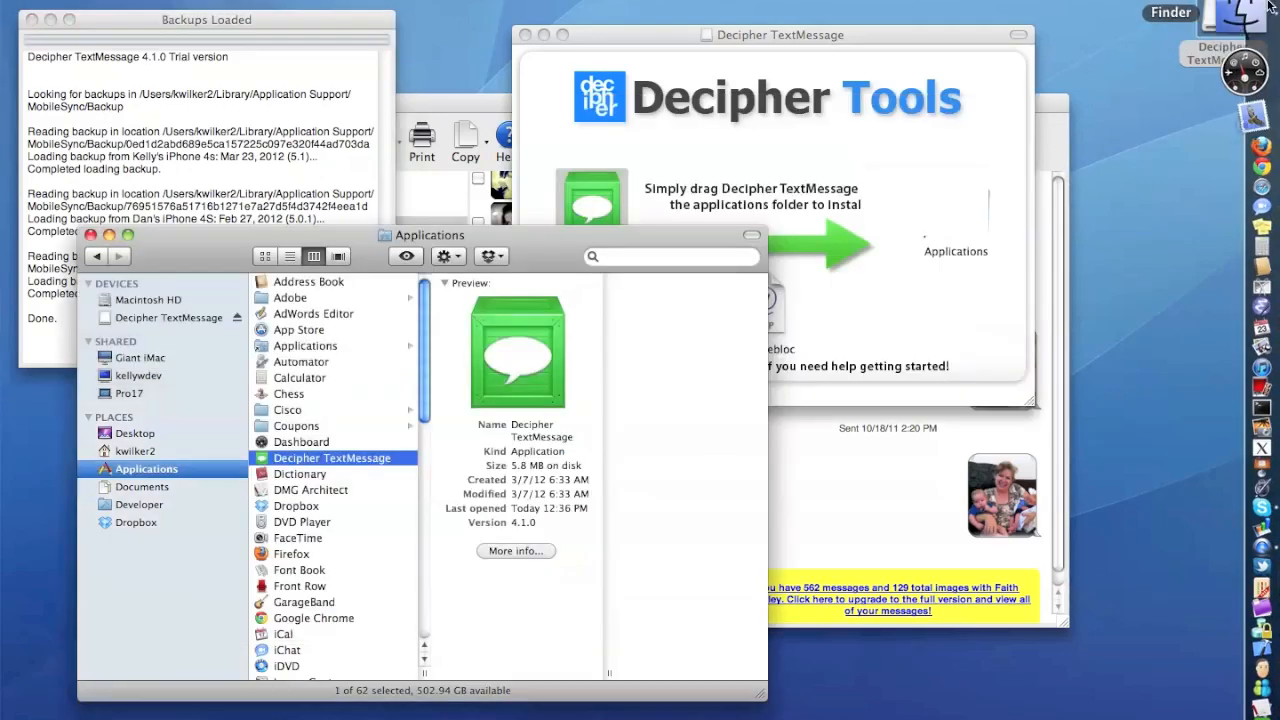
left_click(136, 452)
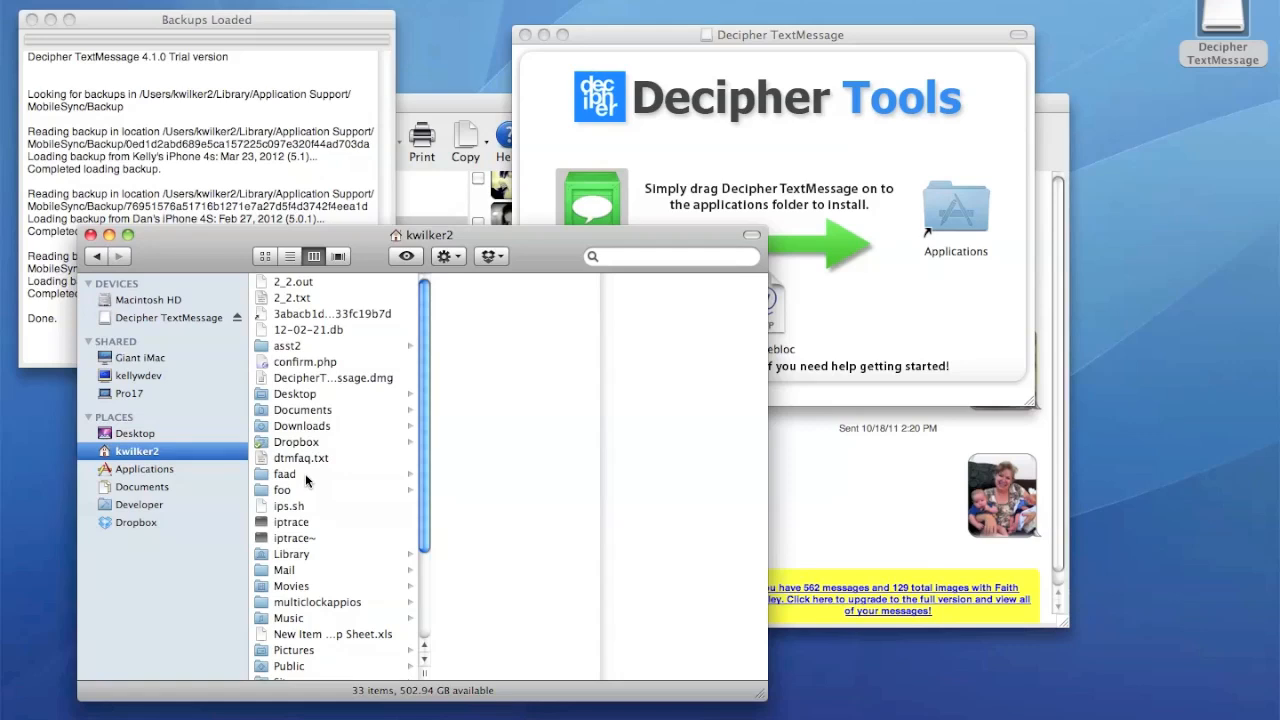
left_click(292, 554)
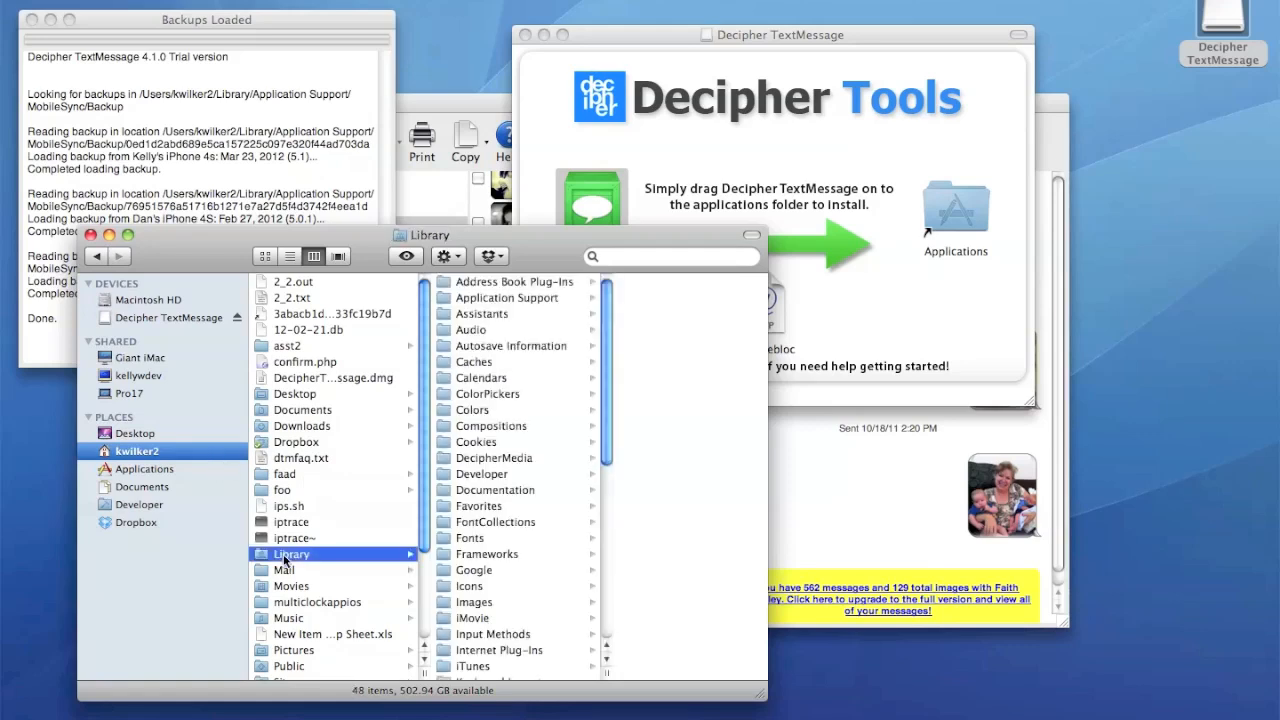
mouse_move(184, 476)
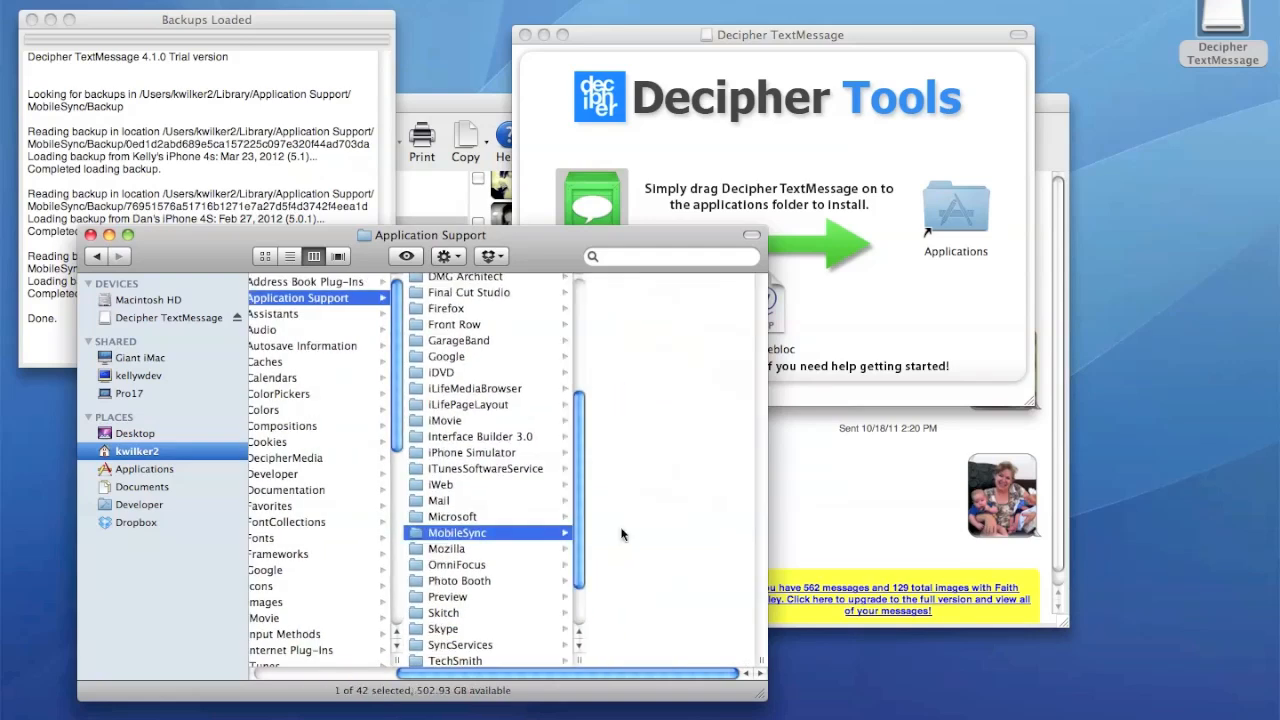
left_click(456, 532)
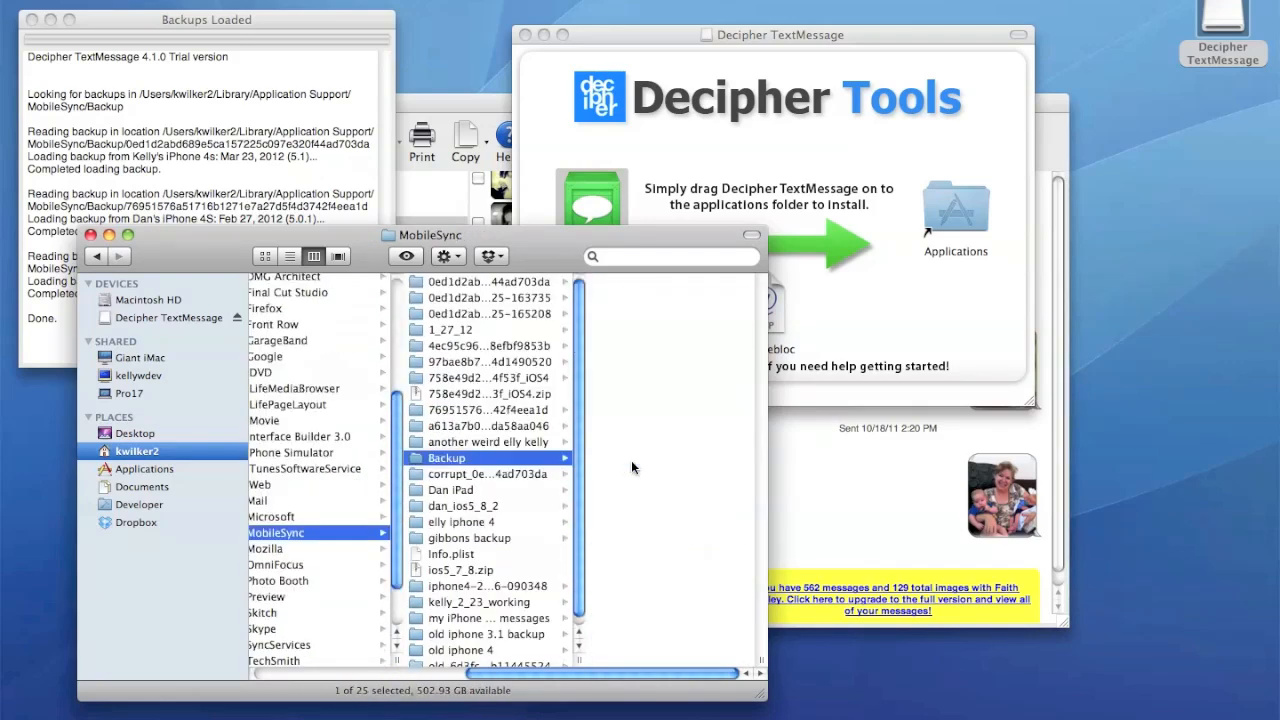
left_click(446, 456)
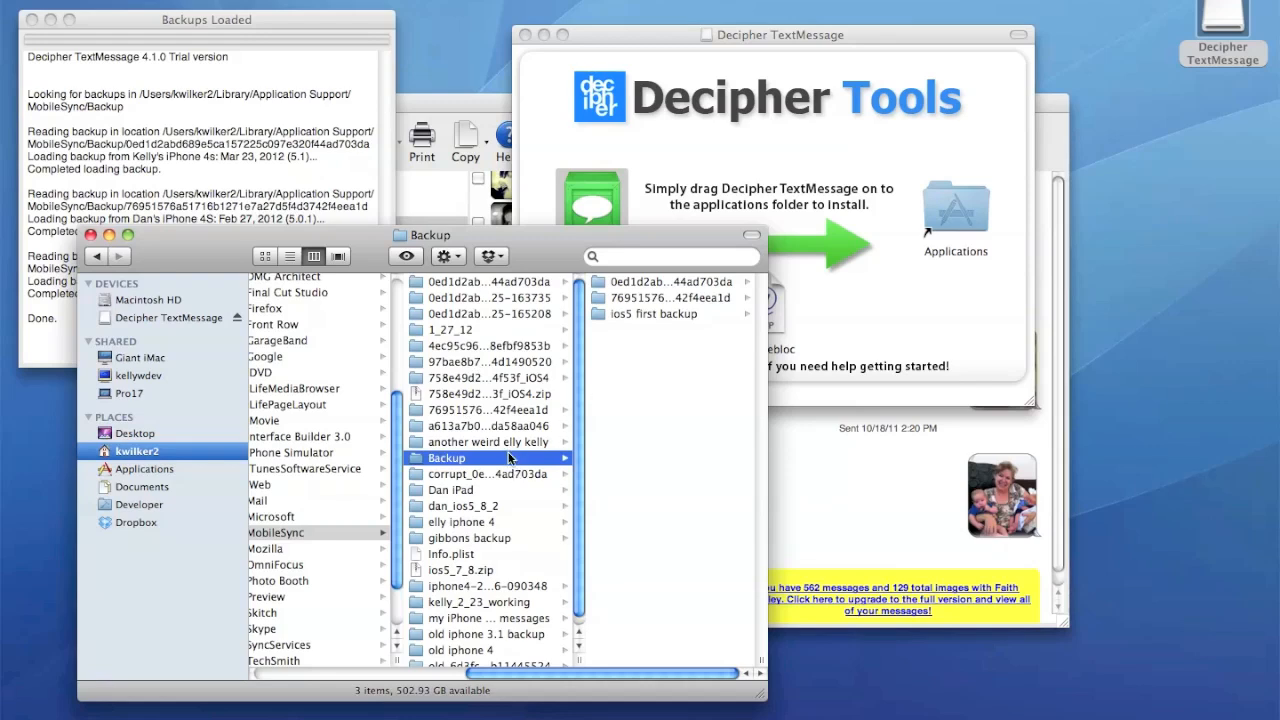
mouse_move(668, 420)
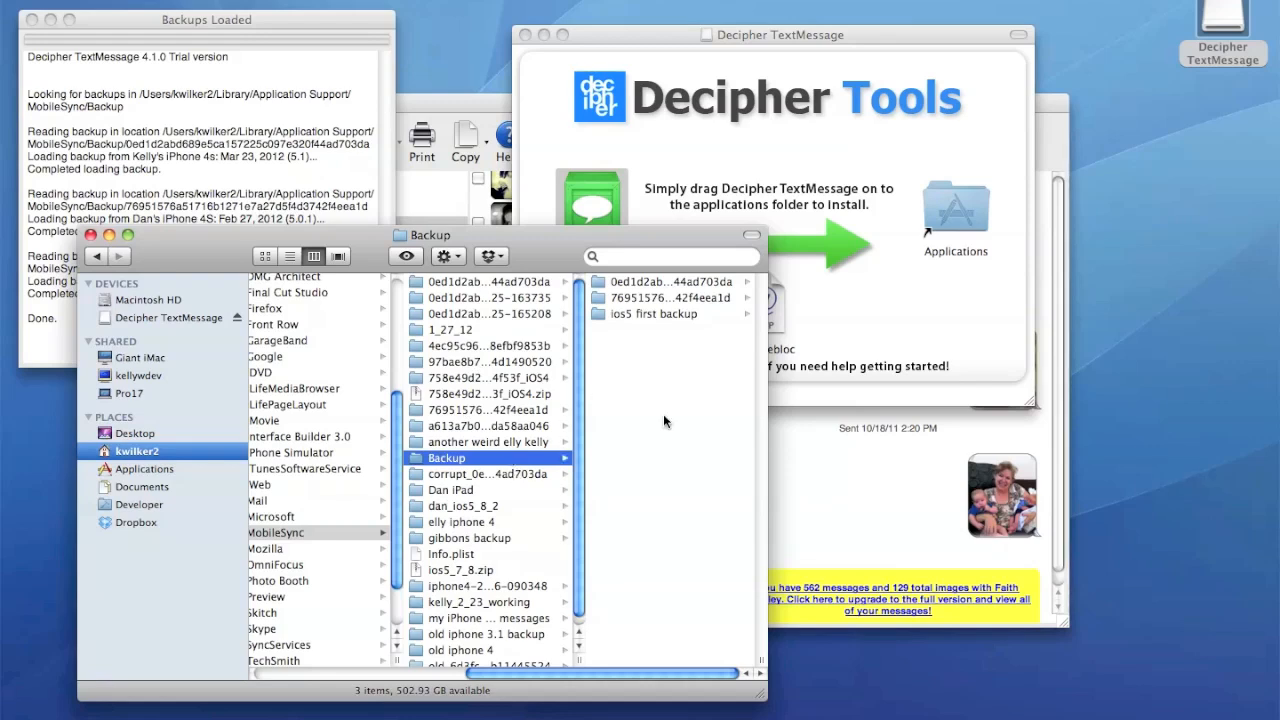
mouse_move(608, 342)
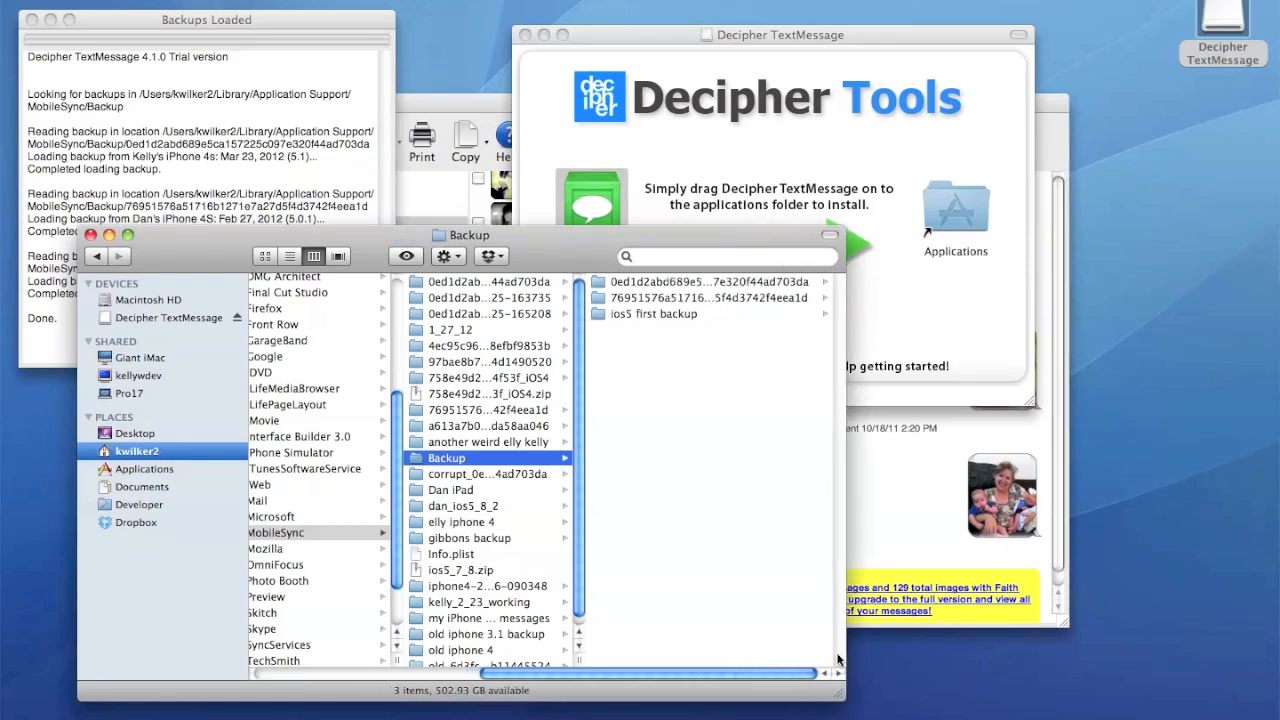
mouse_move(664, 488)
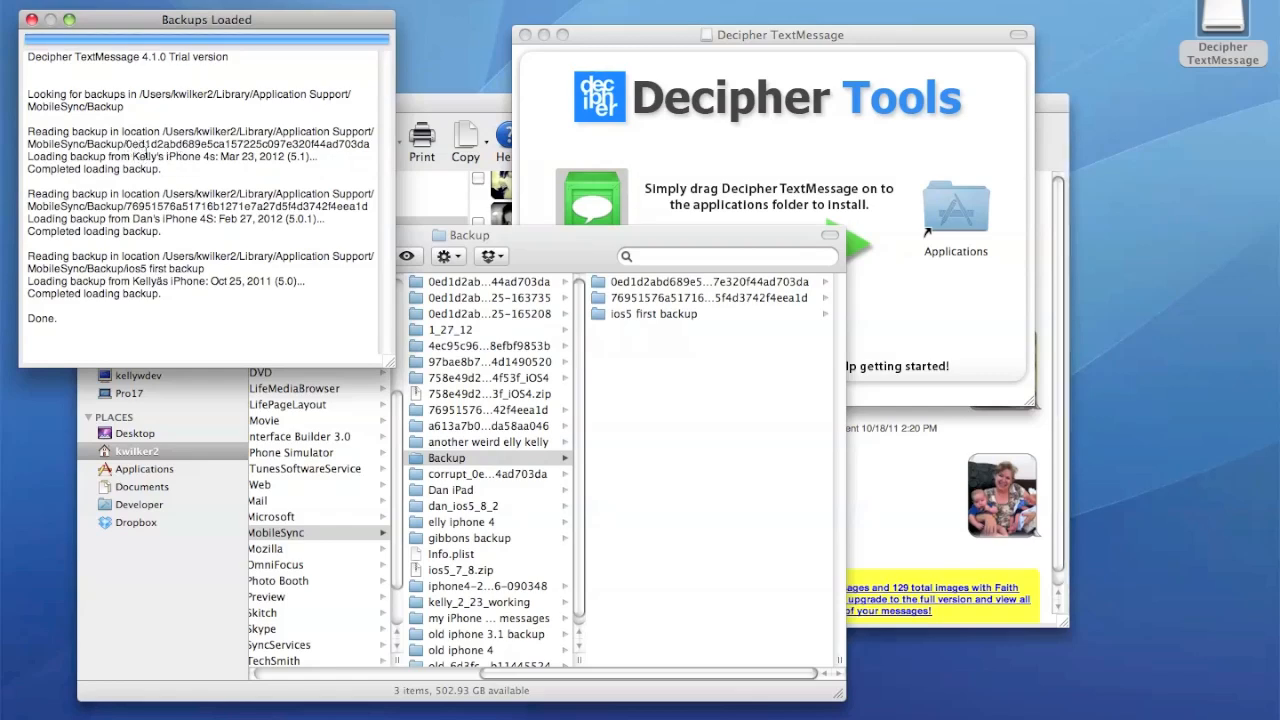
mouse_move(672, 292)
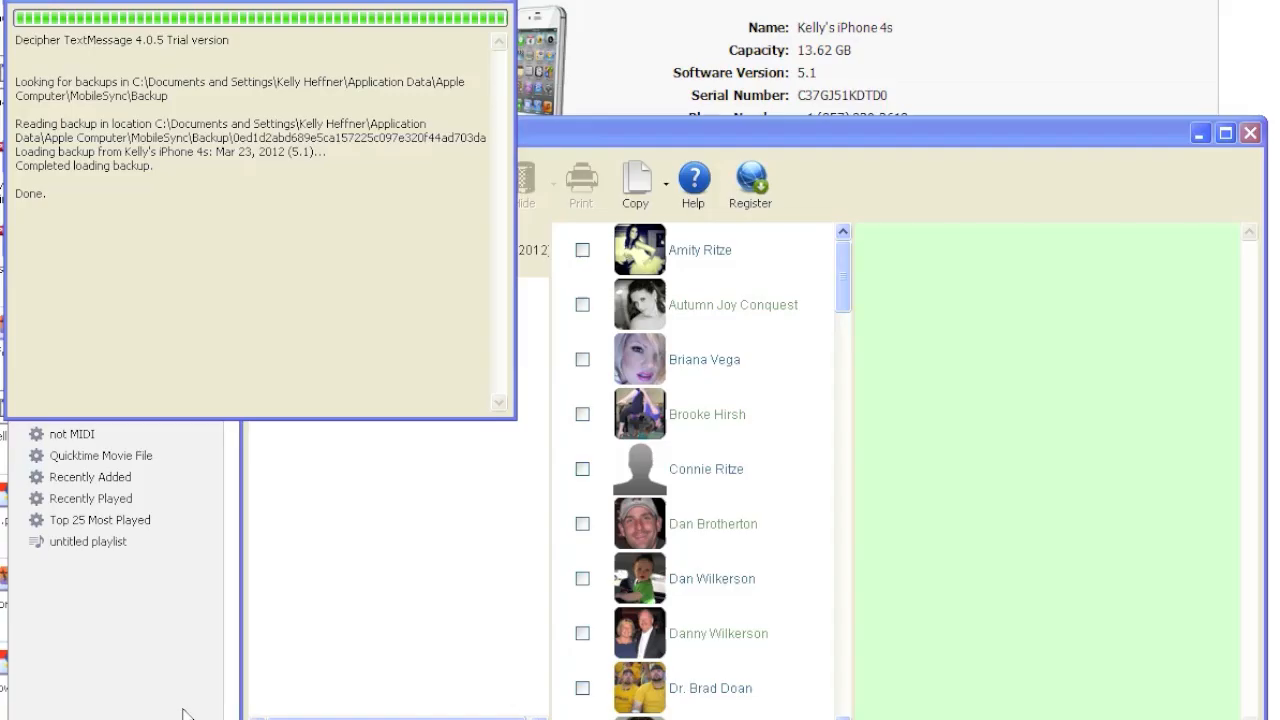
mouse_move(188, 462)
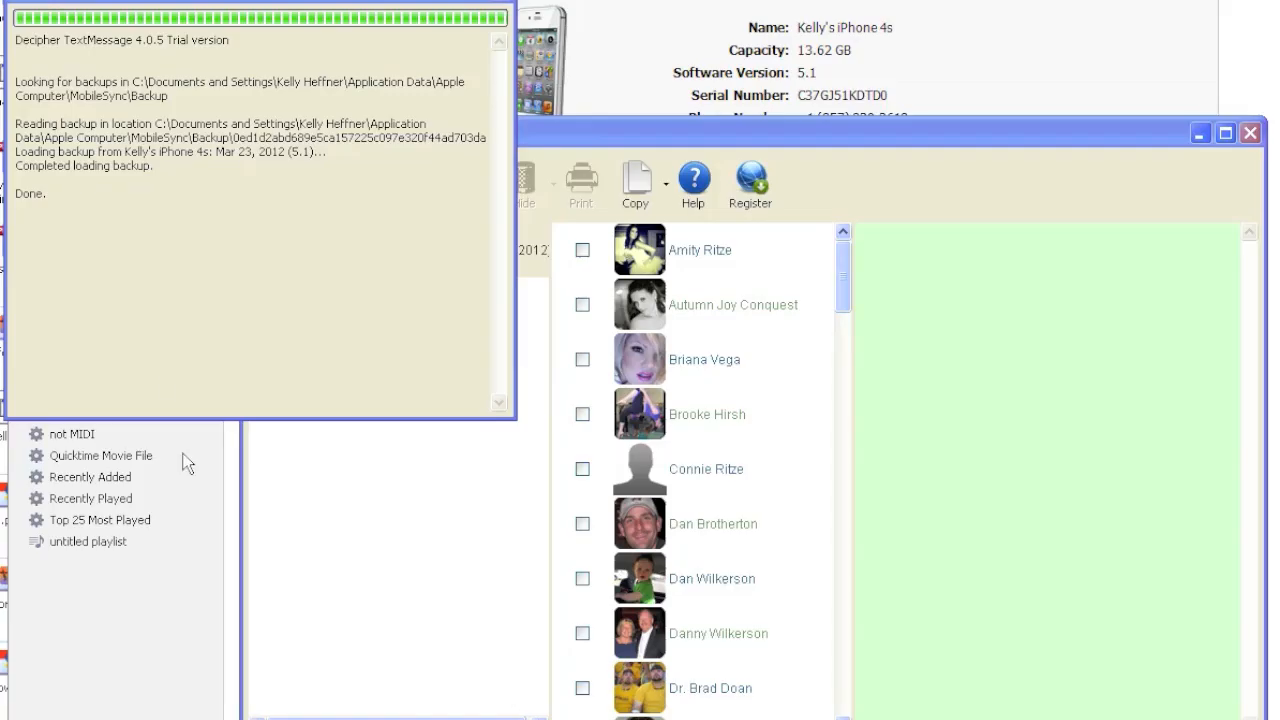
mouse_move(168, 104)
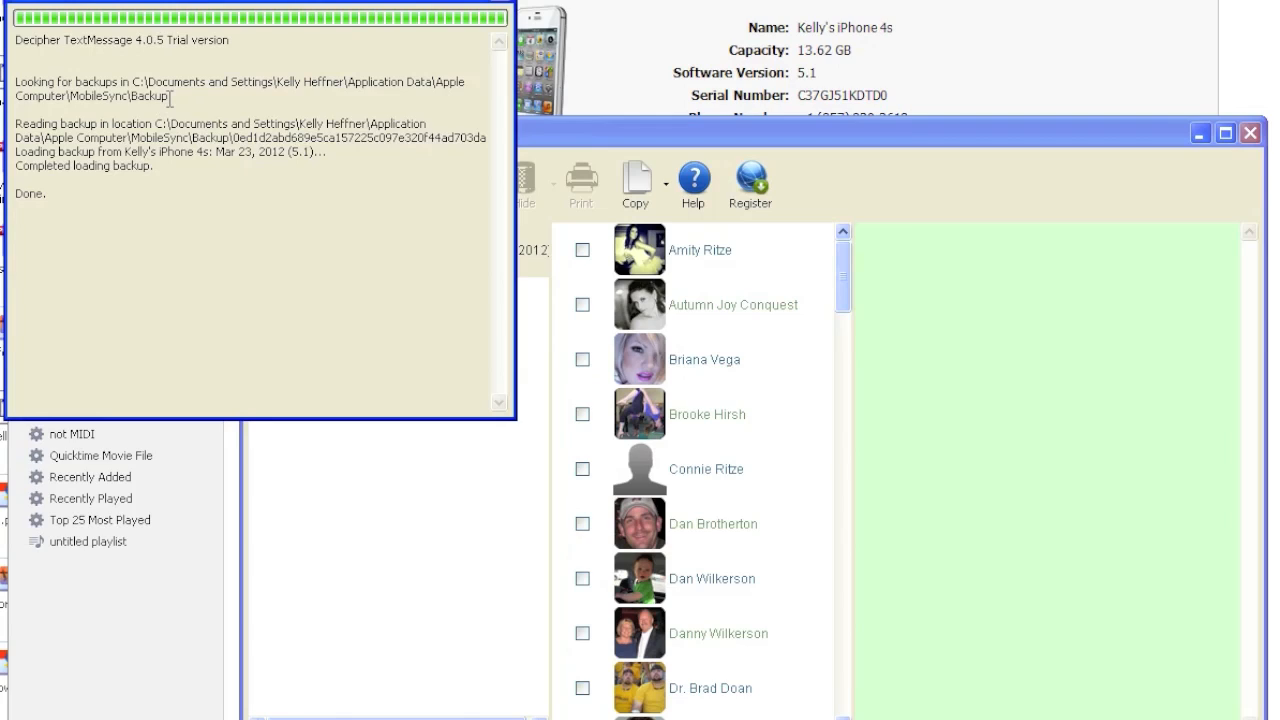
Select the MobileSync Backup path in the loading log and copy it
double_click(240, 82)
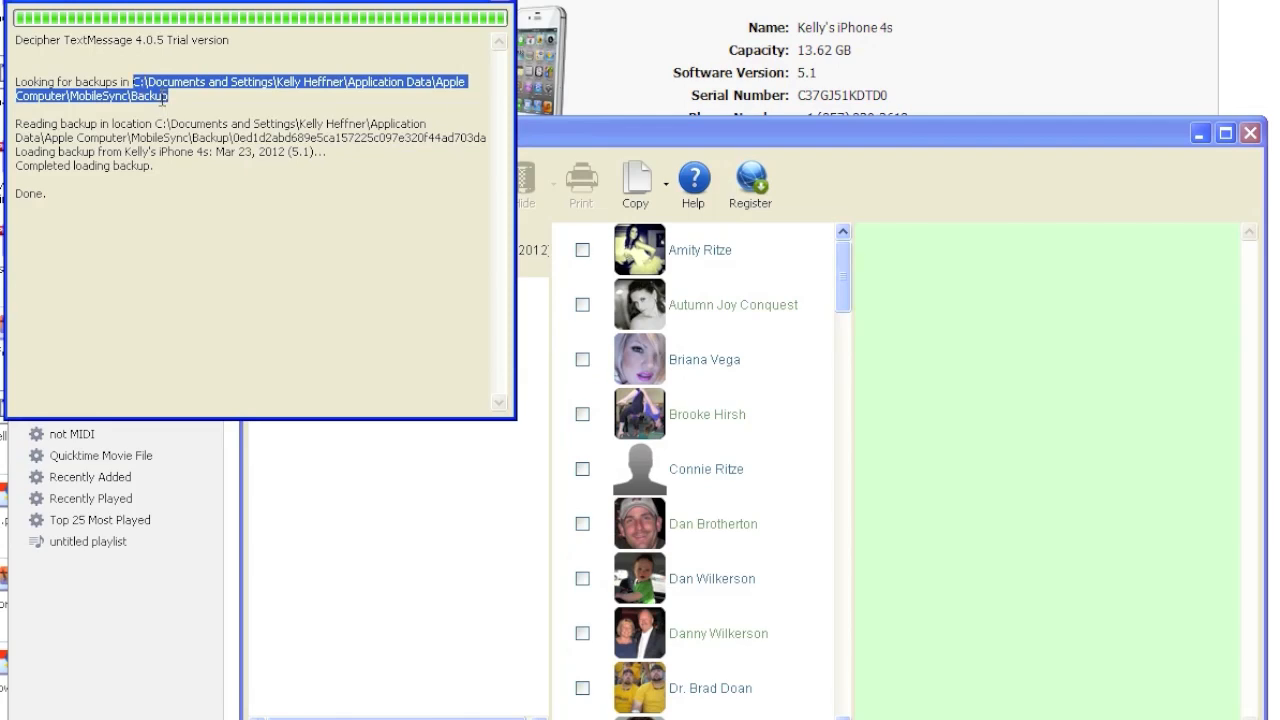
right_click(160, 100)
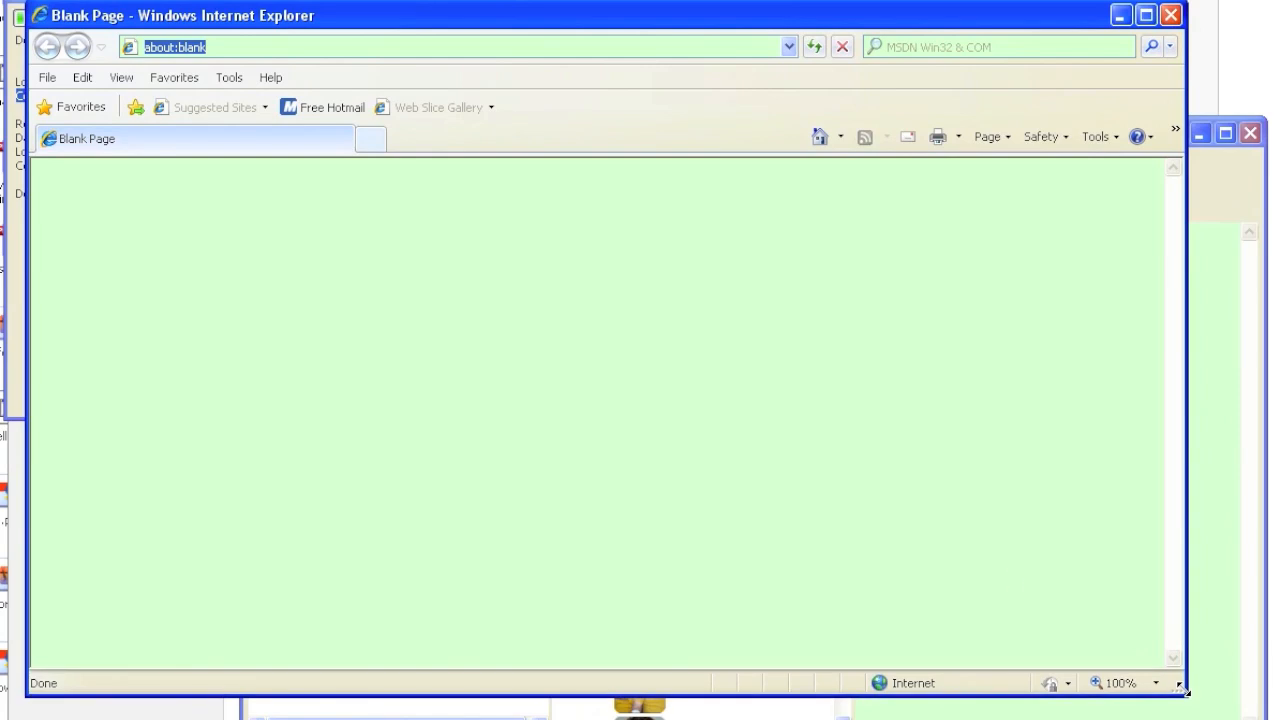
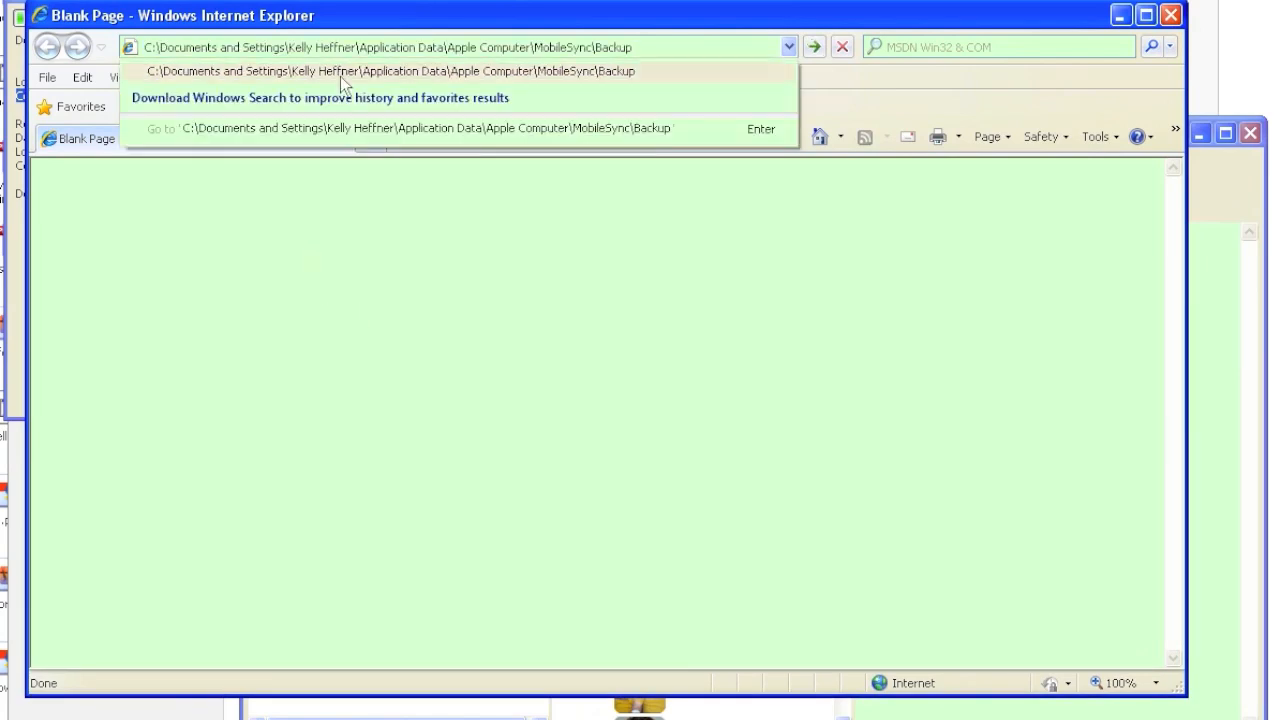
Enter the Application Data\Apple Computer\MobileSync\Backup path in the address bar
mouse_move(712, 48)
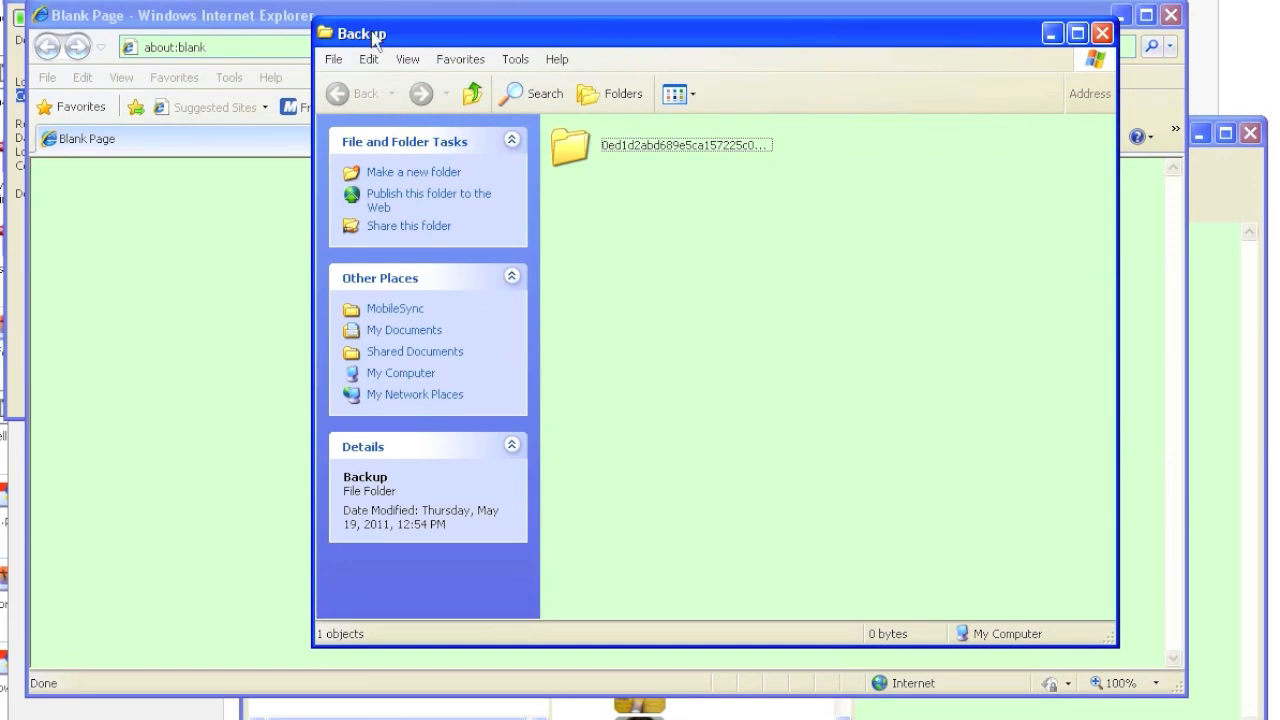
mouse_move(418, 12)
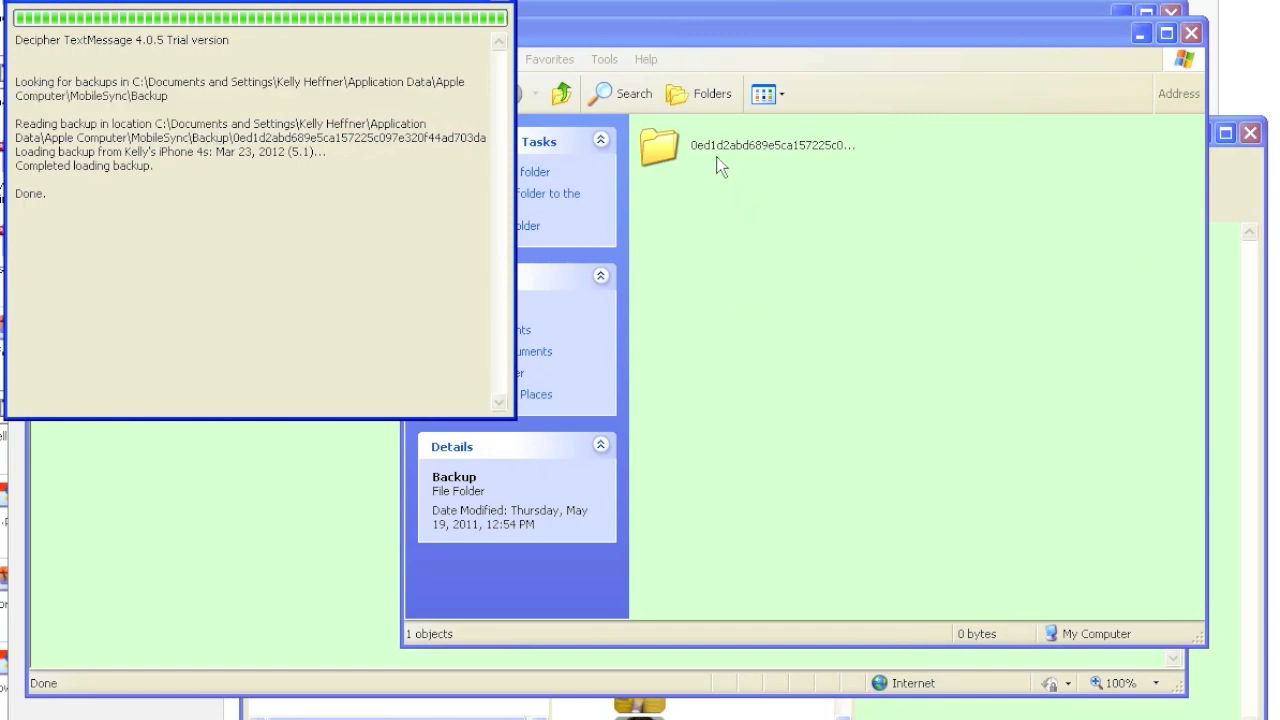
mouse_move(270, 160)
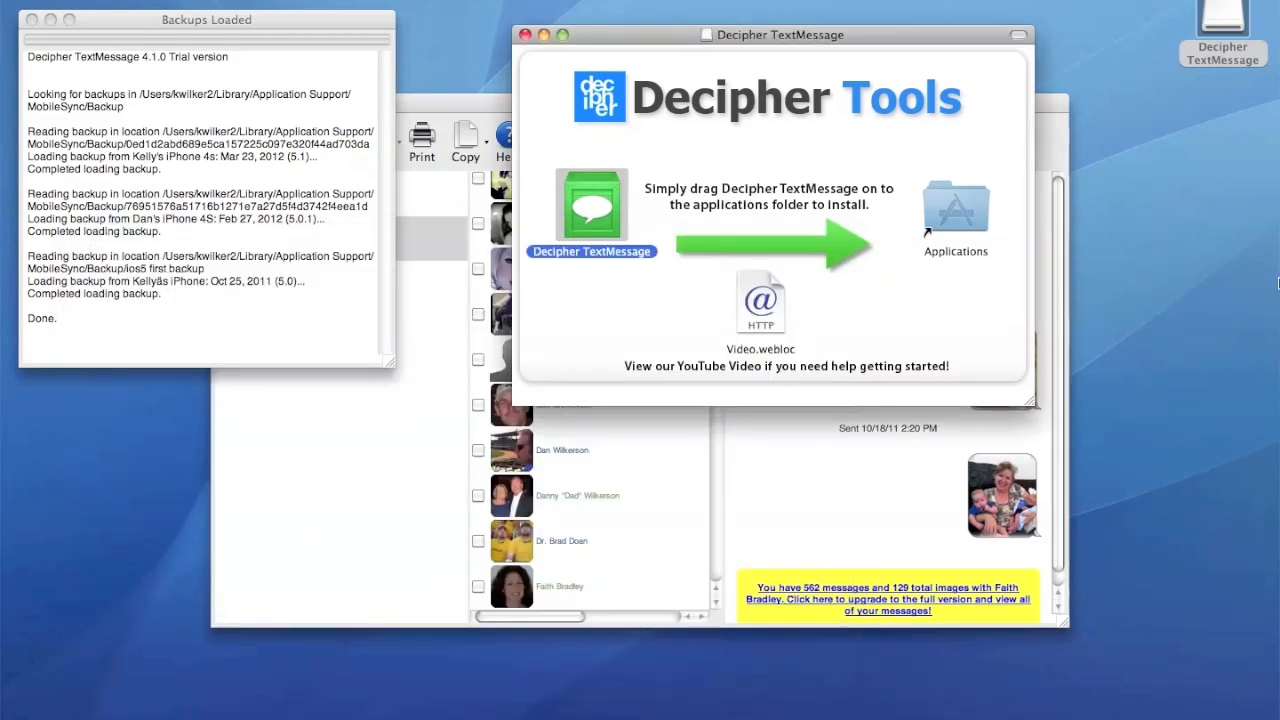
mouse_move(1270, 290)
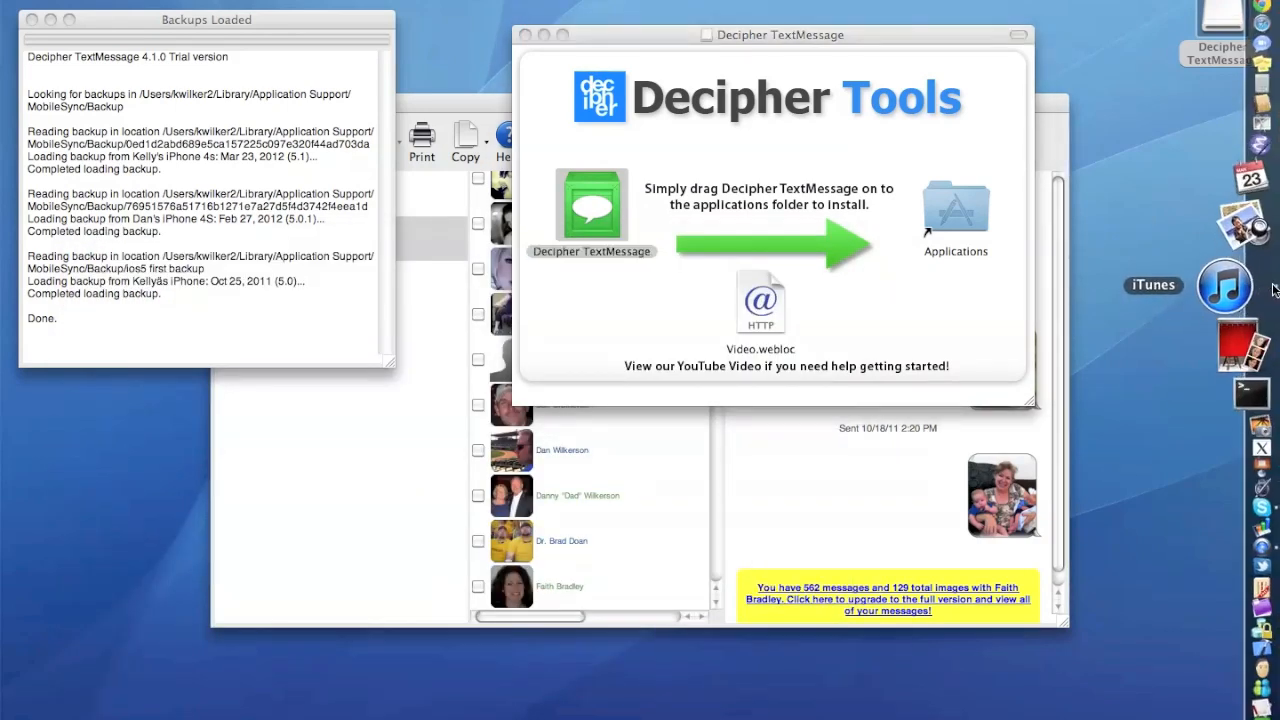
Launch iTunes and back up the connected iPhone 4s to this computer
left_click(1224, 288)
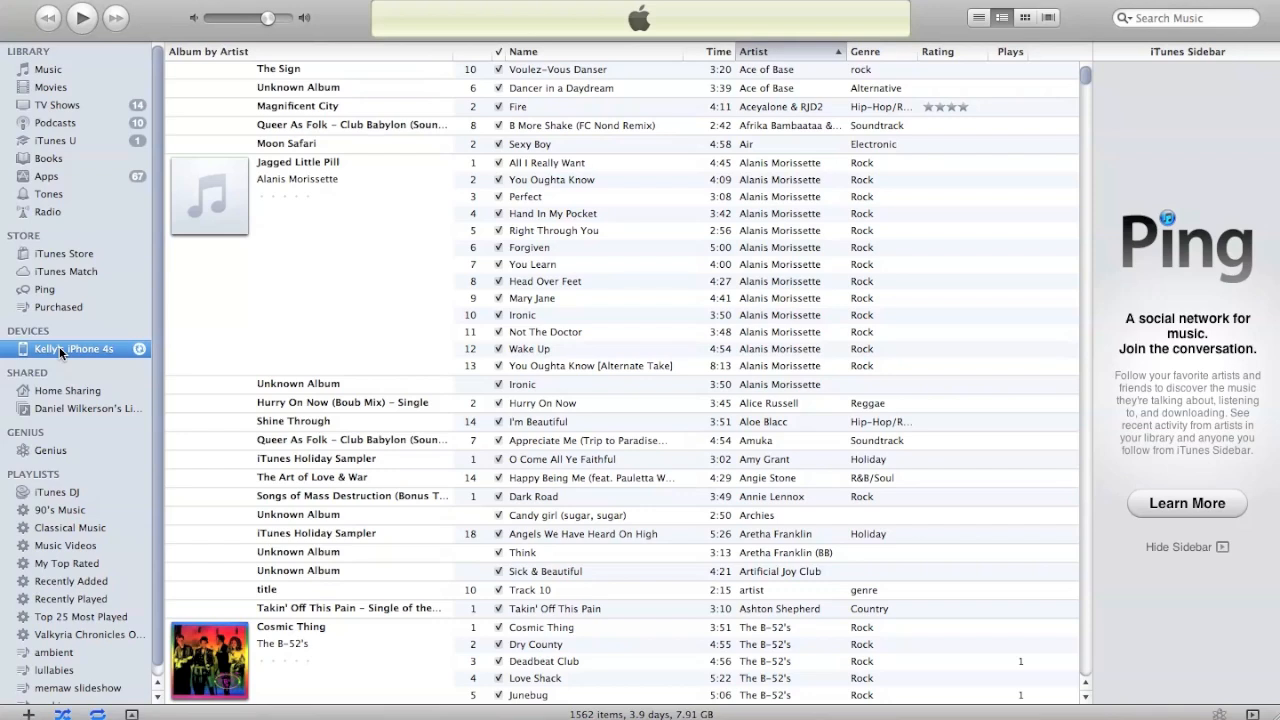
left_click(76, 348)
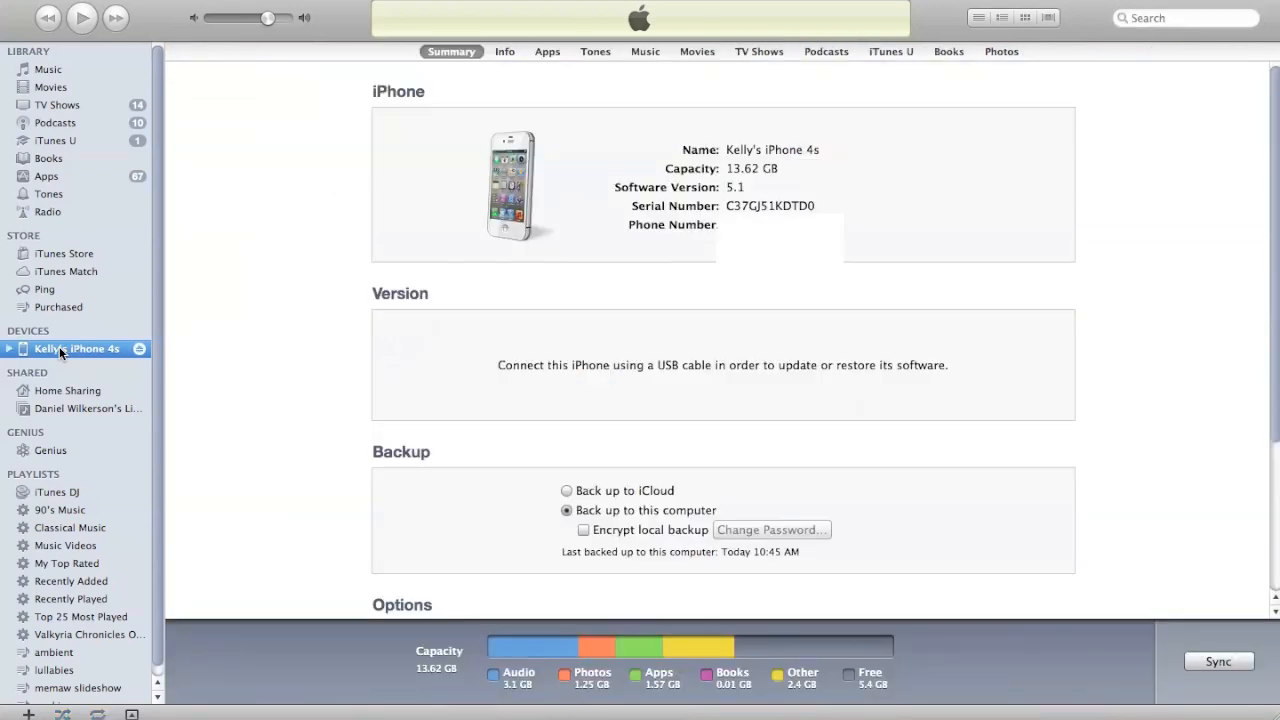
right_click(76, 348)
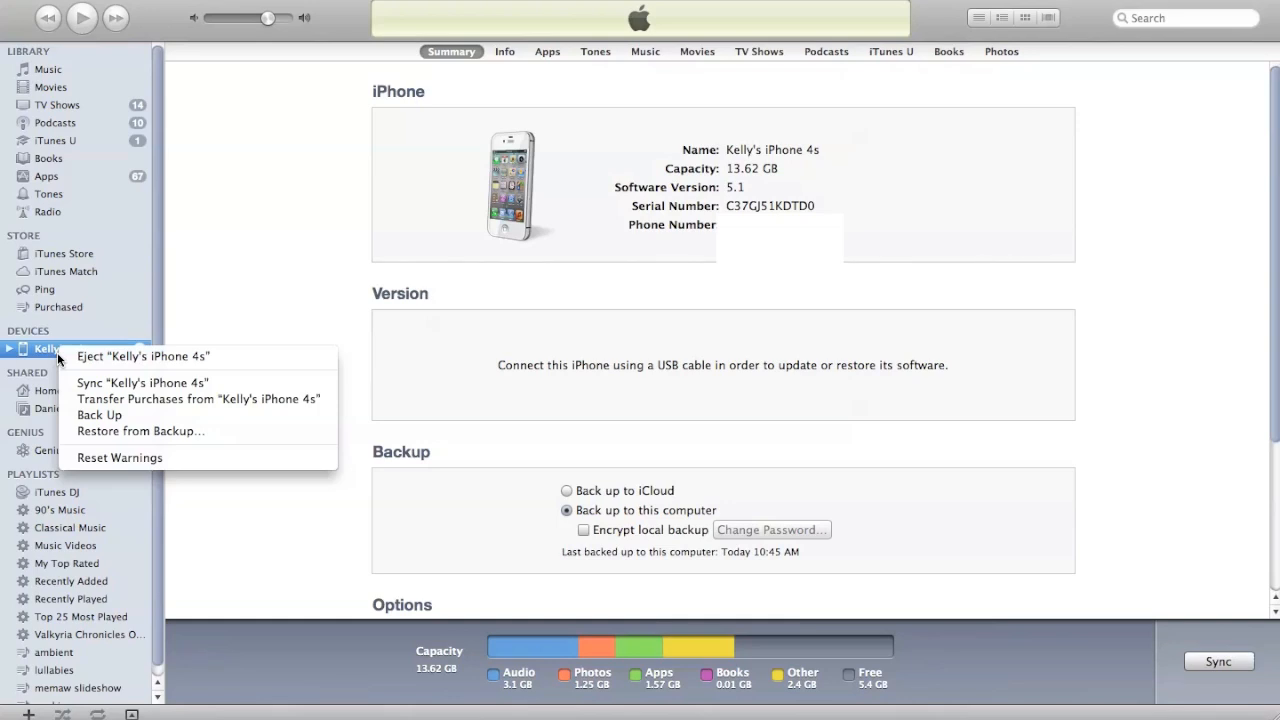
mouse_move(100, 414)
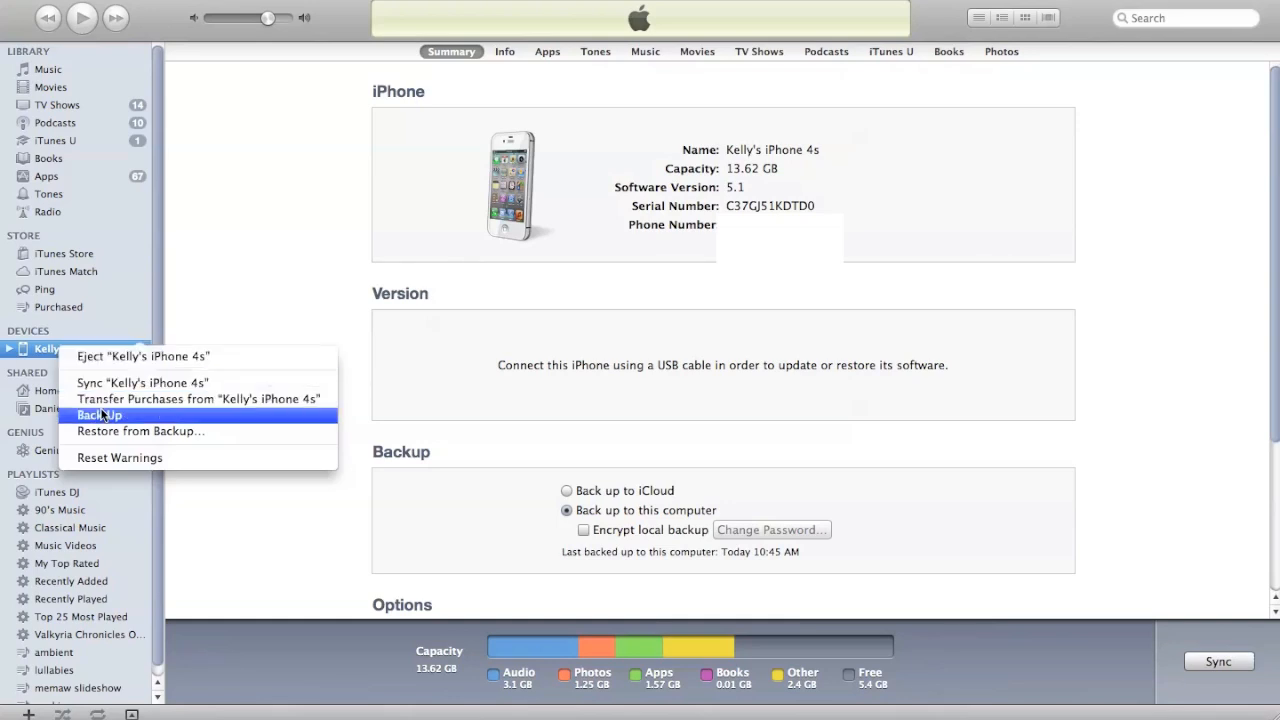
left_click(100, 414)
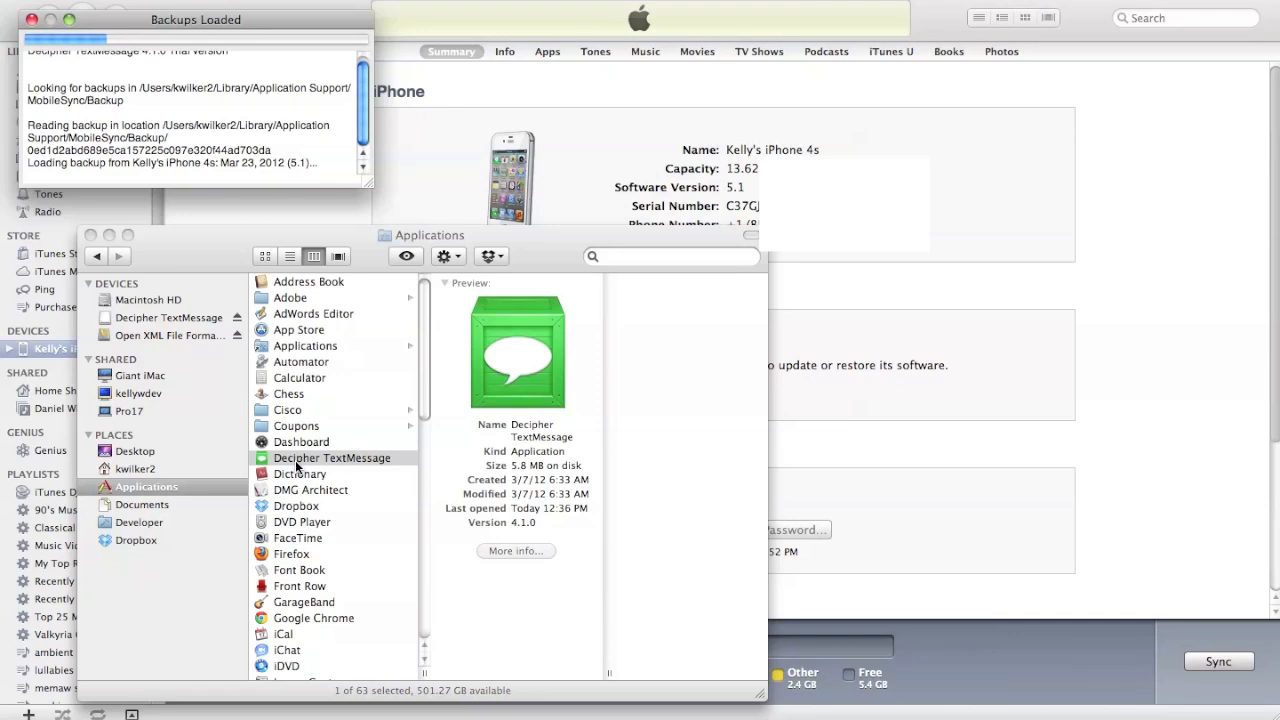
mouse_move(372, 204)
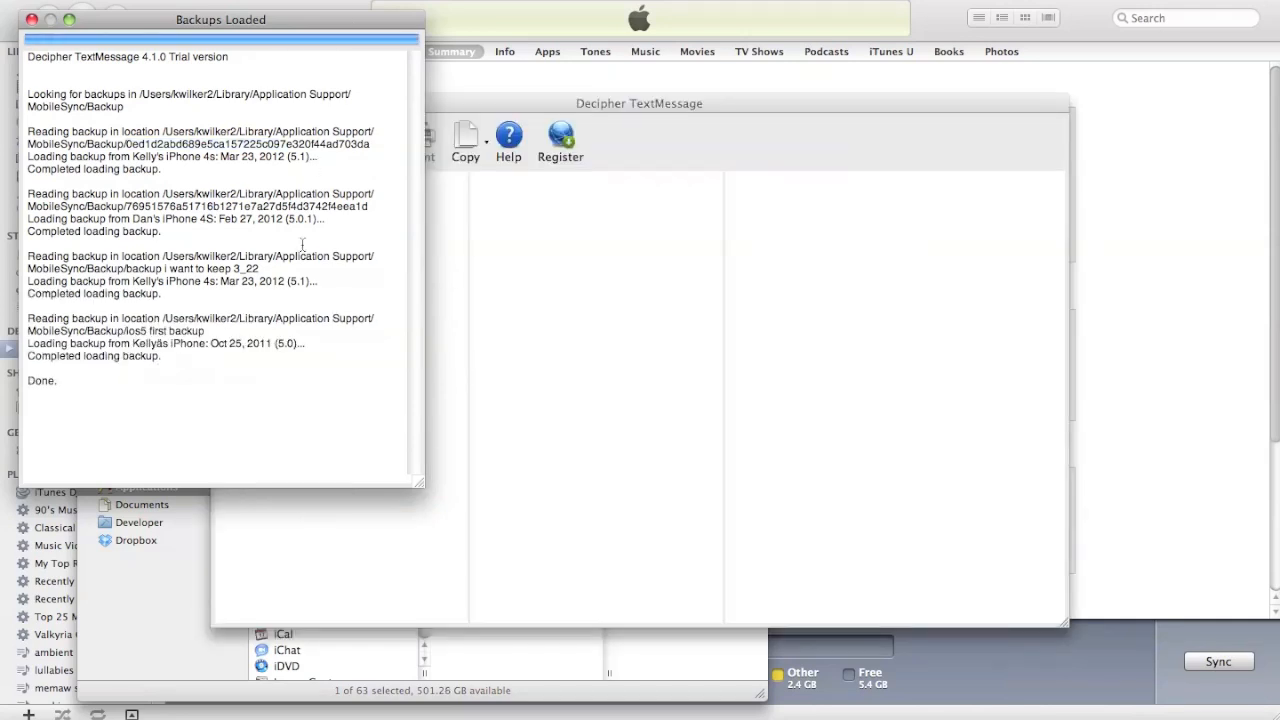
mouse_move(256, 364)
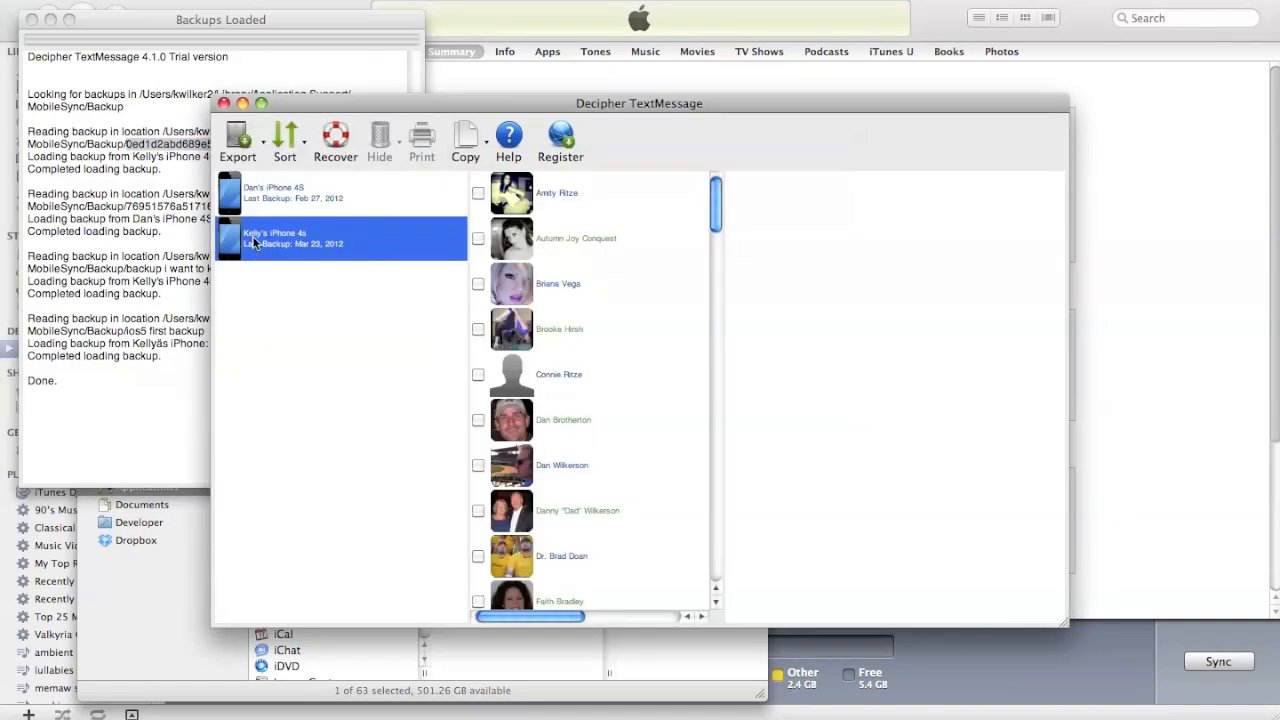
left_click(336, 140)
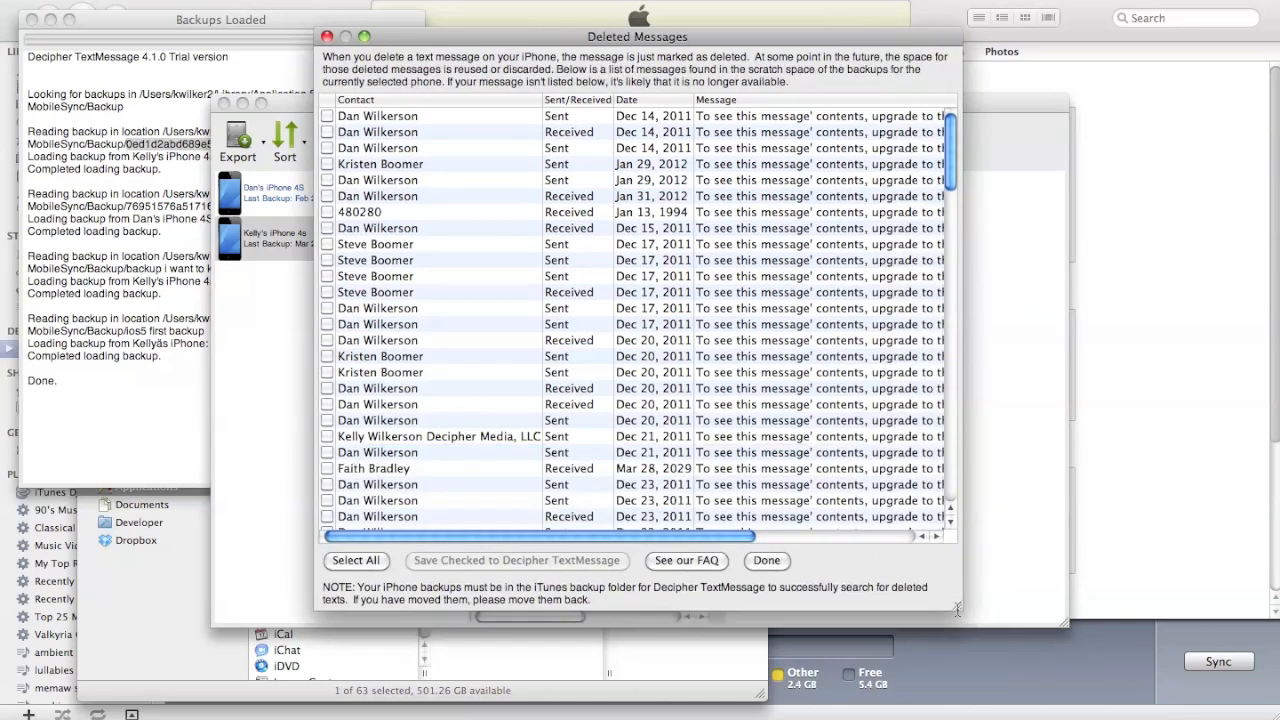
left_click(766, 560)
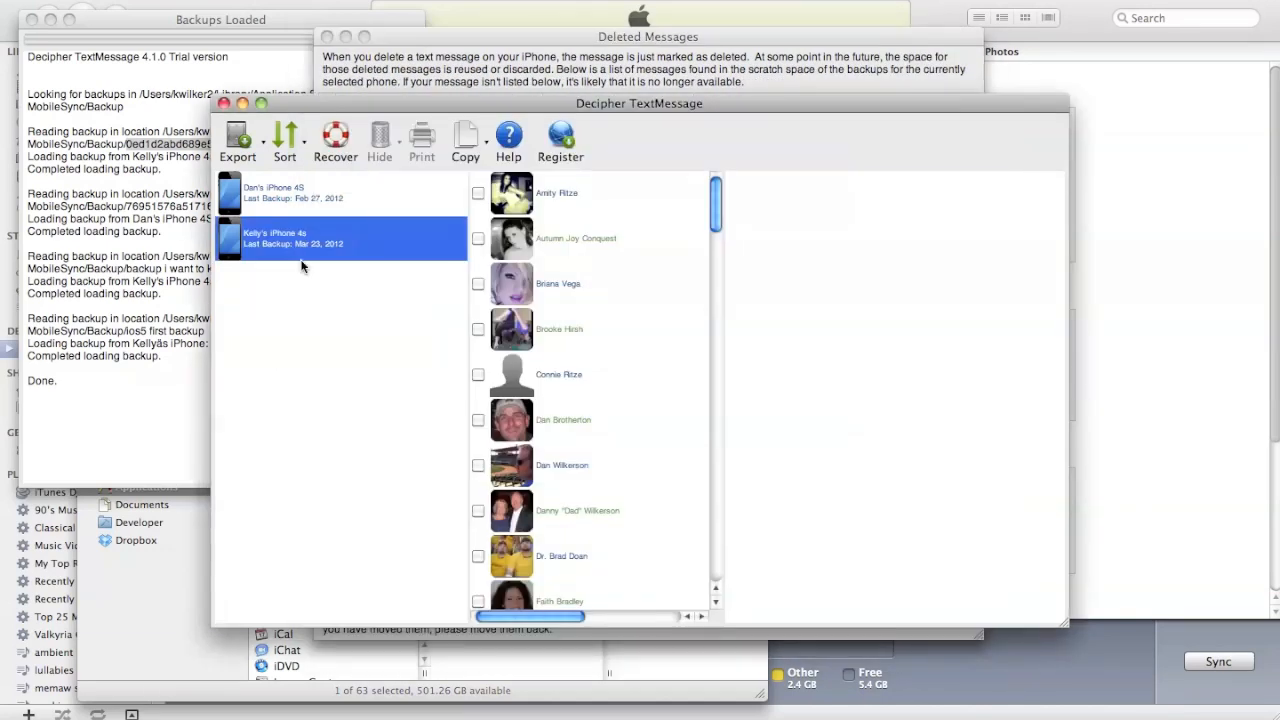
mouse_move(288, 252)
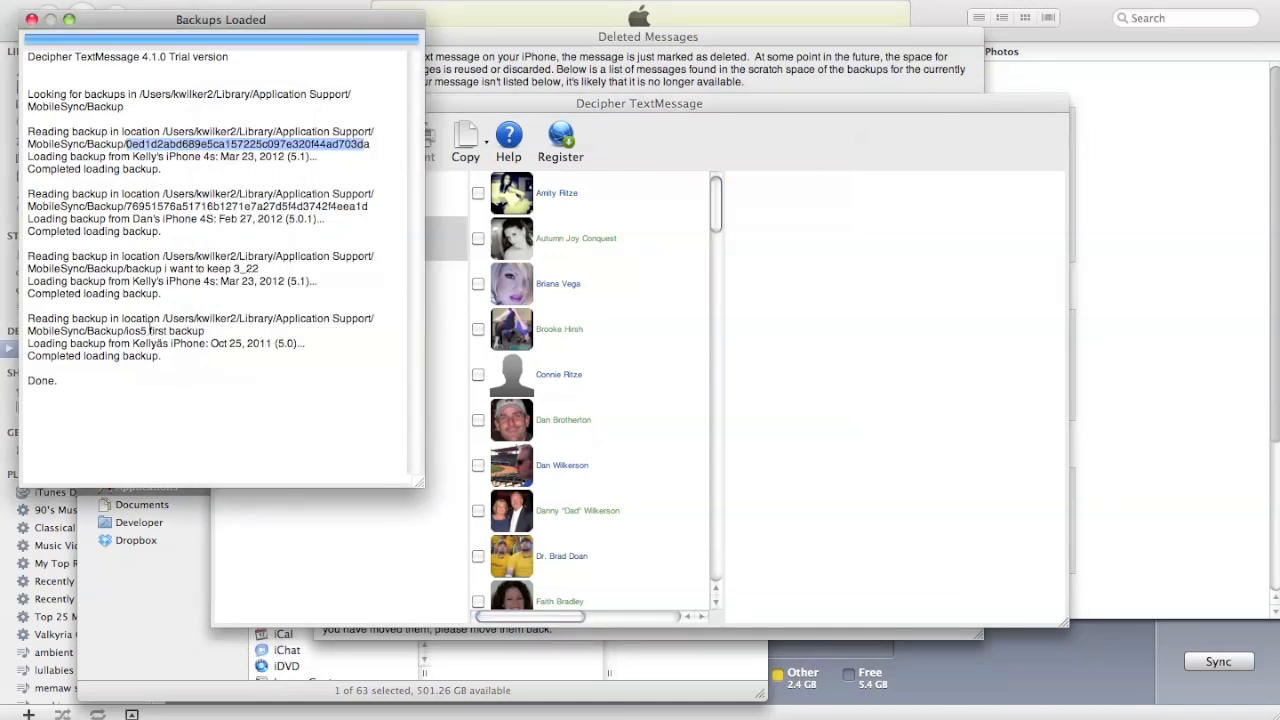
mouse_move(292, 582)
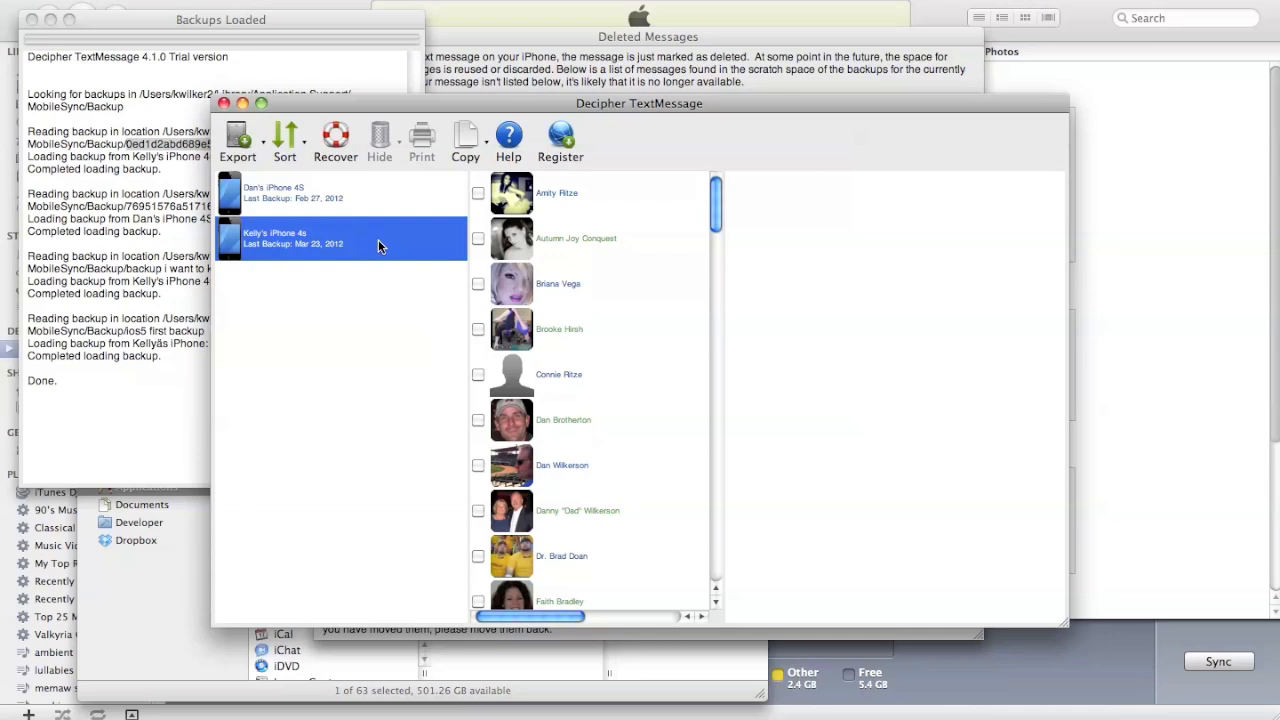
left_click(336, 140)
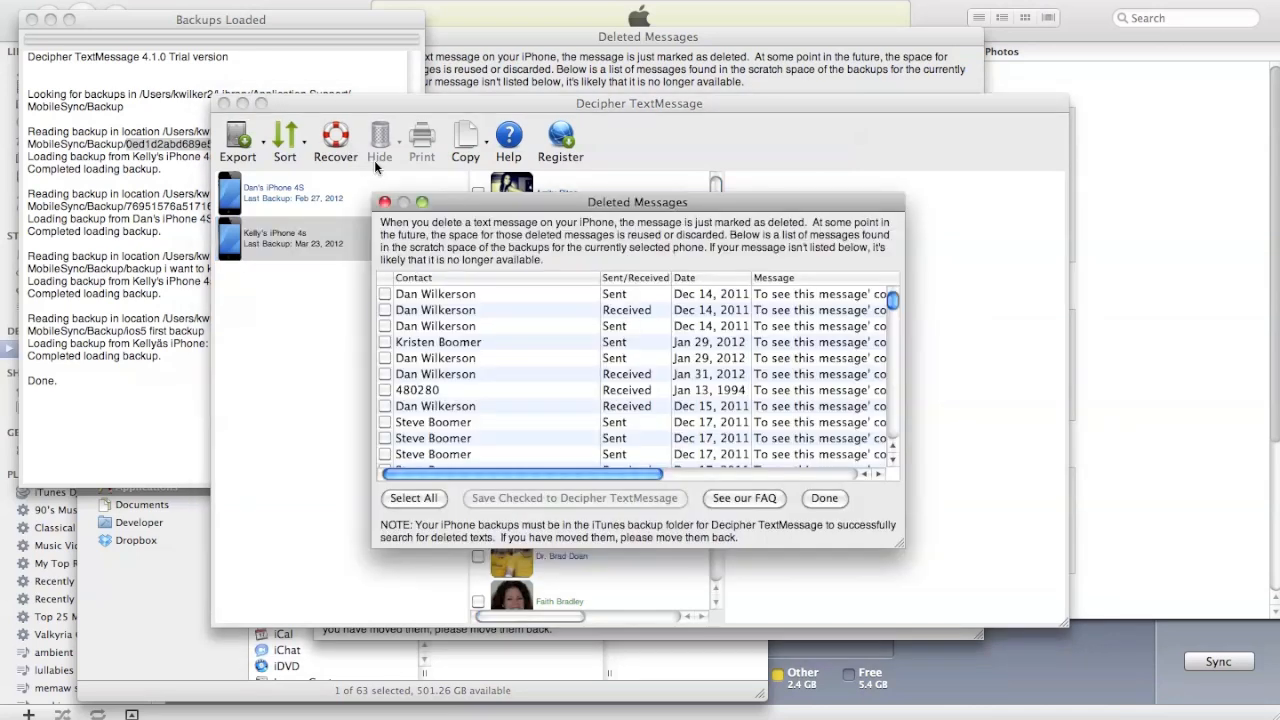
mouse_move(528, 276)
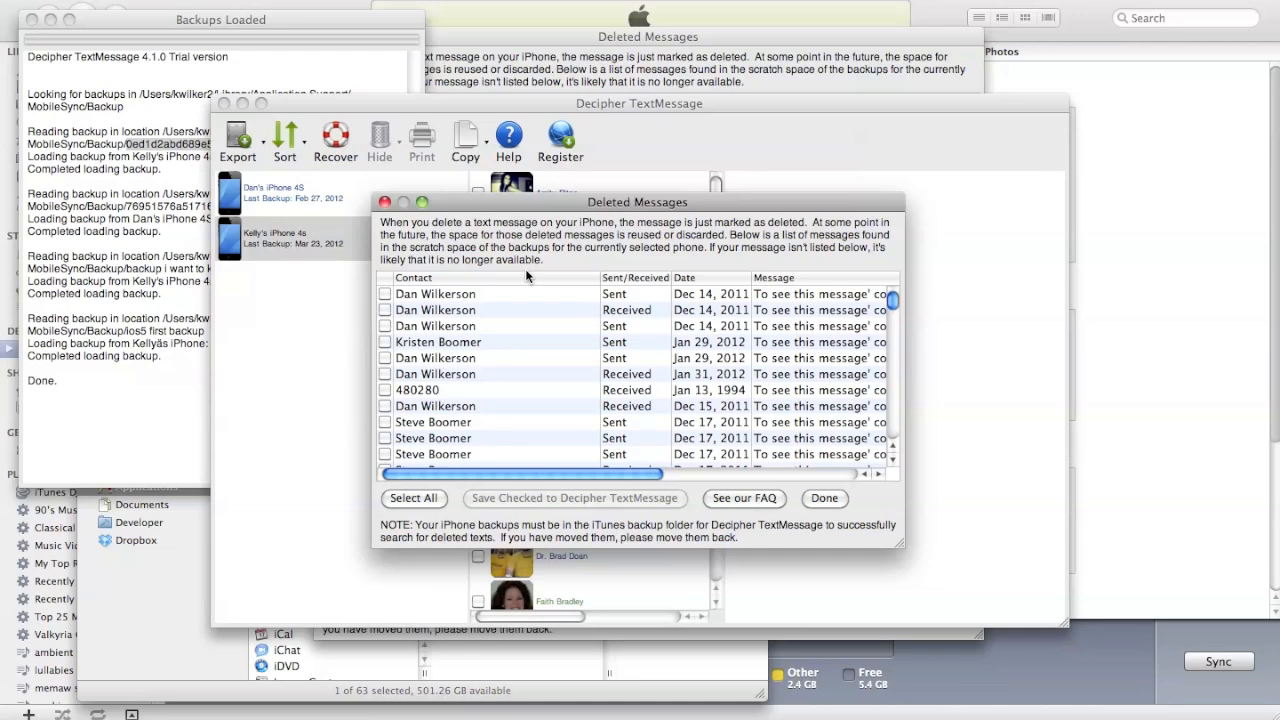
mouse_move(812, 472)
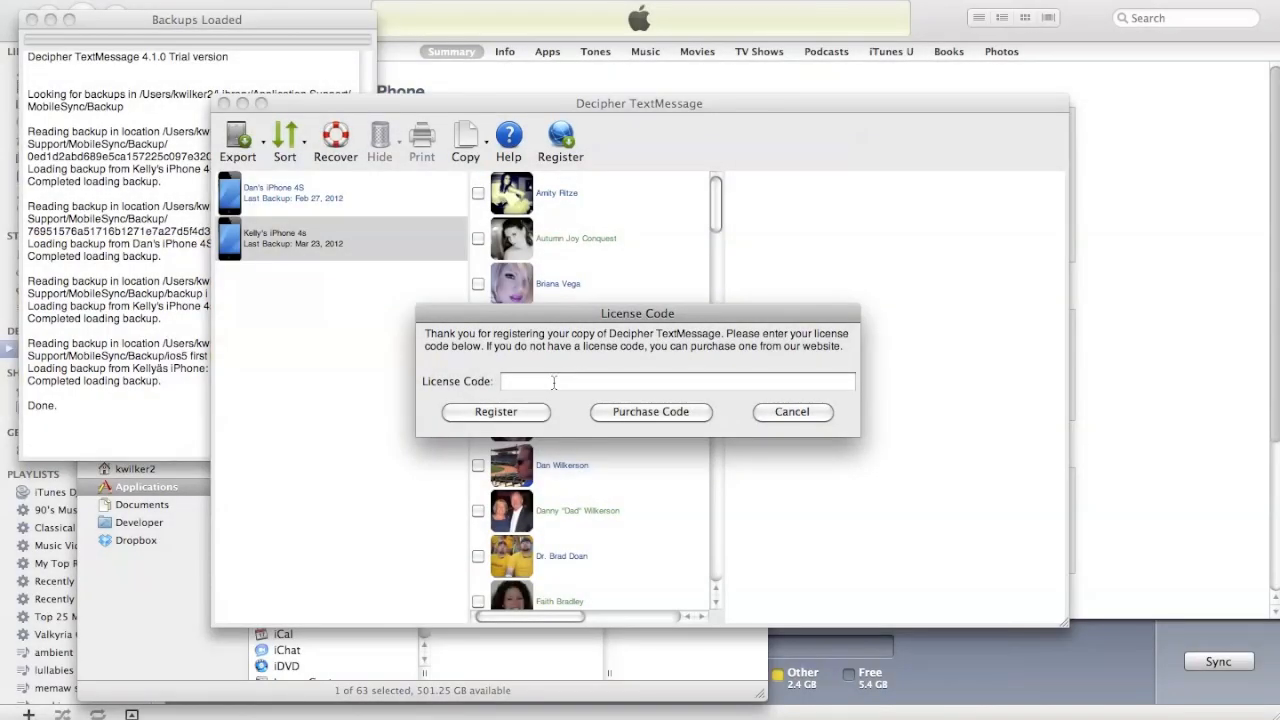
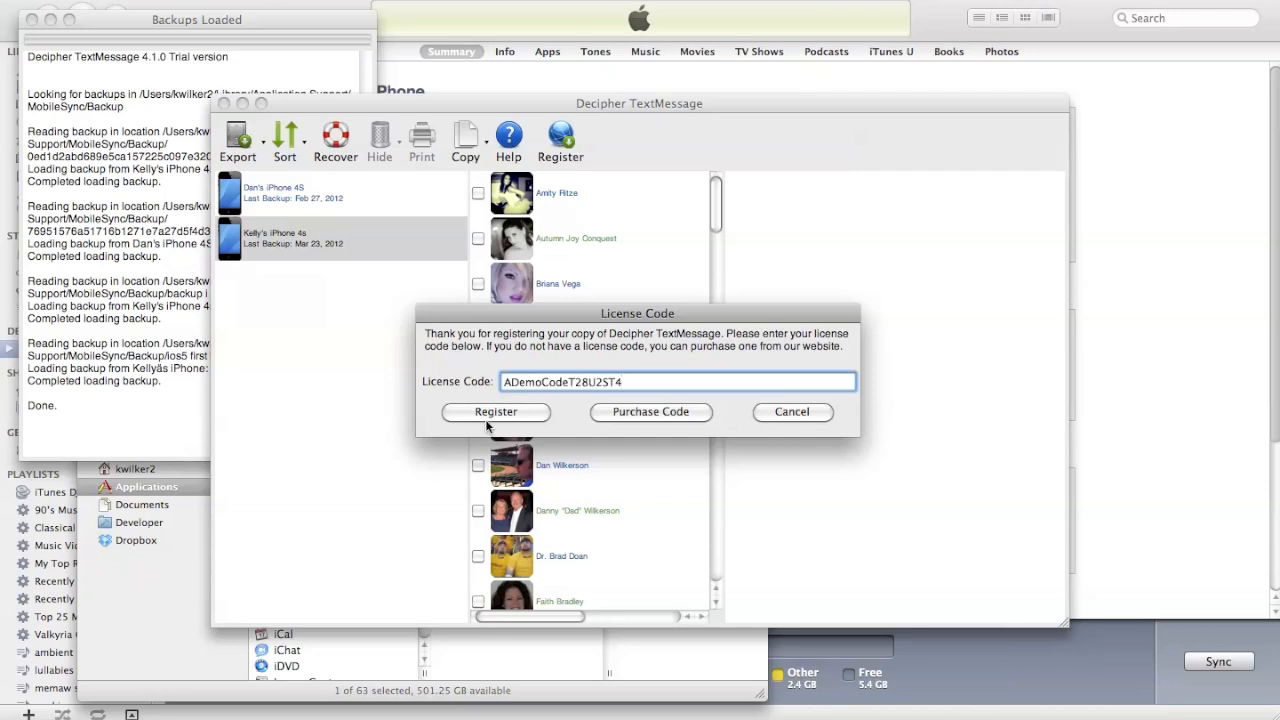
left_click(496, 412)
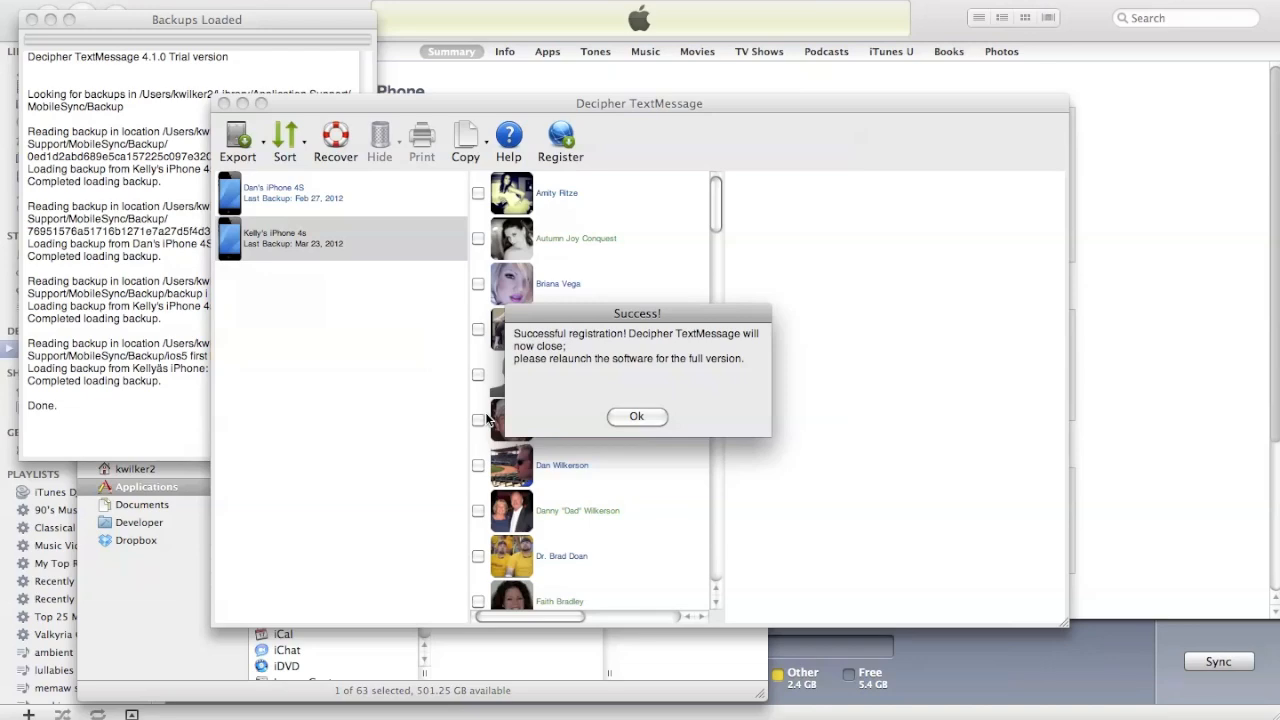
left_click(636, 416)
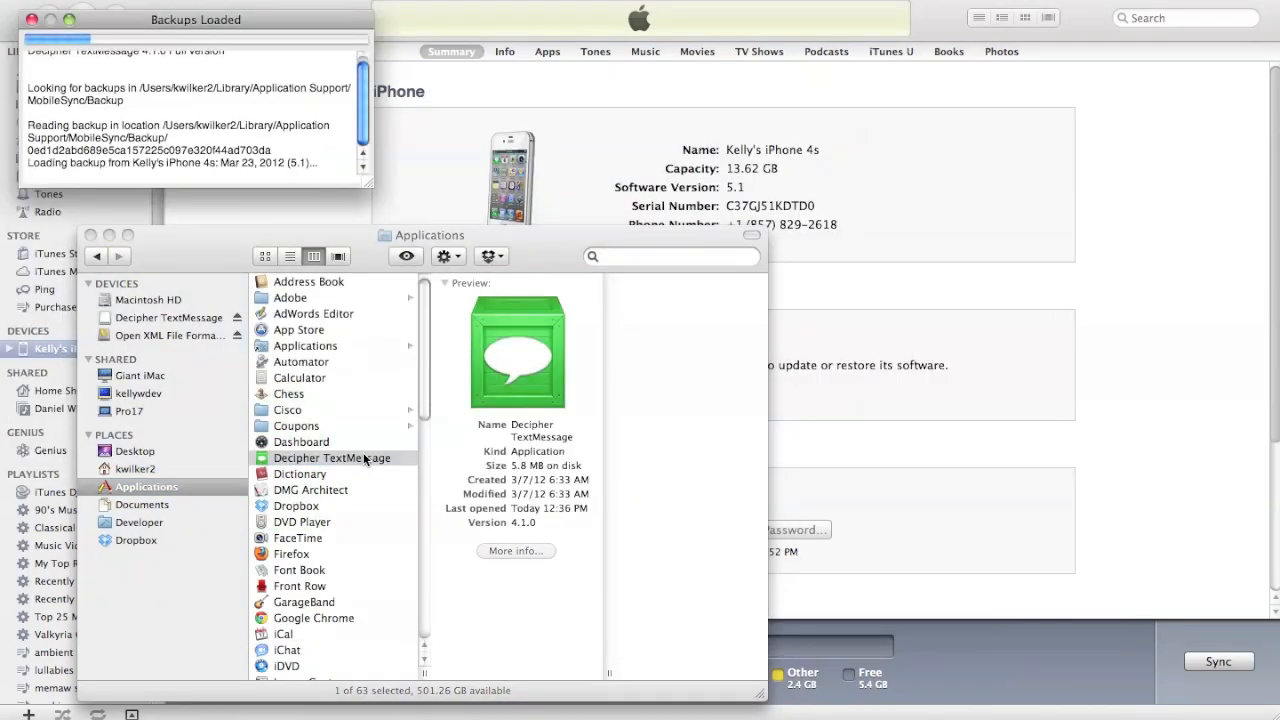
Recover deleted messages from the iPhone 4s backup and enlarge the Deleted Messages list
double_click(332, 456)
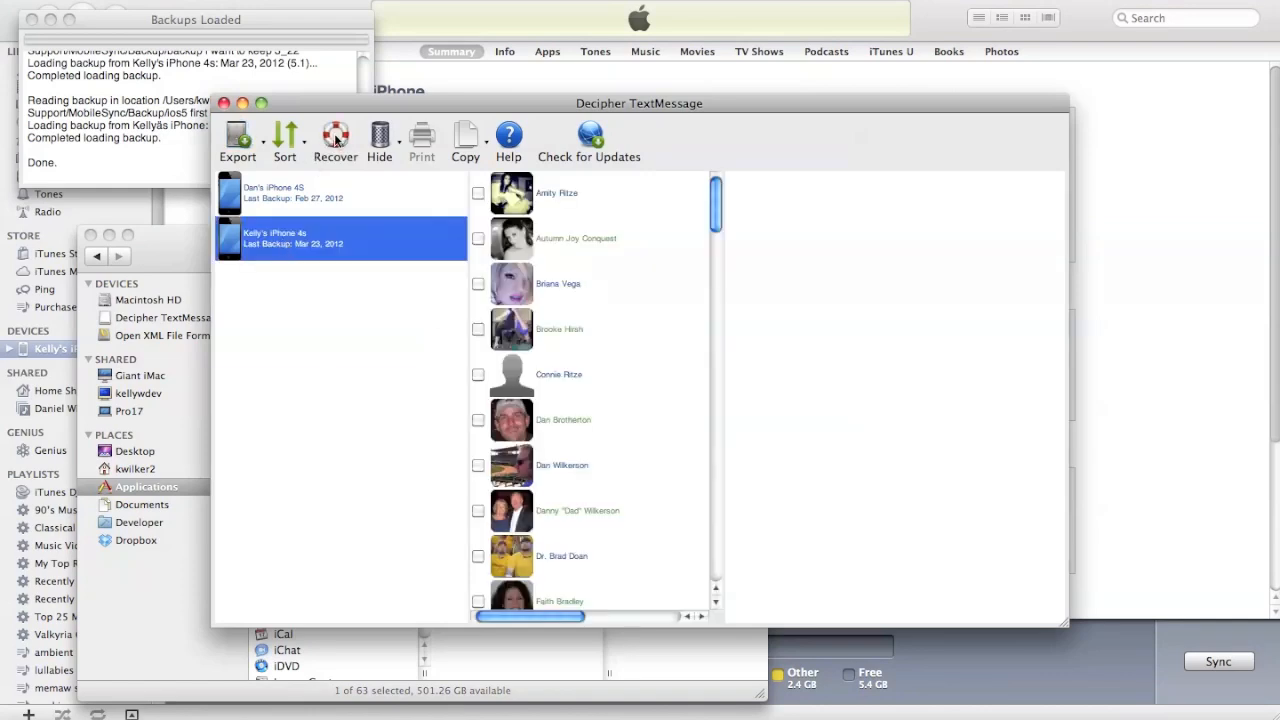
left_click(336, 140)
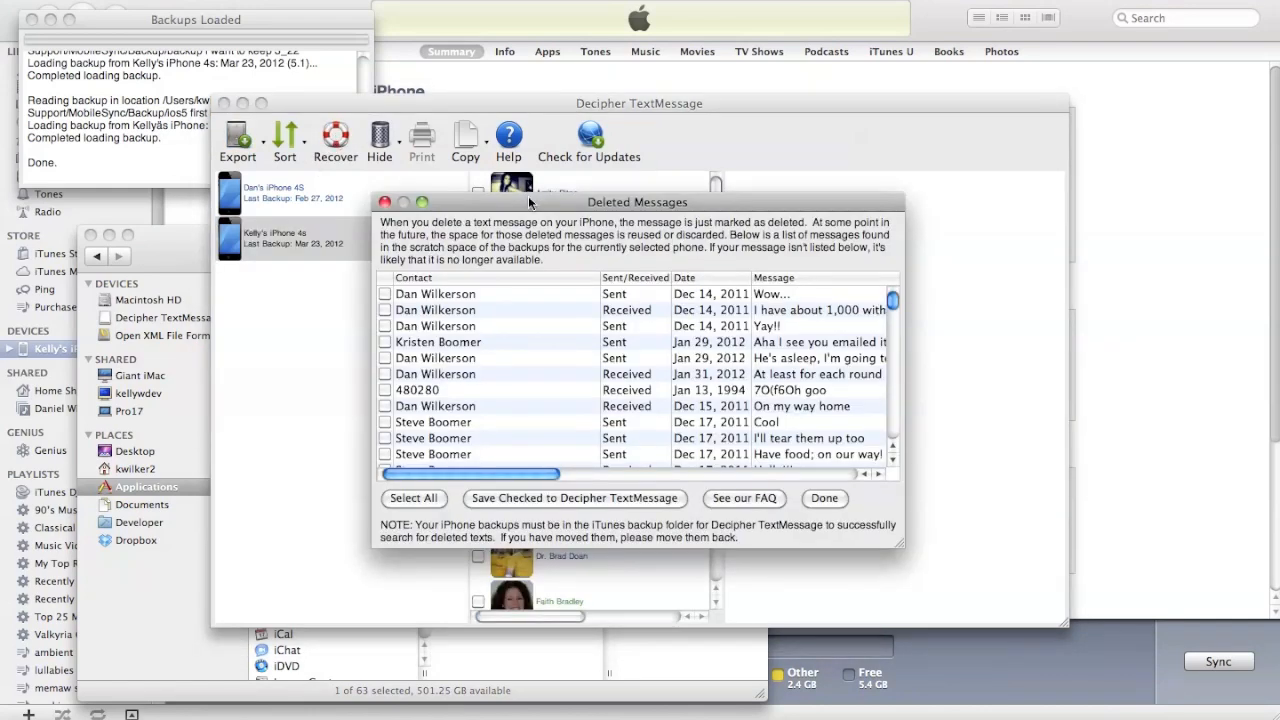
left_click_drag(636, 200, 500, 96)
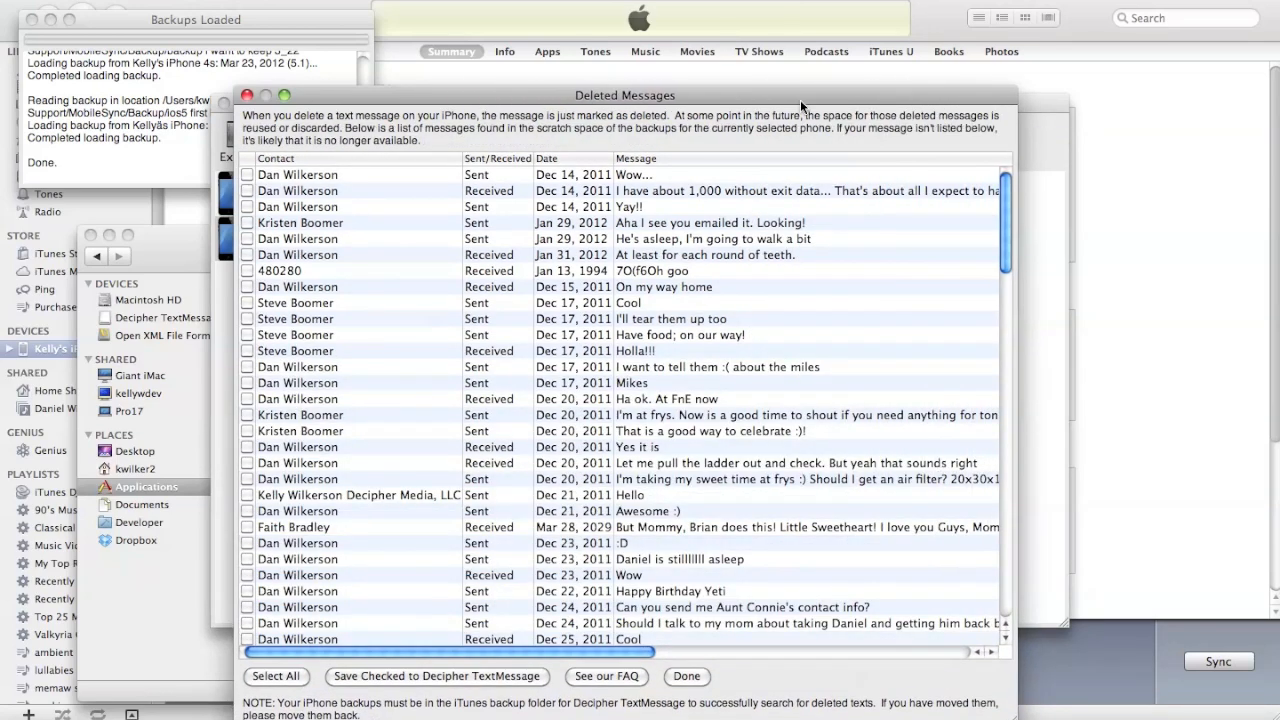
left_click_drag(624, 96, 560, 16)
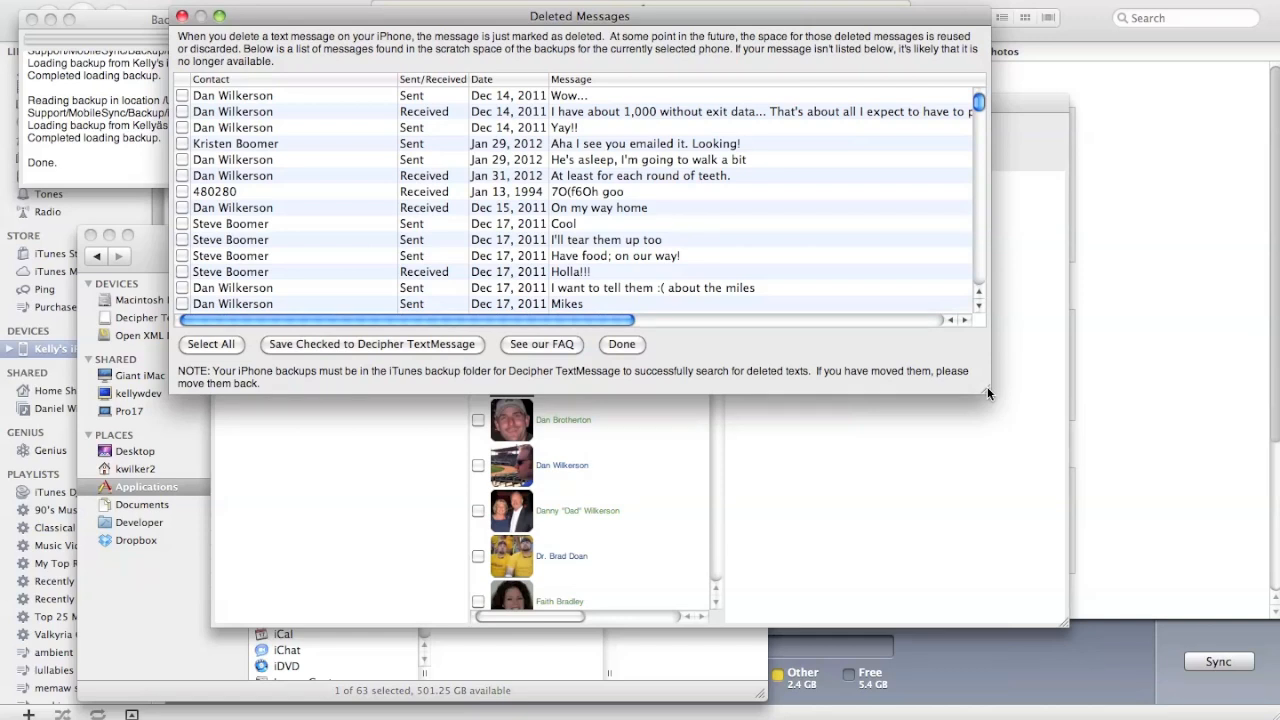
mouse_move(760, 206)
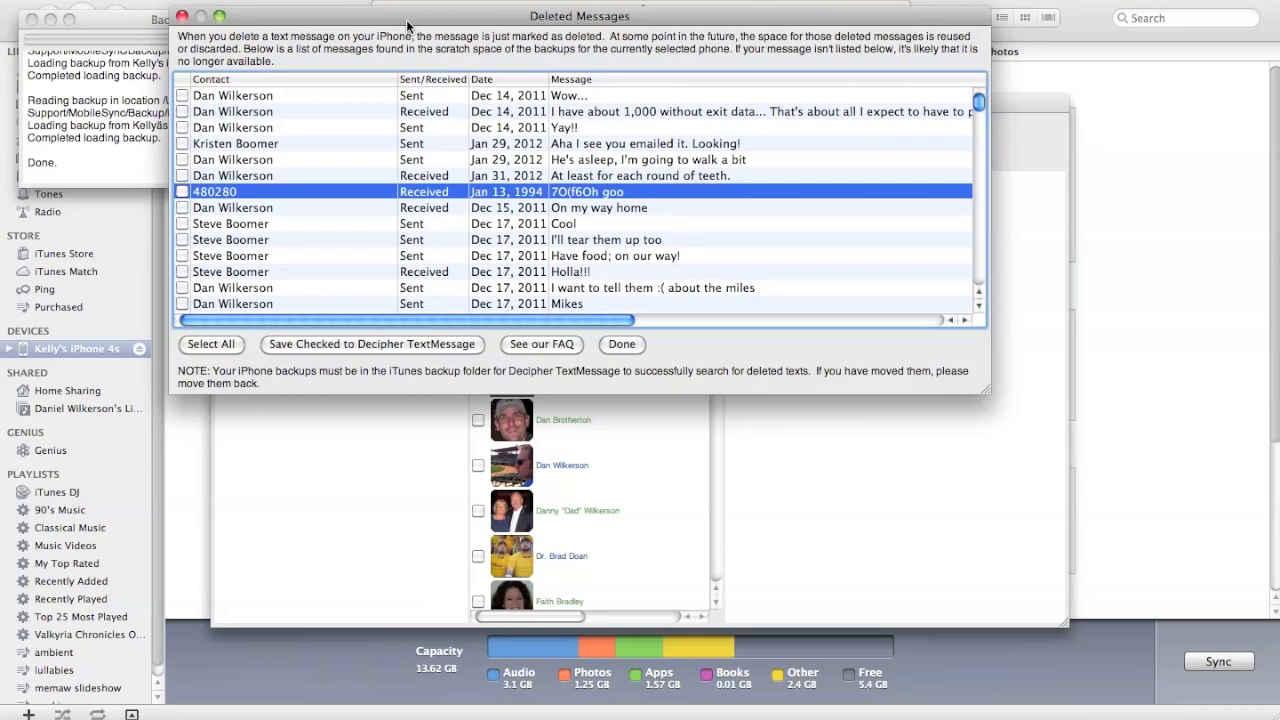
Check every recovered deleted message via Select All
left_click(212, 344)
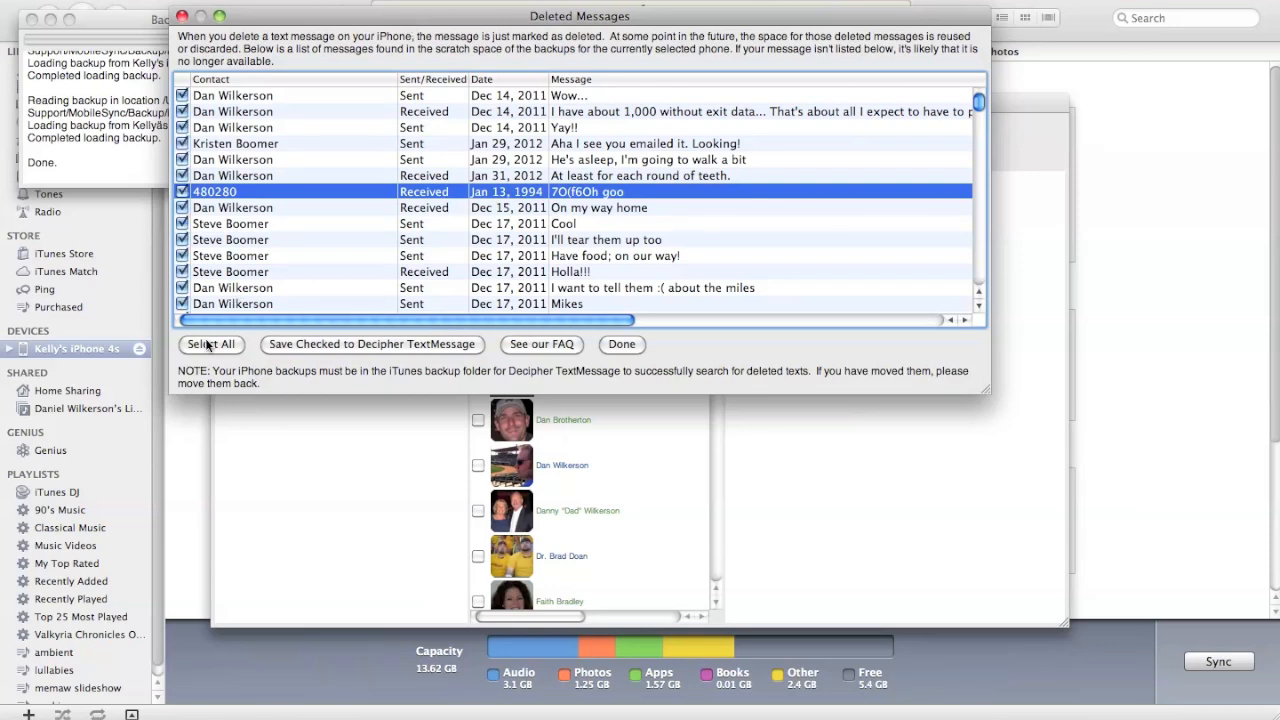
mouse_move(428, 242)
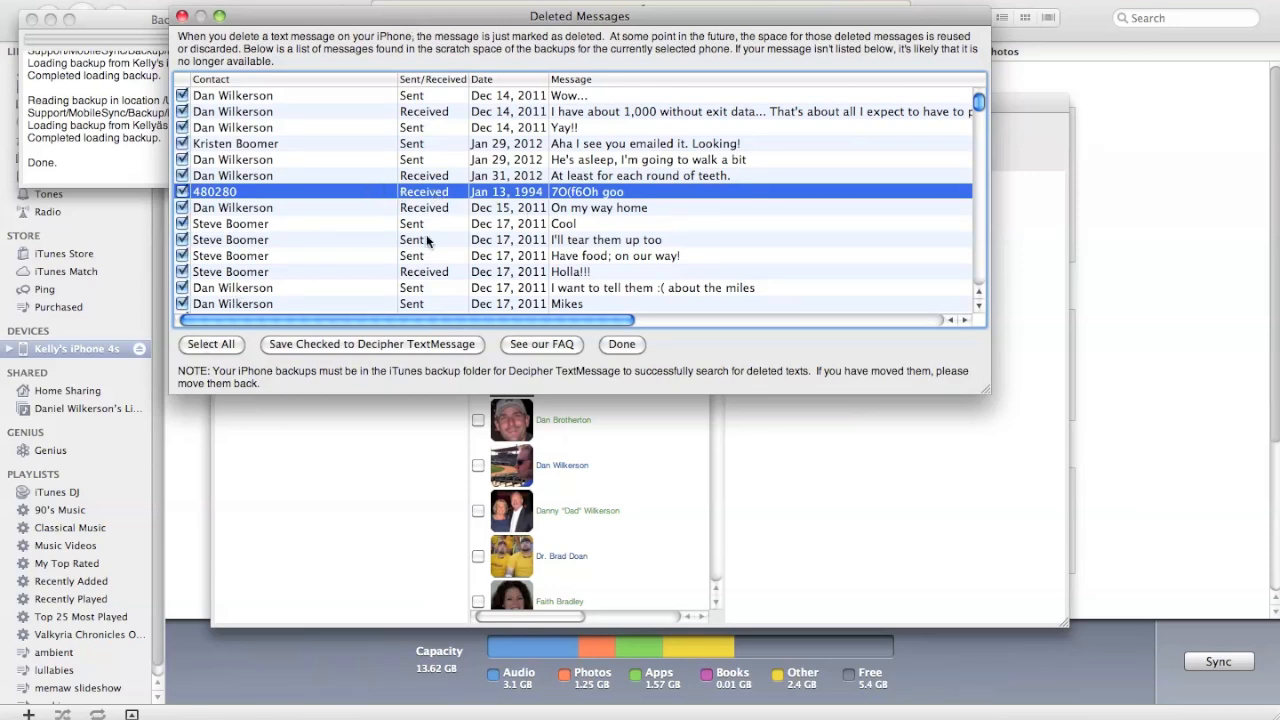
mouse_move(272, 208)
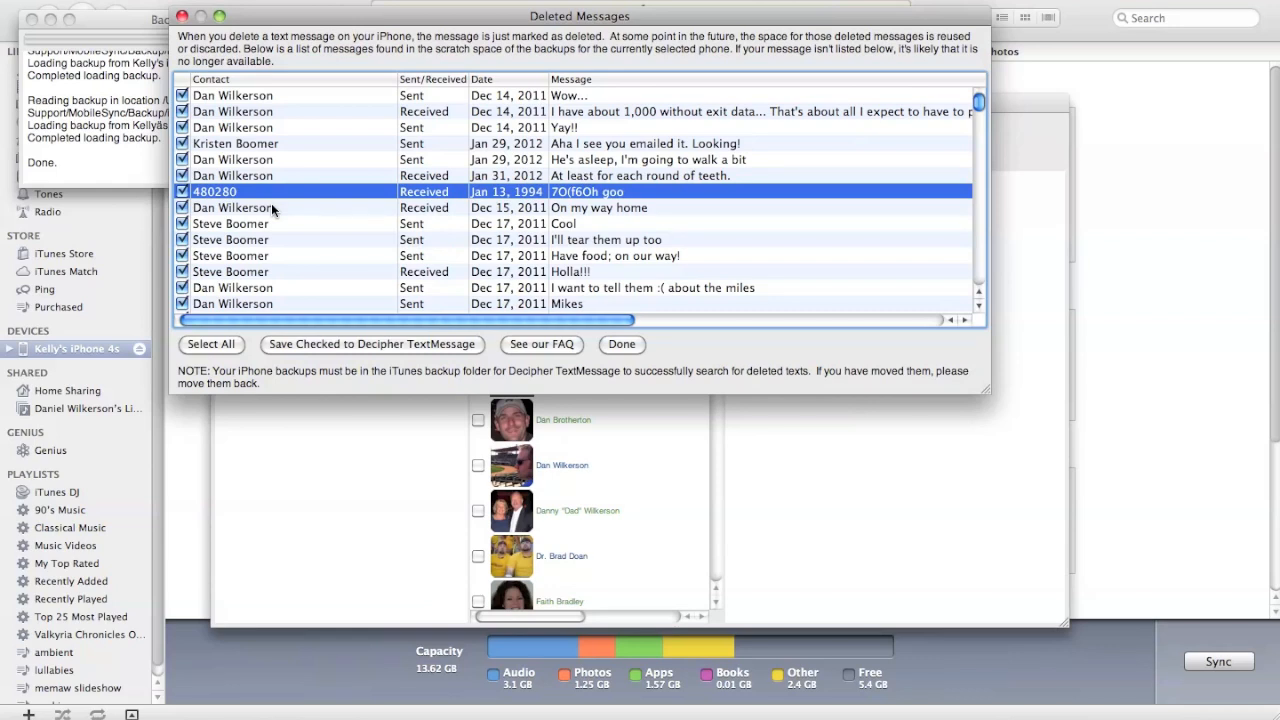
mouse_move(390, 112)
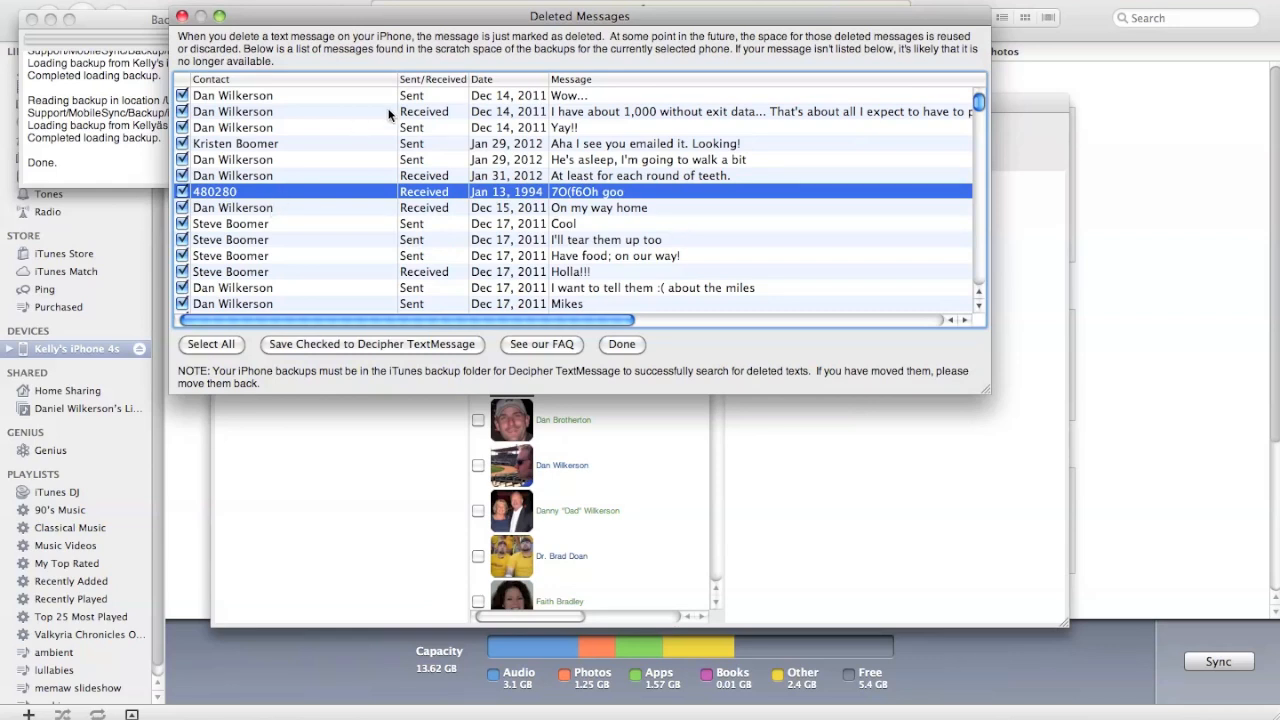
mouse_move(224, 228)
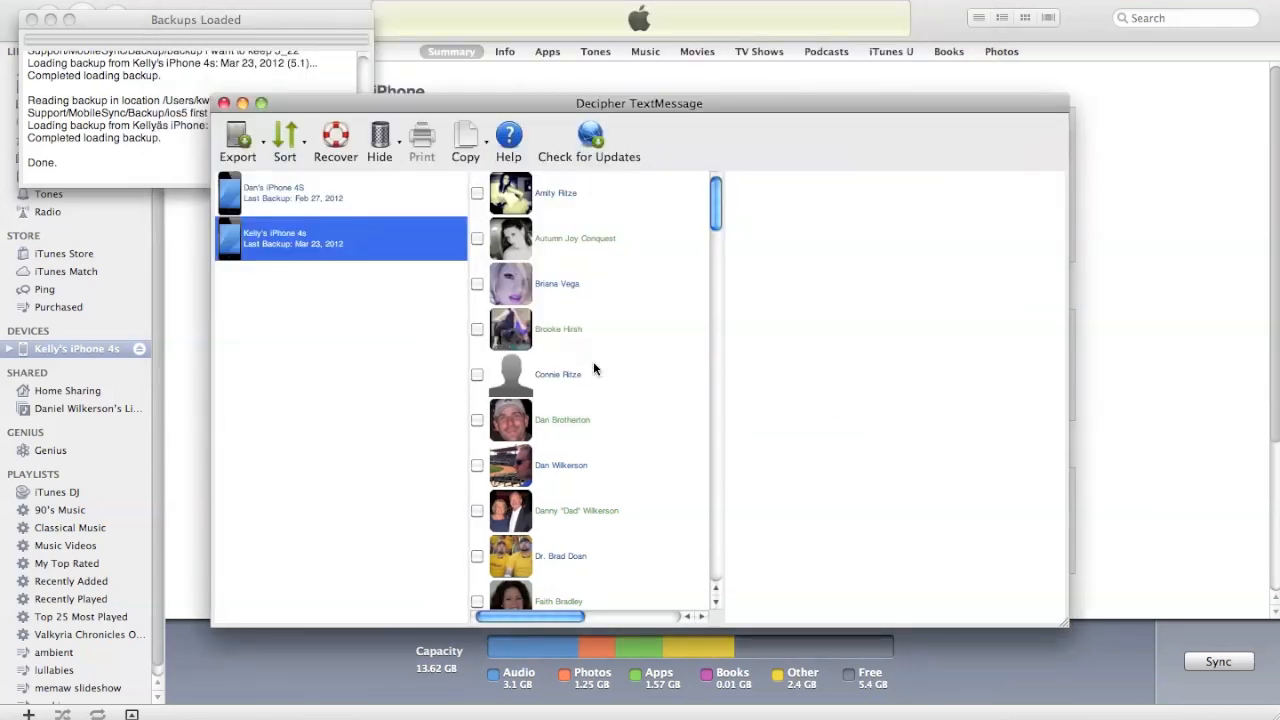
mouse_move(588, 302)
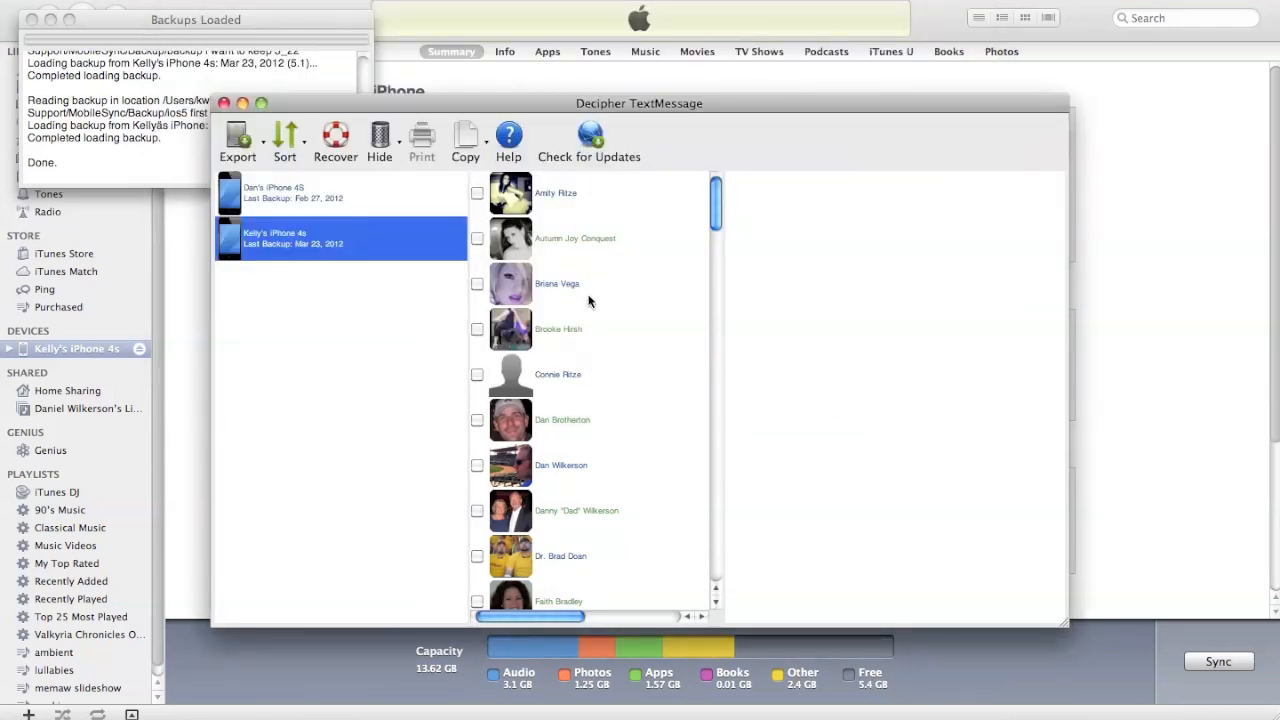
Scroll down the contact list toward contact 480280
scroll("down", 3)
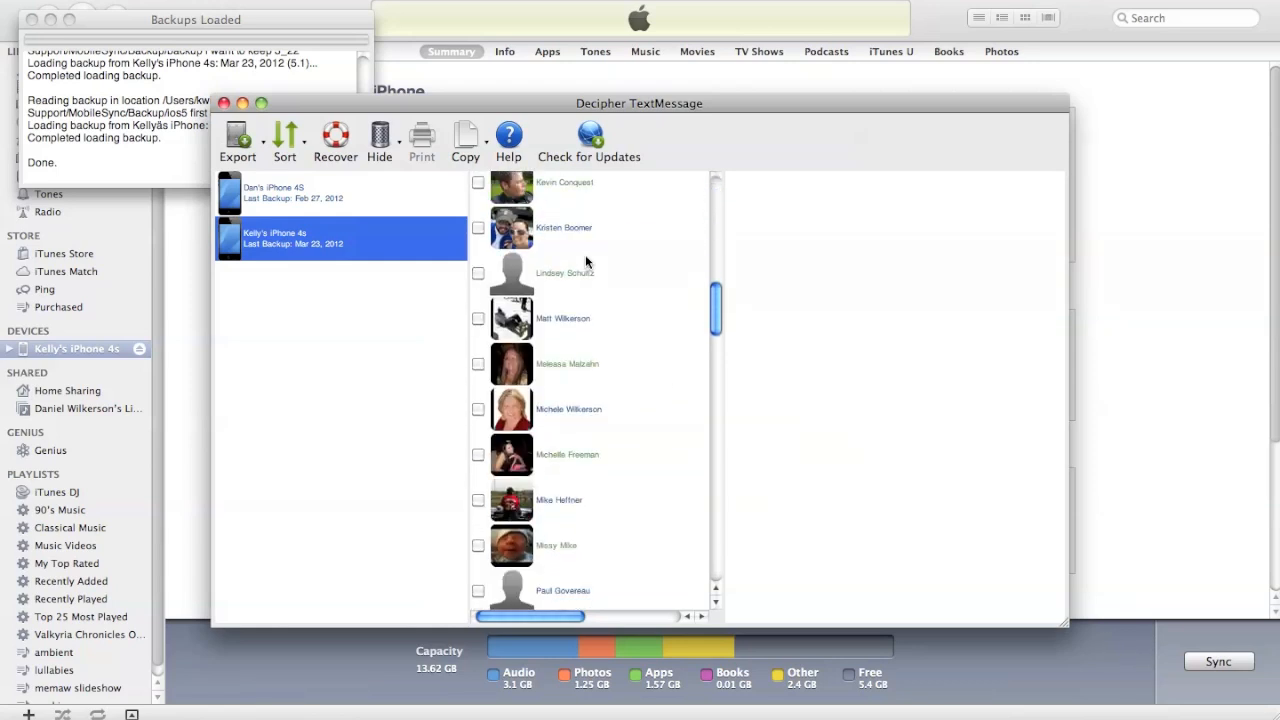
scroll("down", 3)
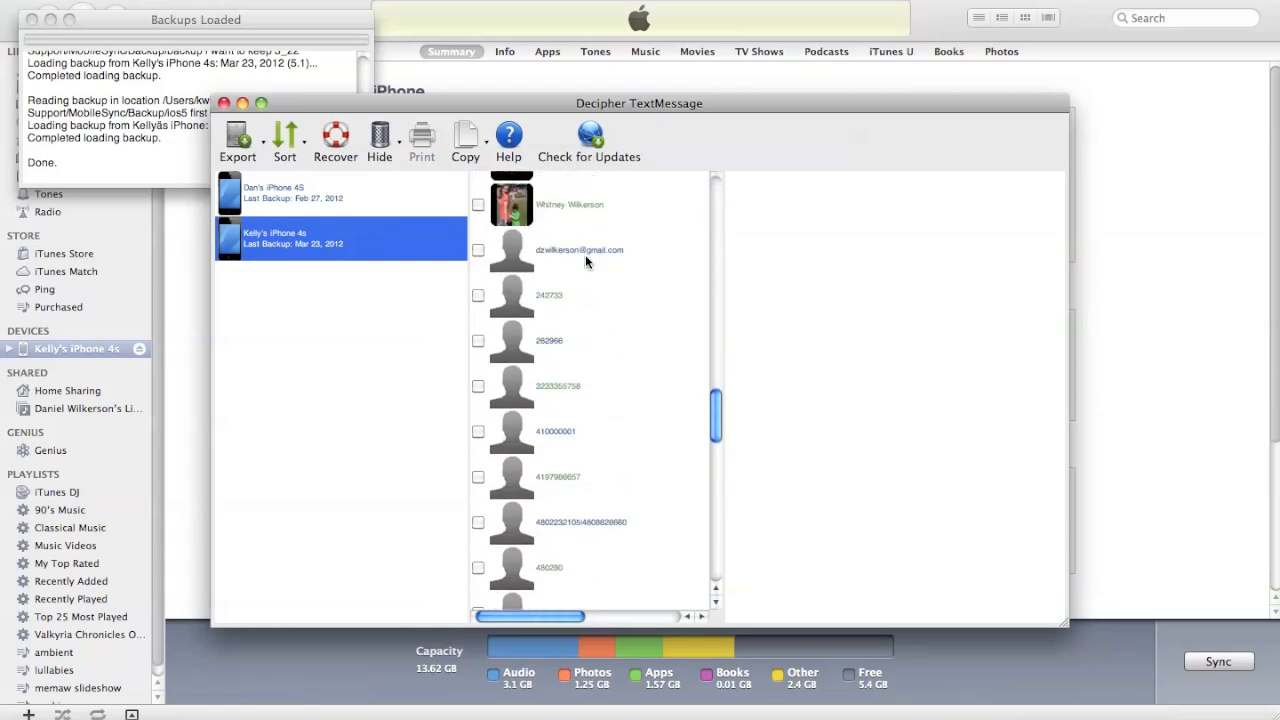
scroll("down", 3)
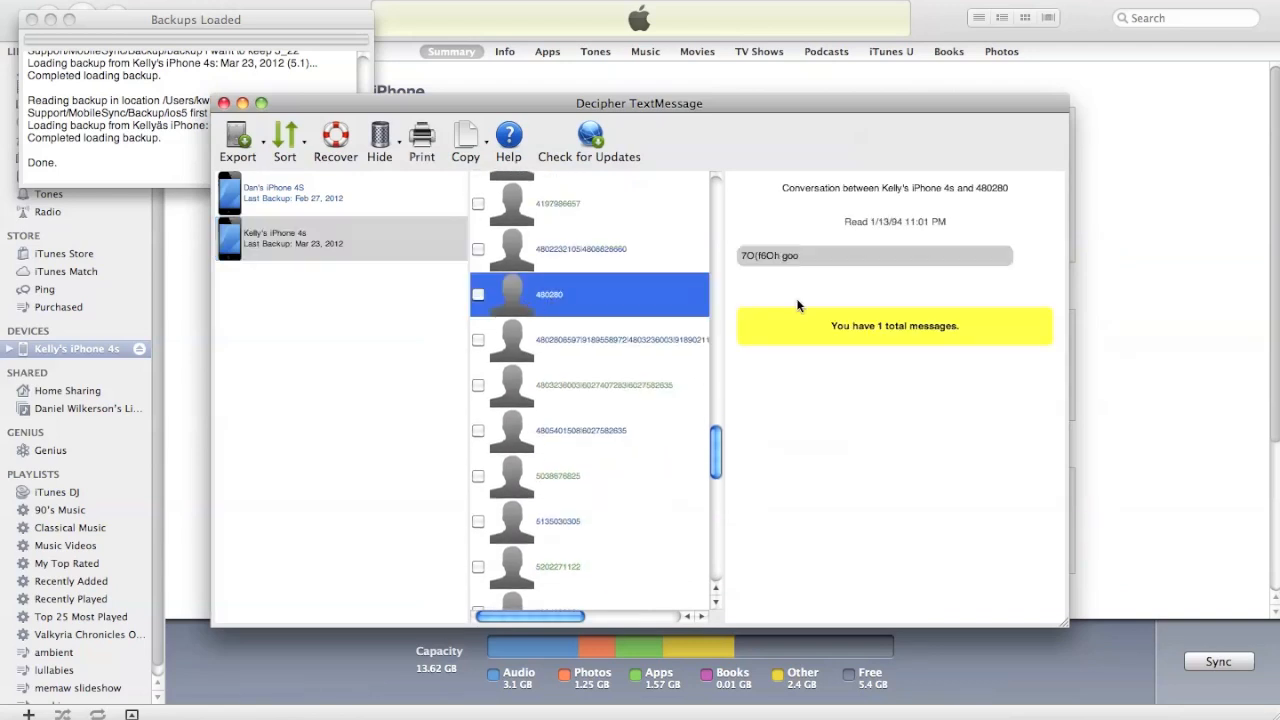
mouse_move(816, 262)
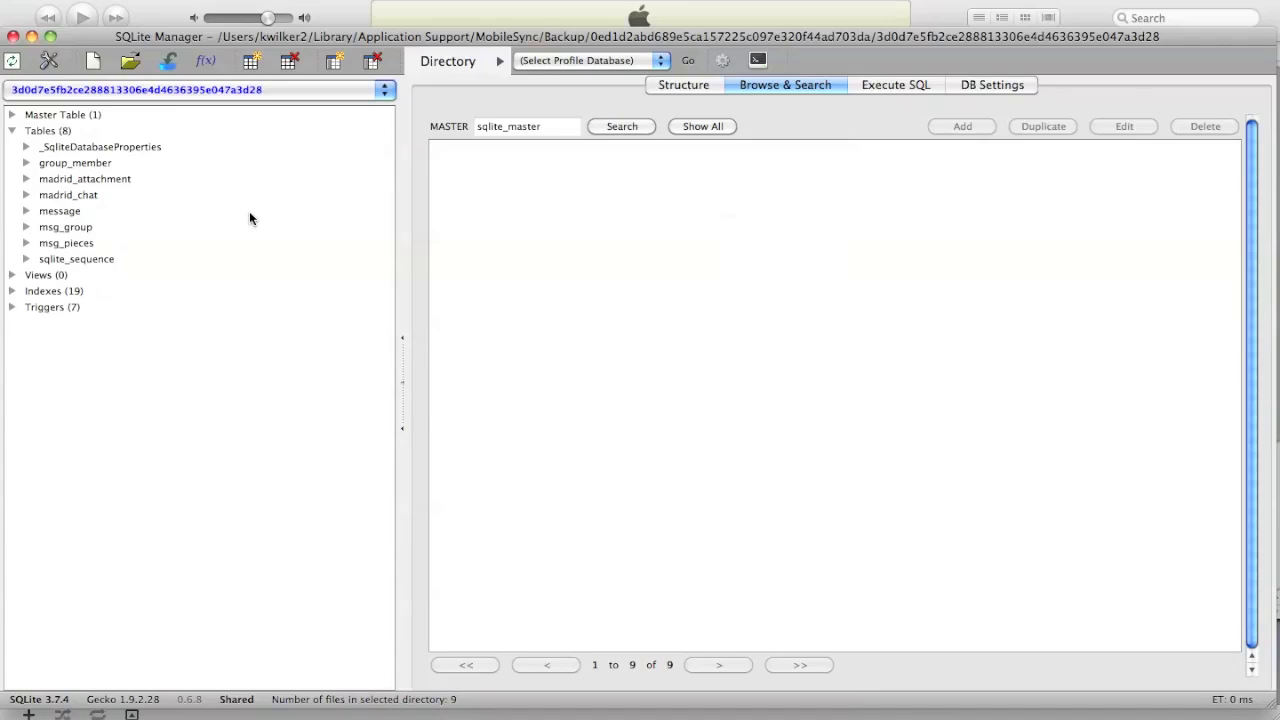
mouse_move(152, 240)
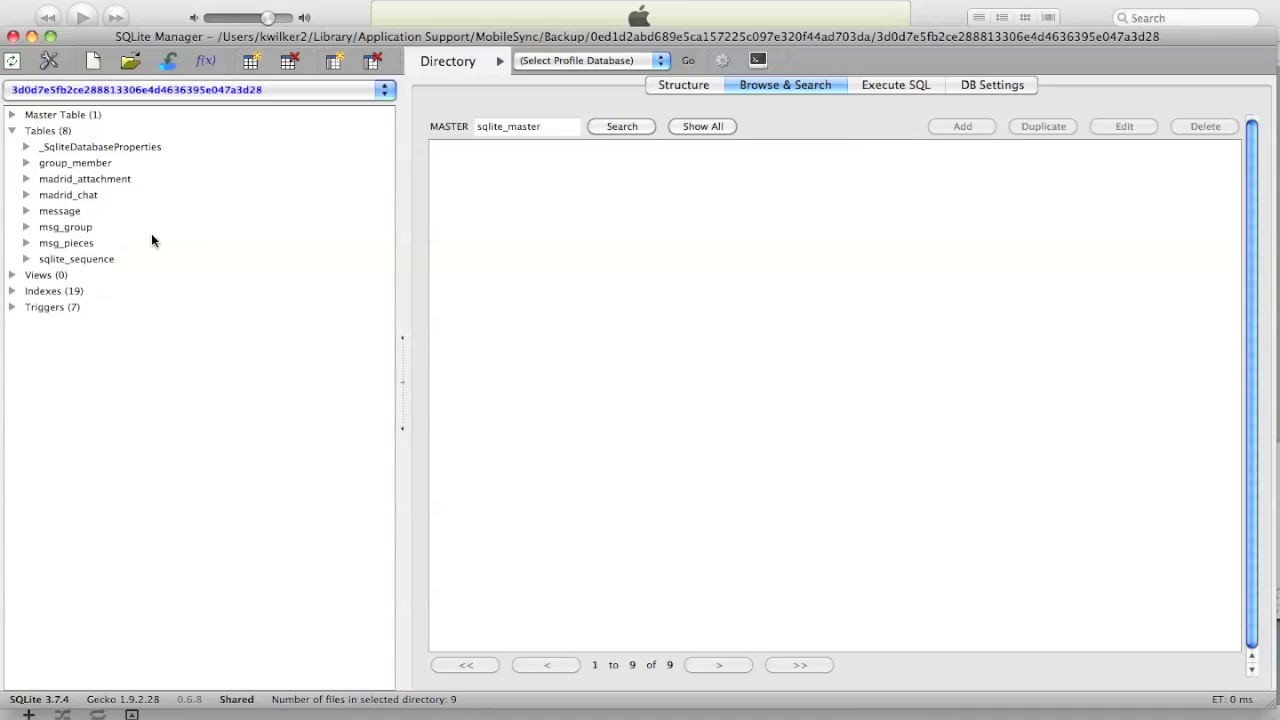
Browse the records of the message table in the SMS database
left_click(60, 210)
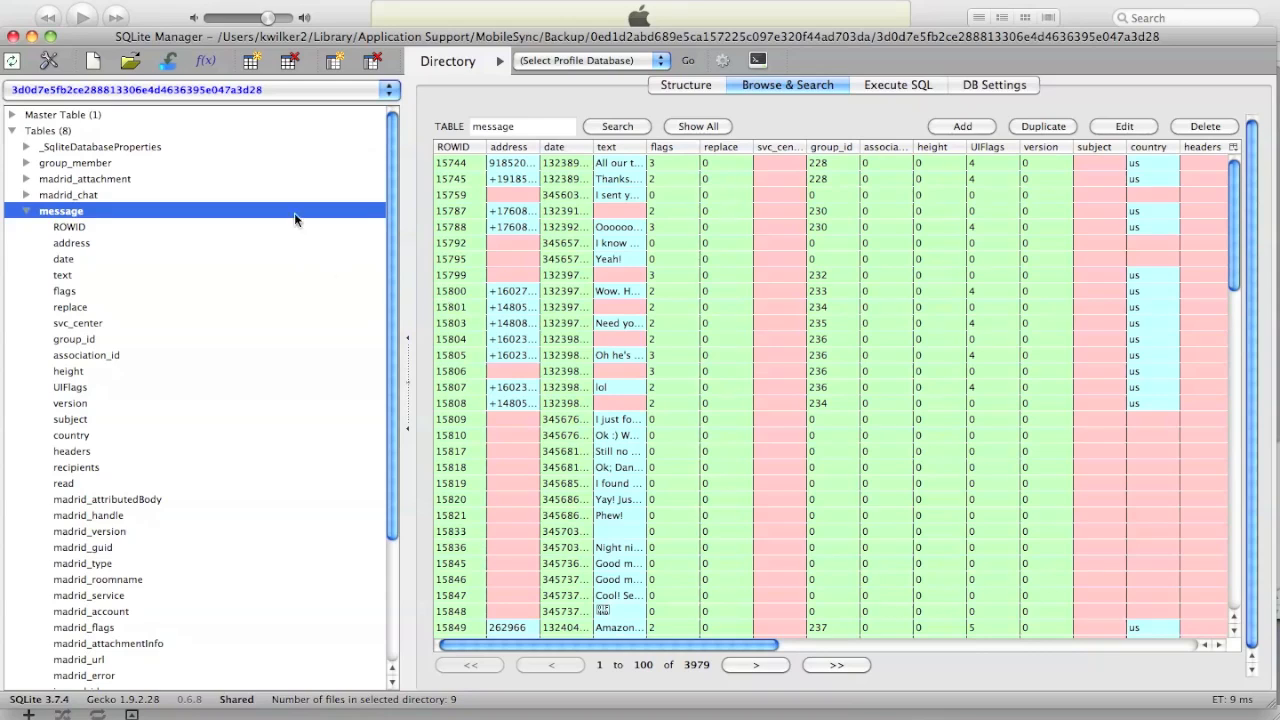
mouse_move(590, 318)
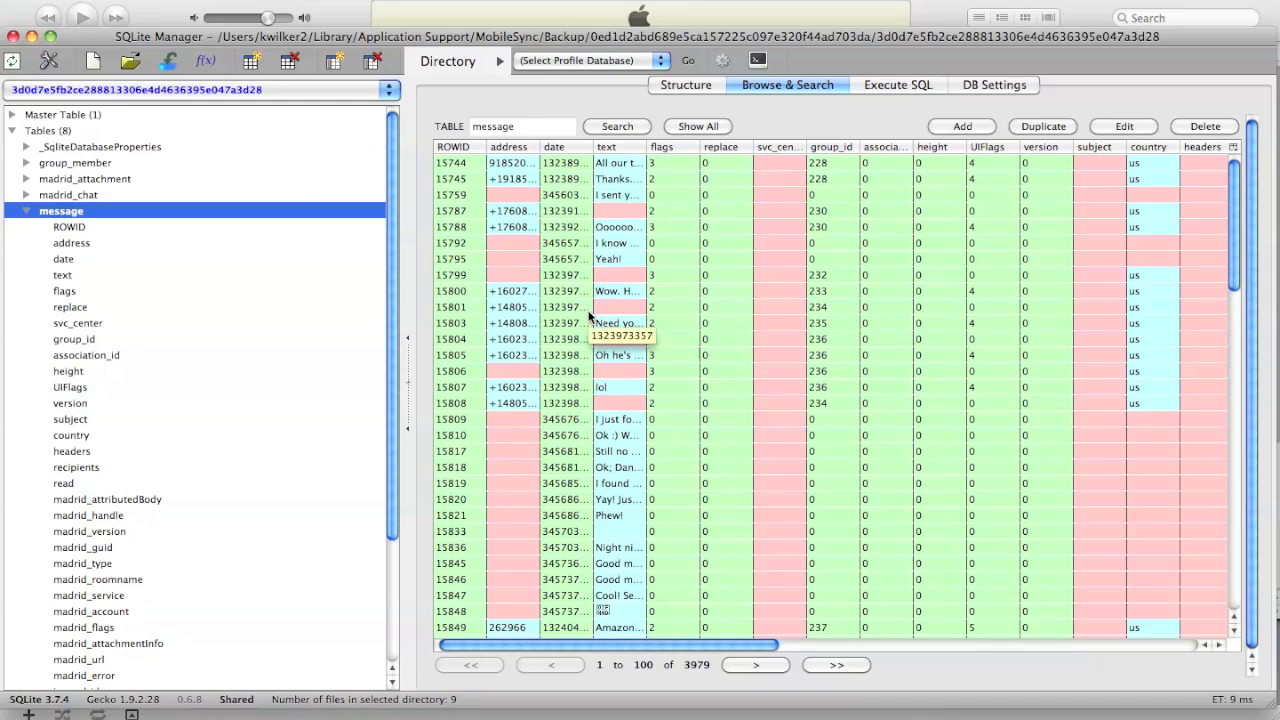
mouse_move(560, 210)
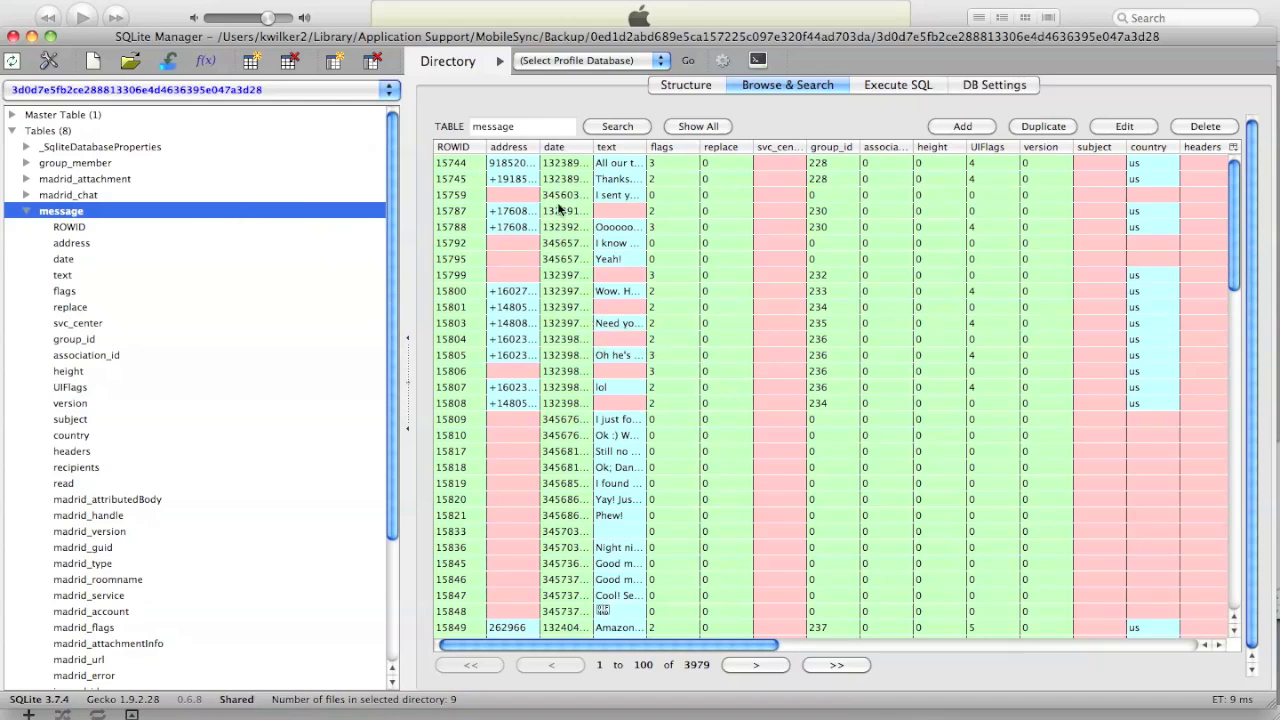
mouse_move(504, 358)
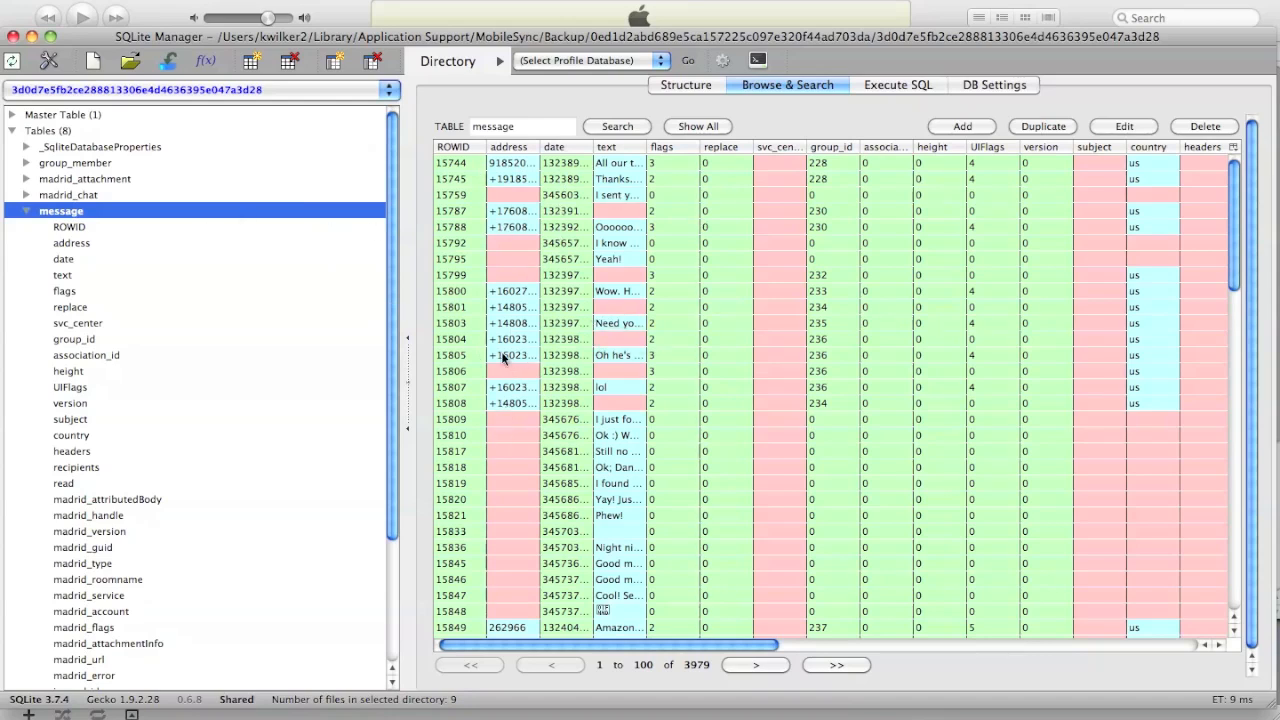
mouse_move(676, 328)
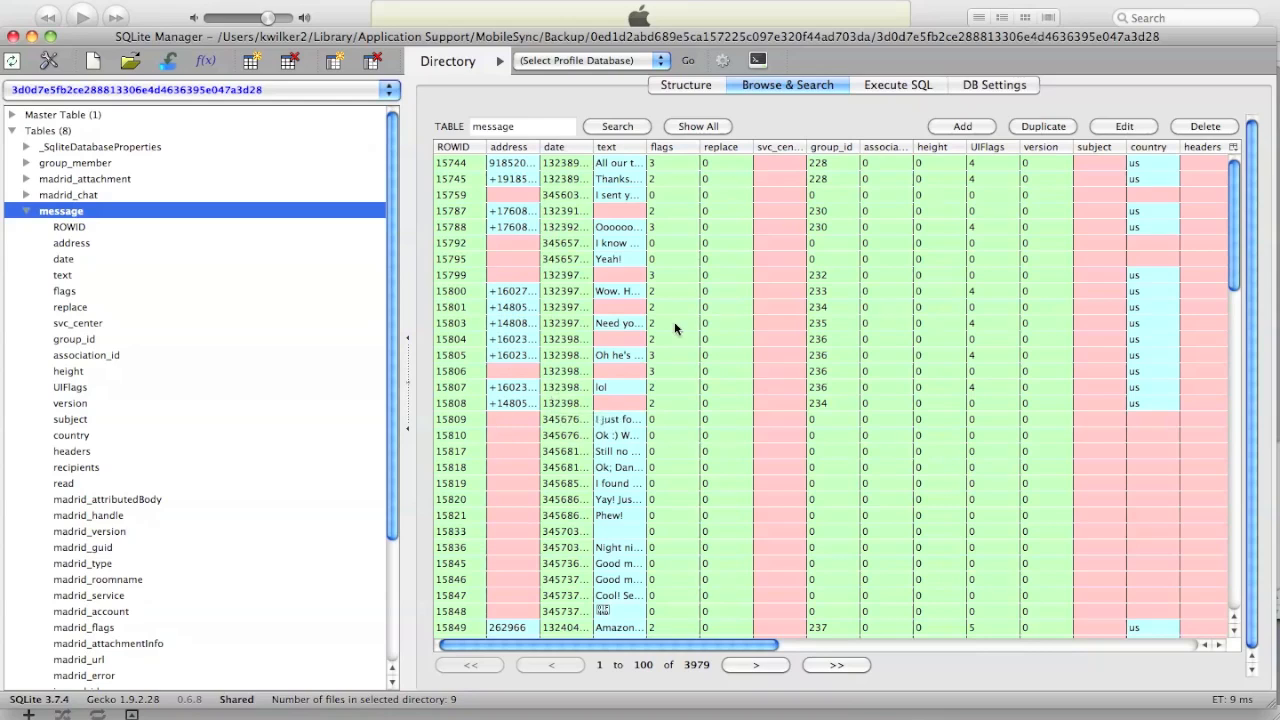
mouse_move(796, 342)
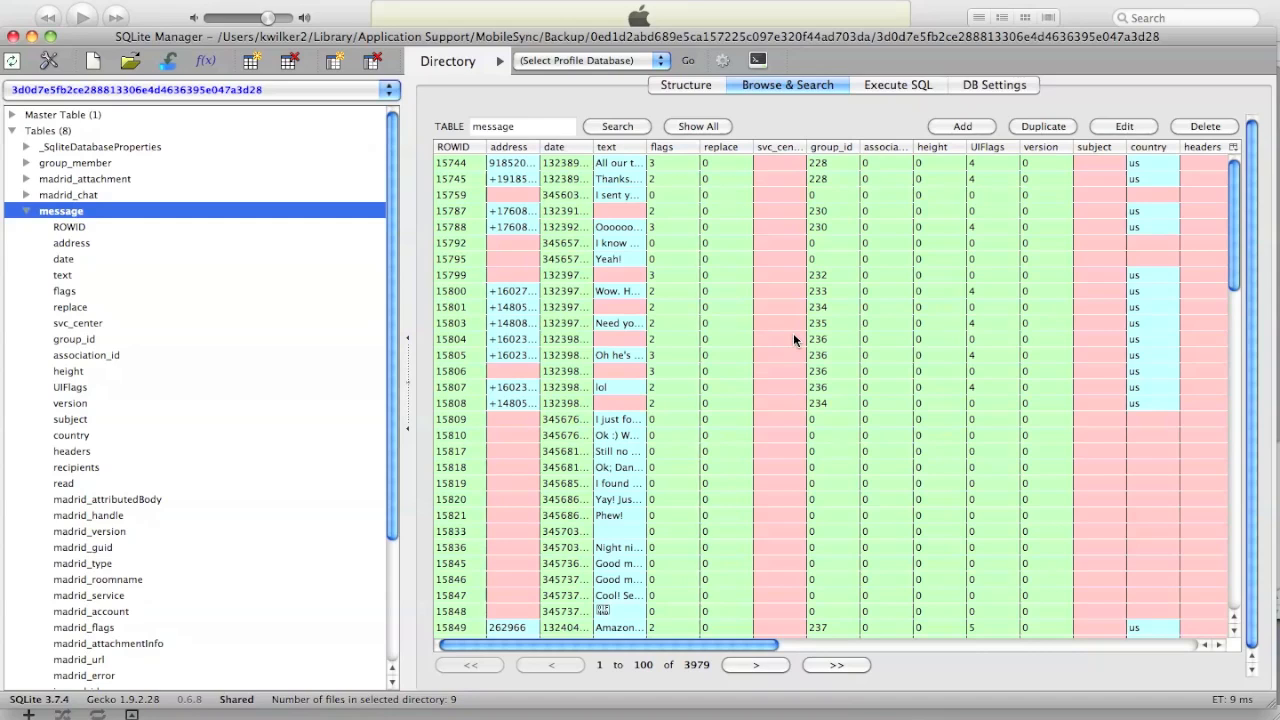
Select the message record with ROWID 15819, beginning 'I found'
left_click(620, 482)
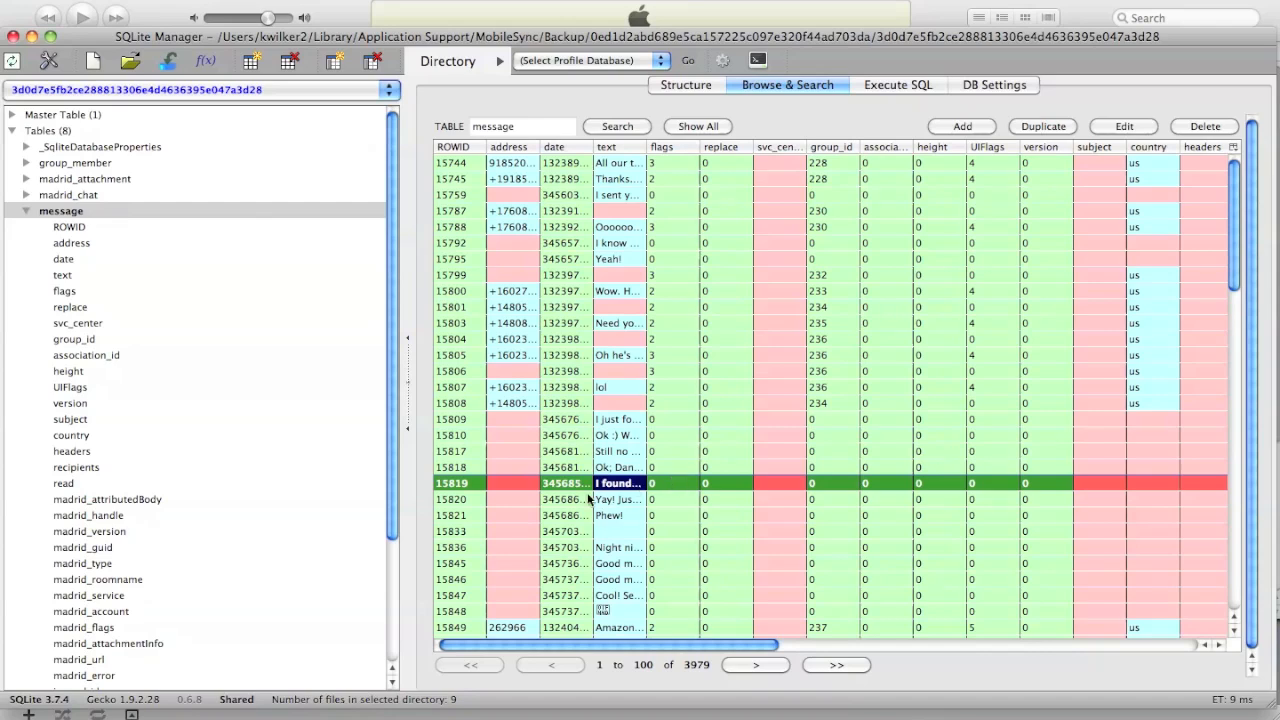
mouse_move(772, 494)
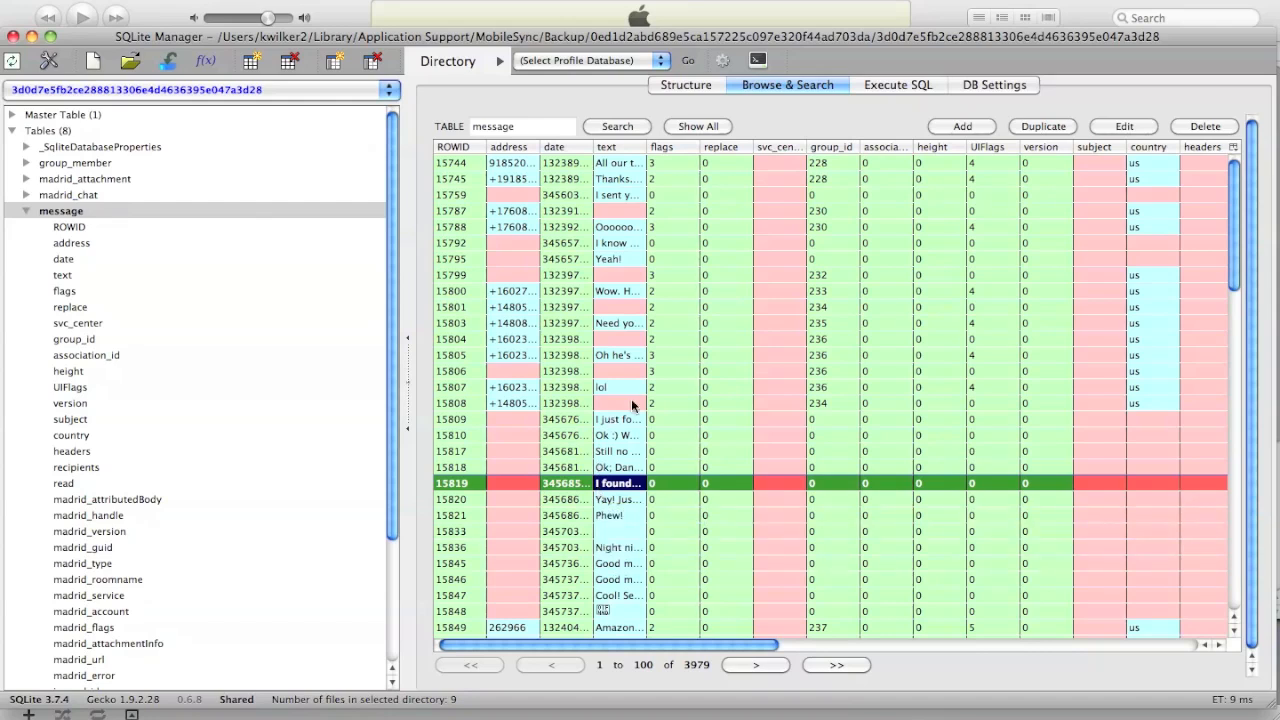
mouse_move(520, 440)
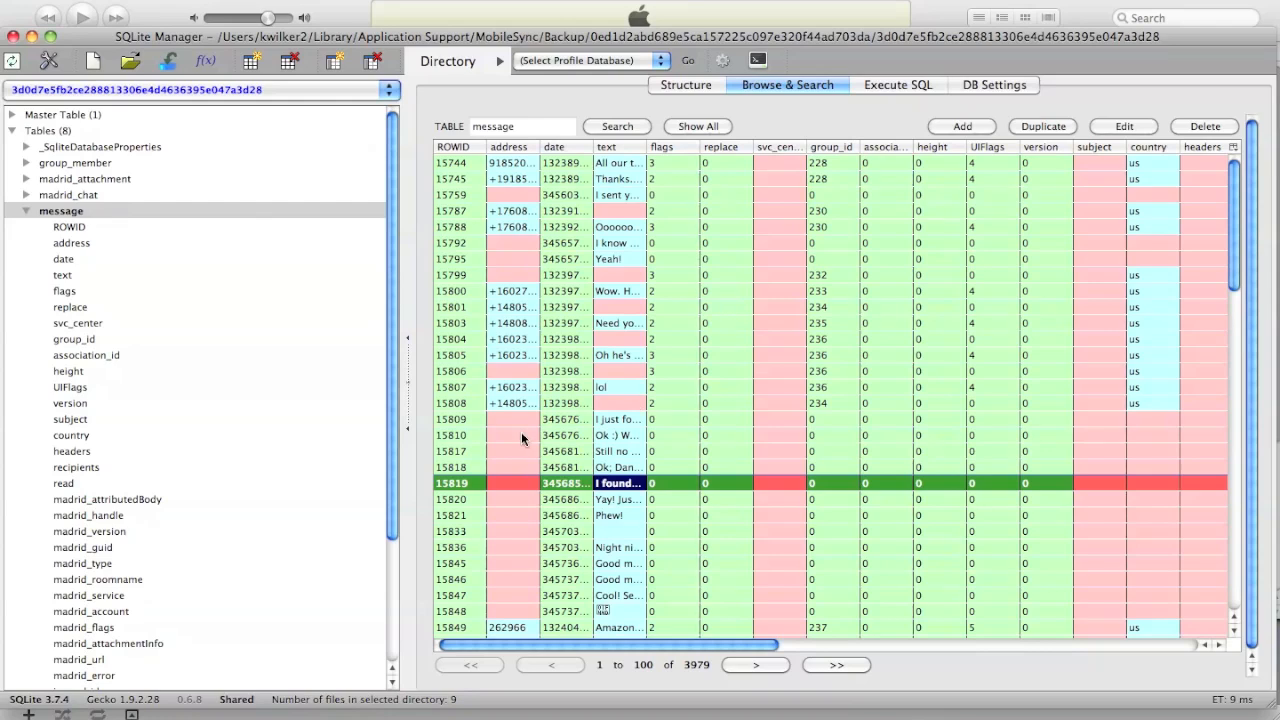
mouse_move(208, 240)
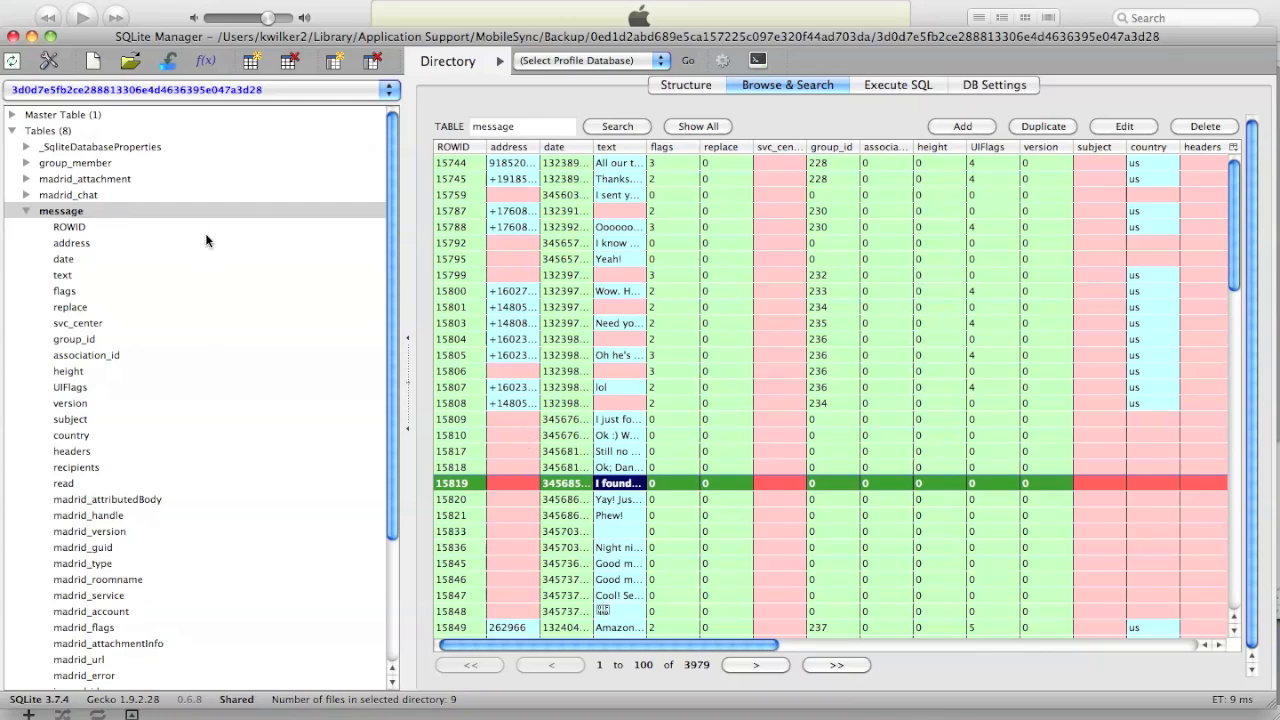
mouse_move(172, 372)
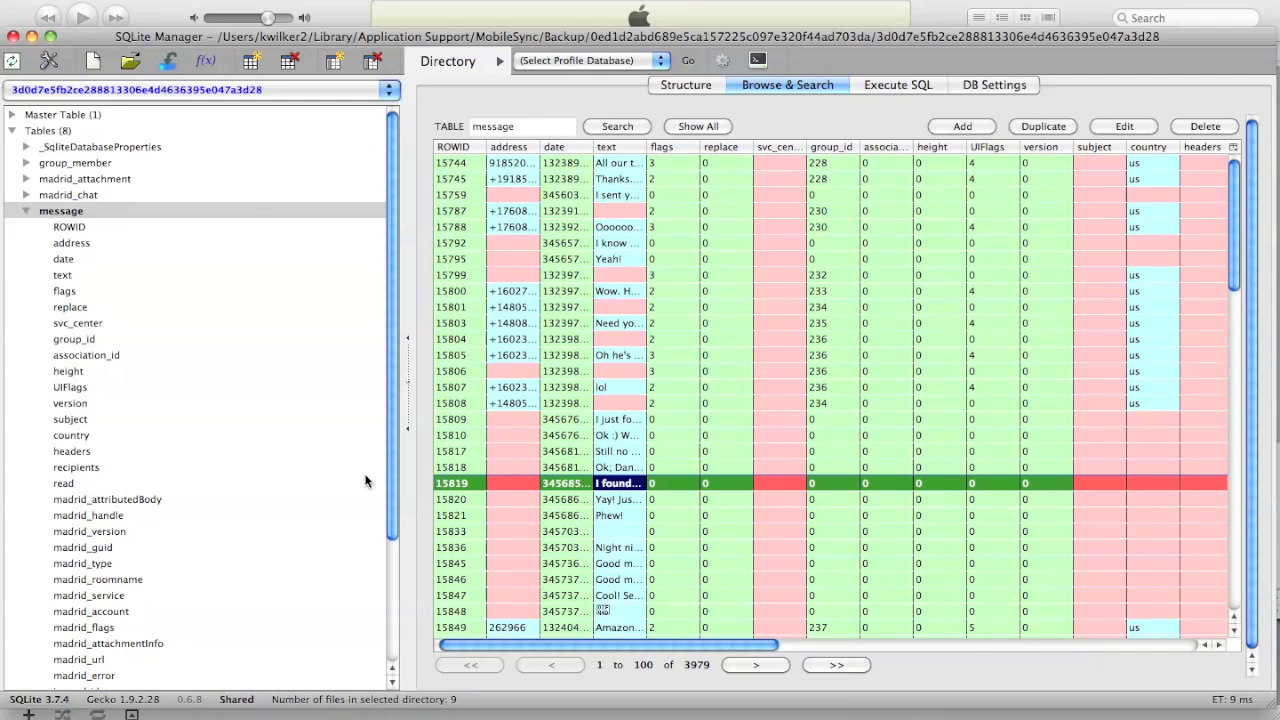
mouse_move(490, 448)
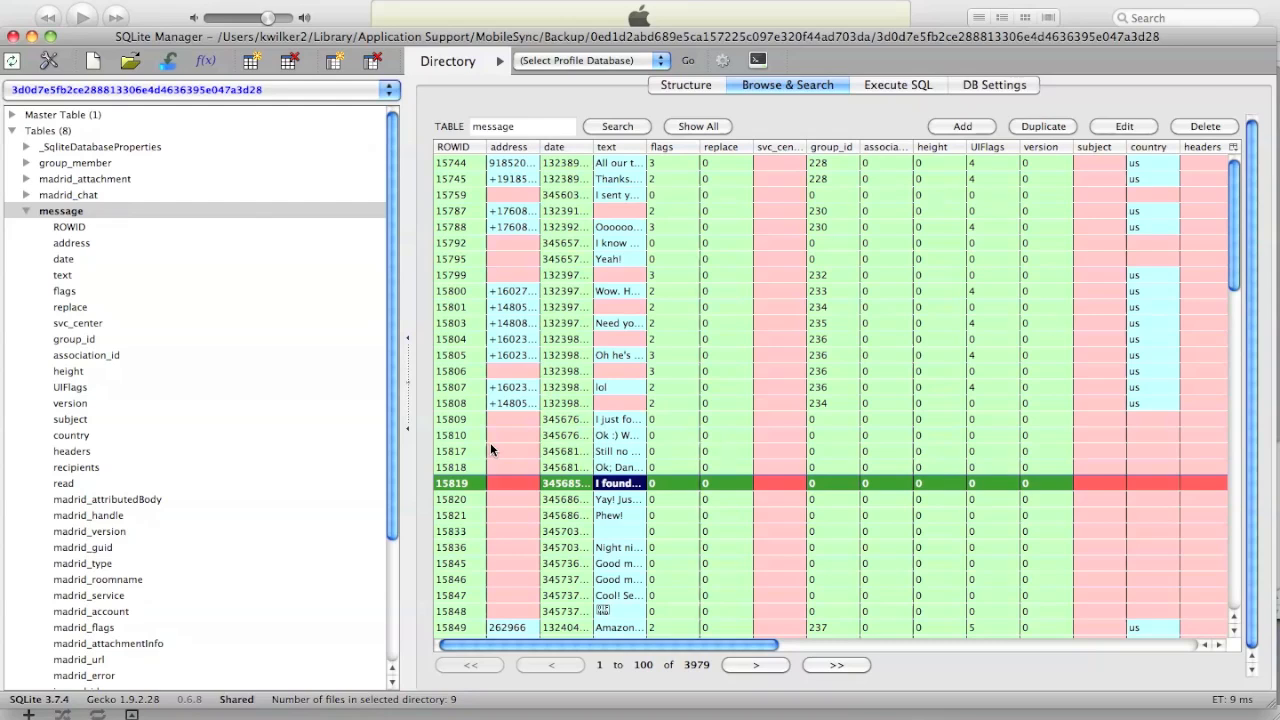
mouse_move(252, 454)
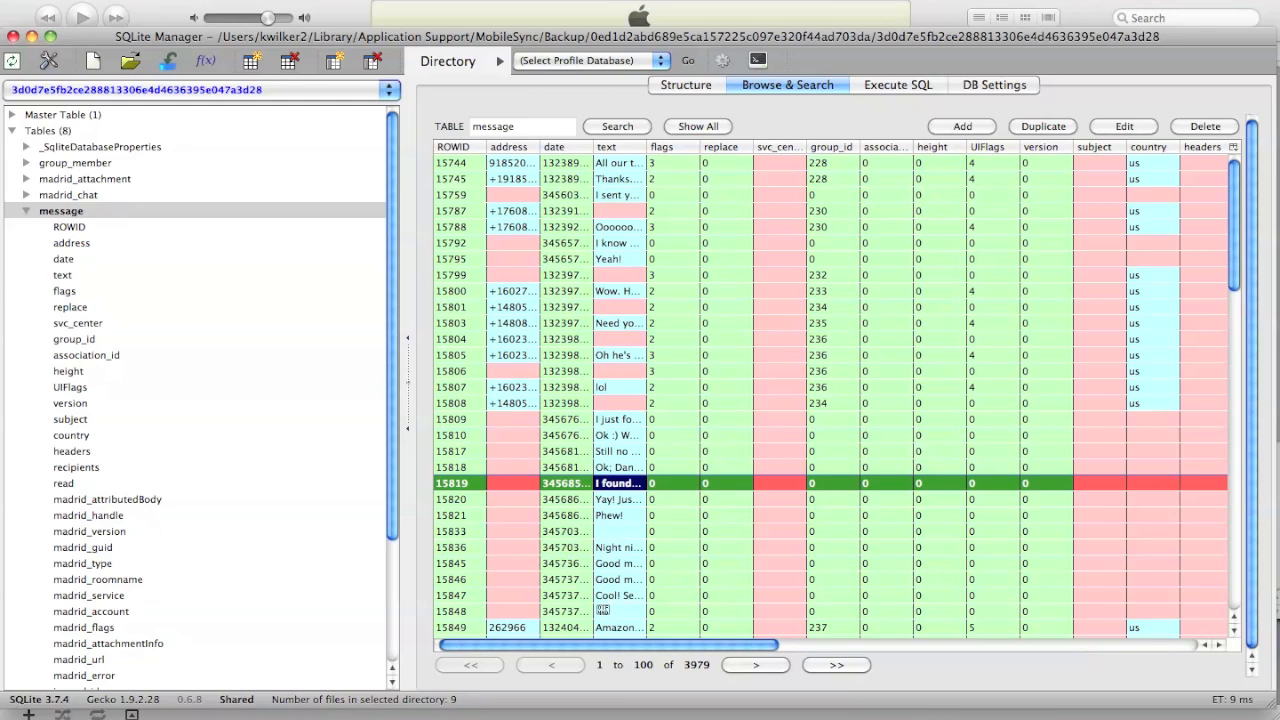
mouse_move(1244, 118)
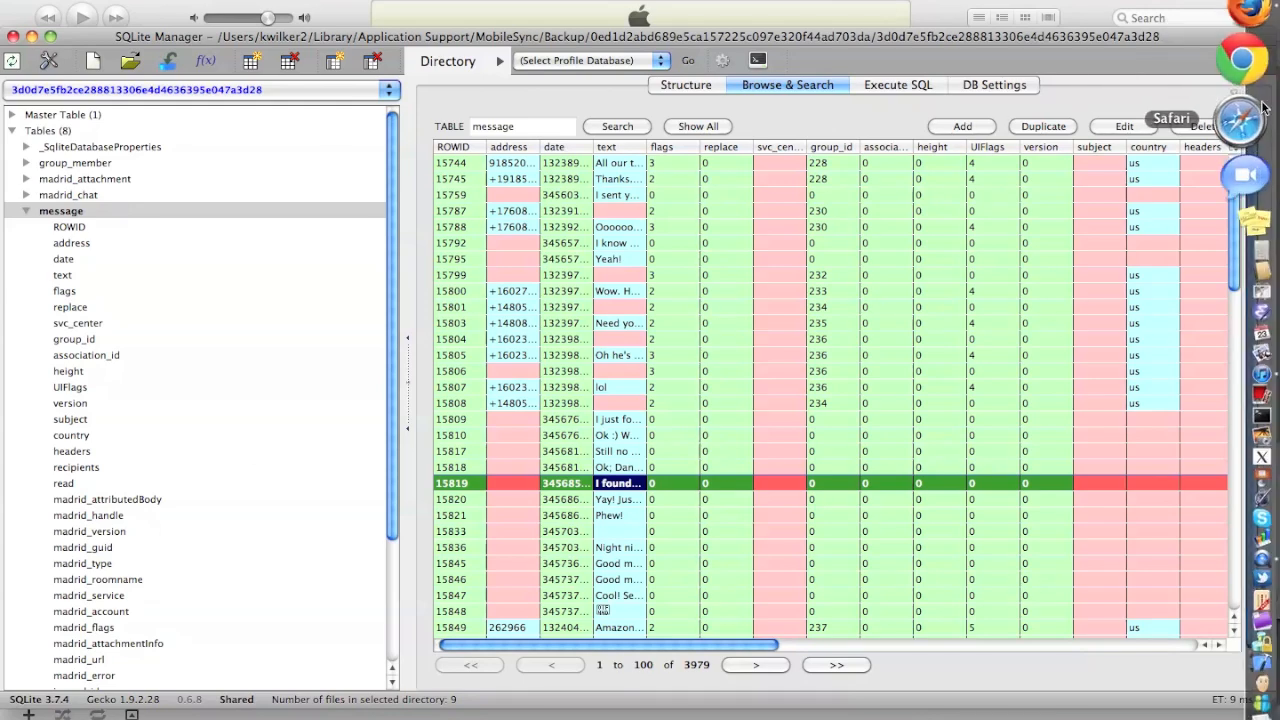